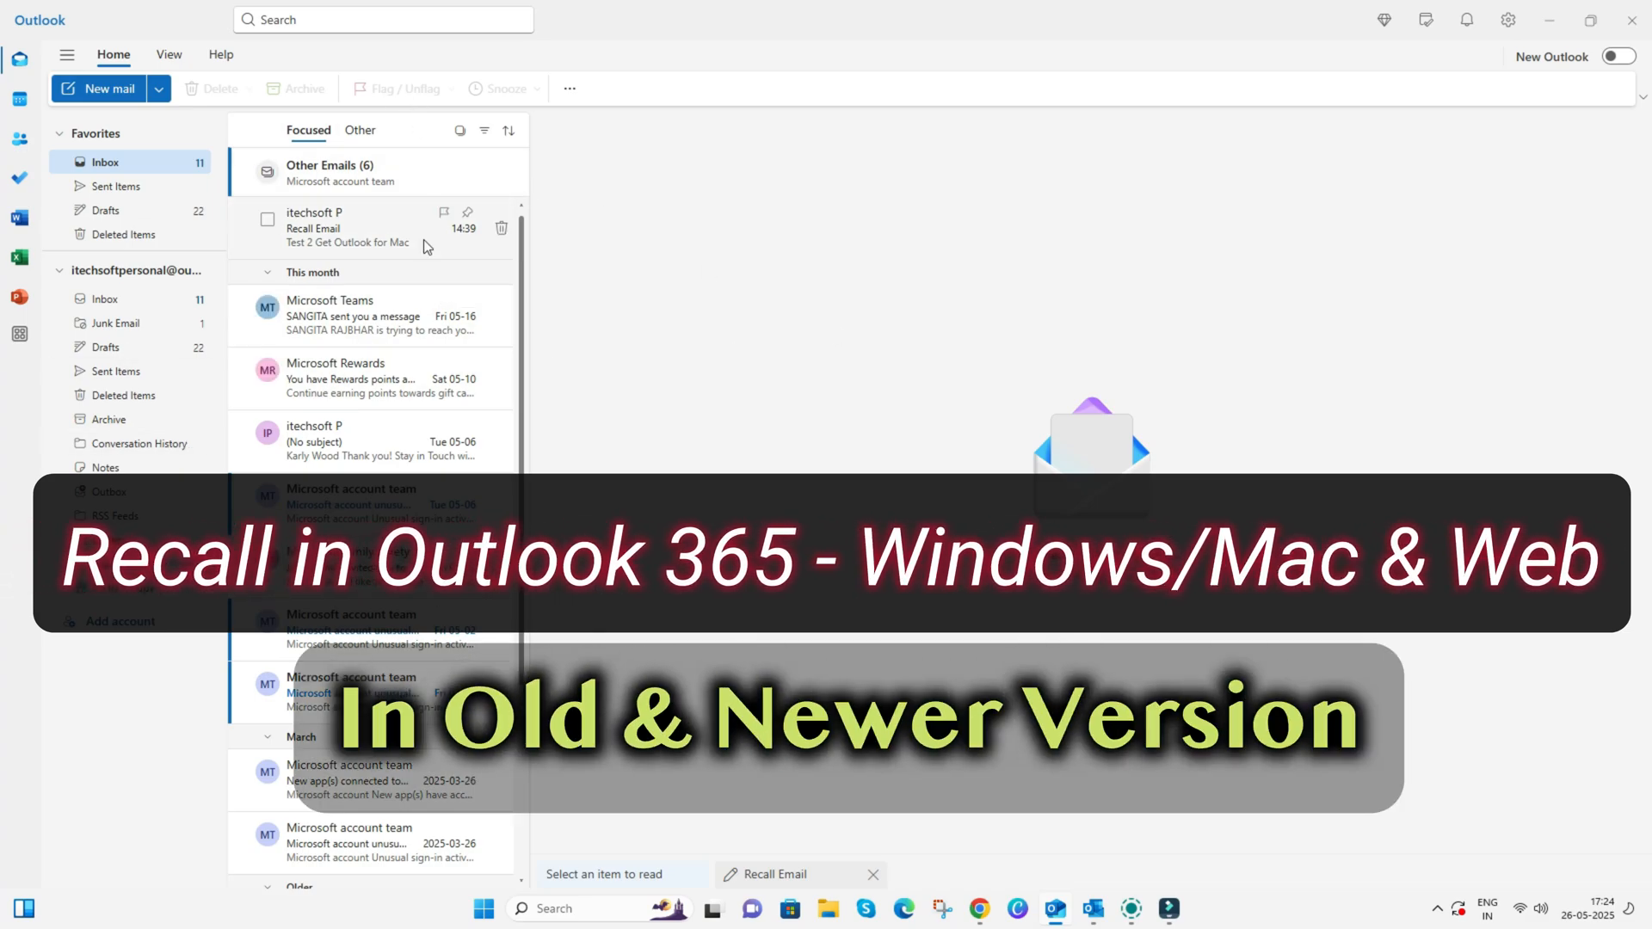
pyautogui.moveTo(778, 874)
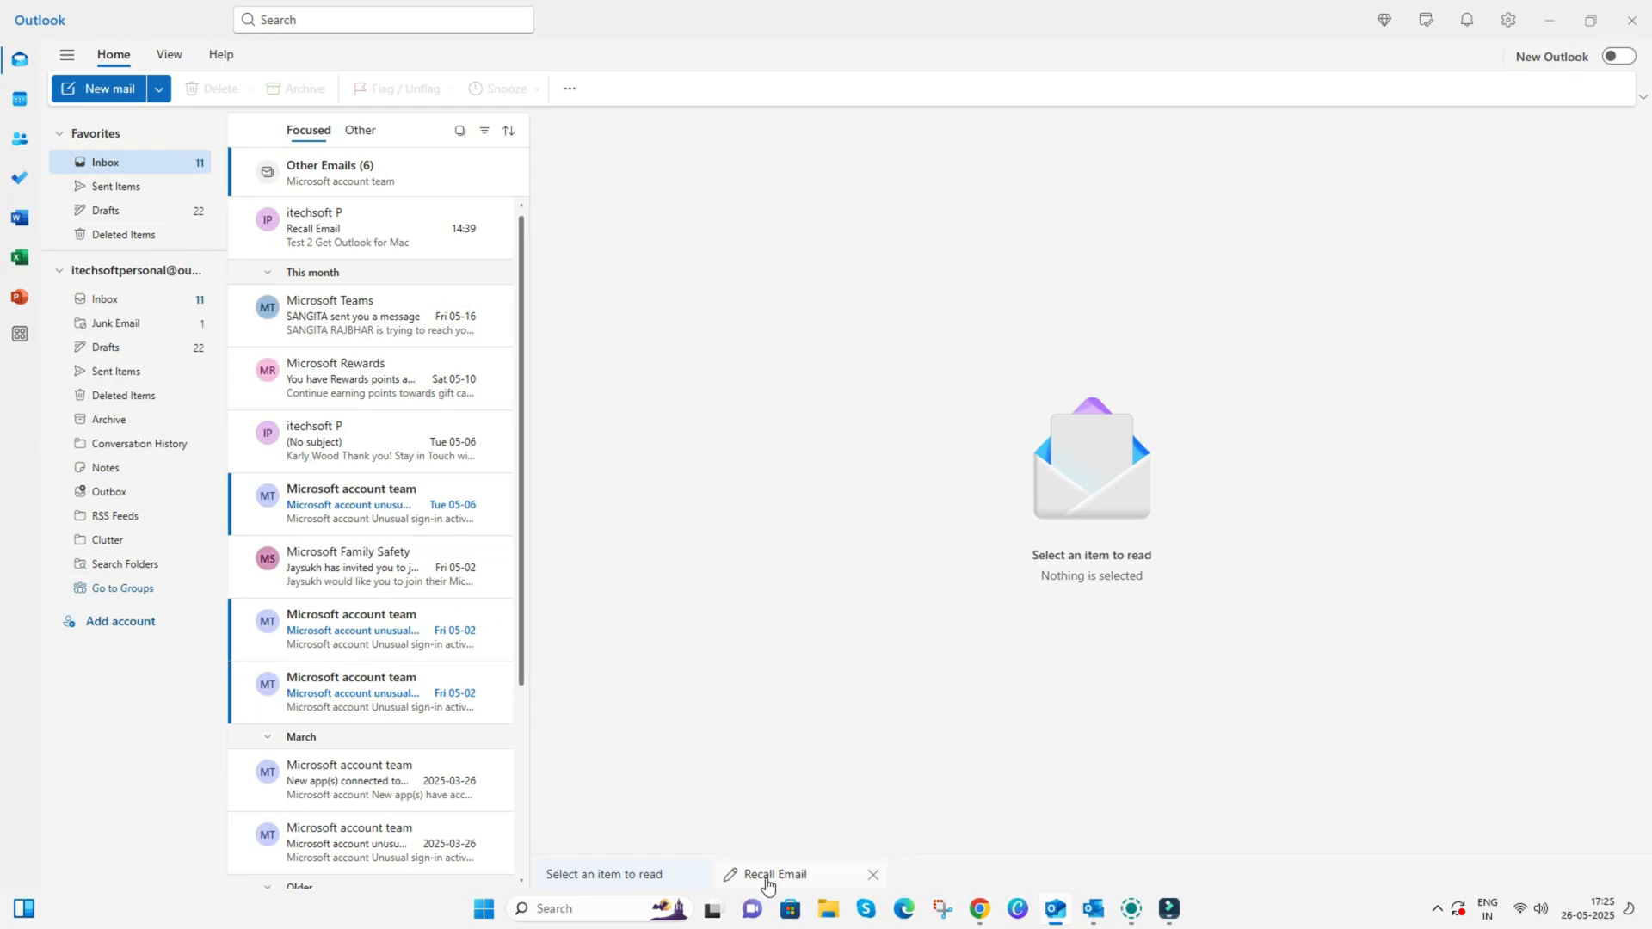
# - Reopen the saved Recall Email draft from its tab at the bottom of the window
pyautogui.click(778, 874)
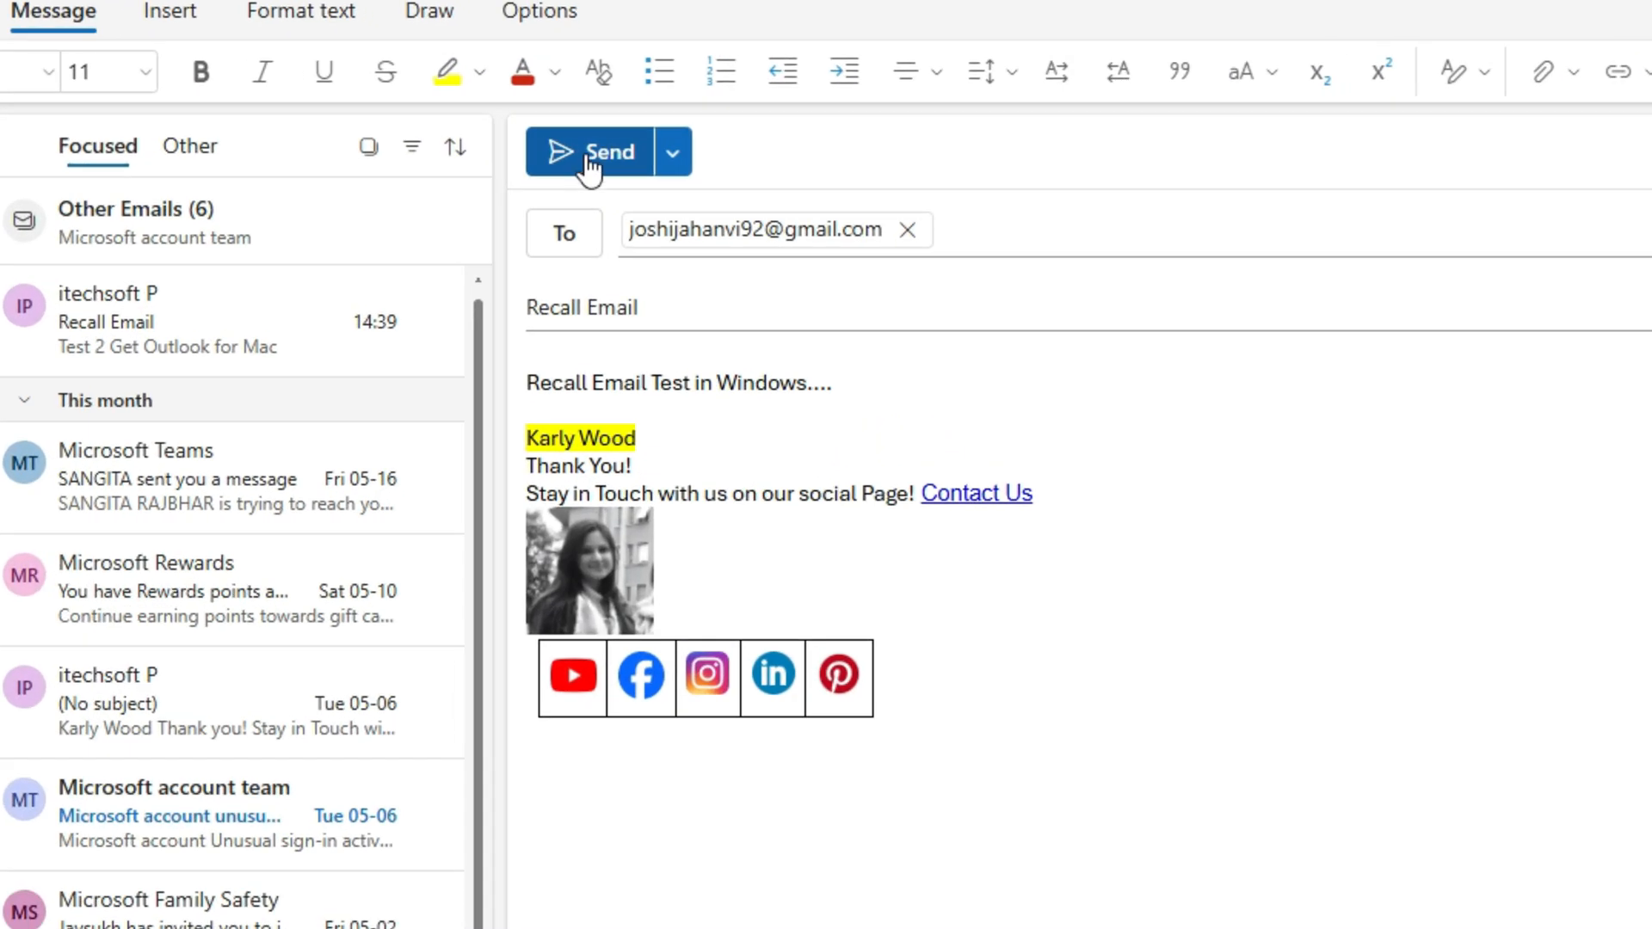
pyautogui.click(599, 151)
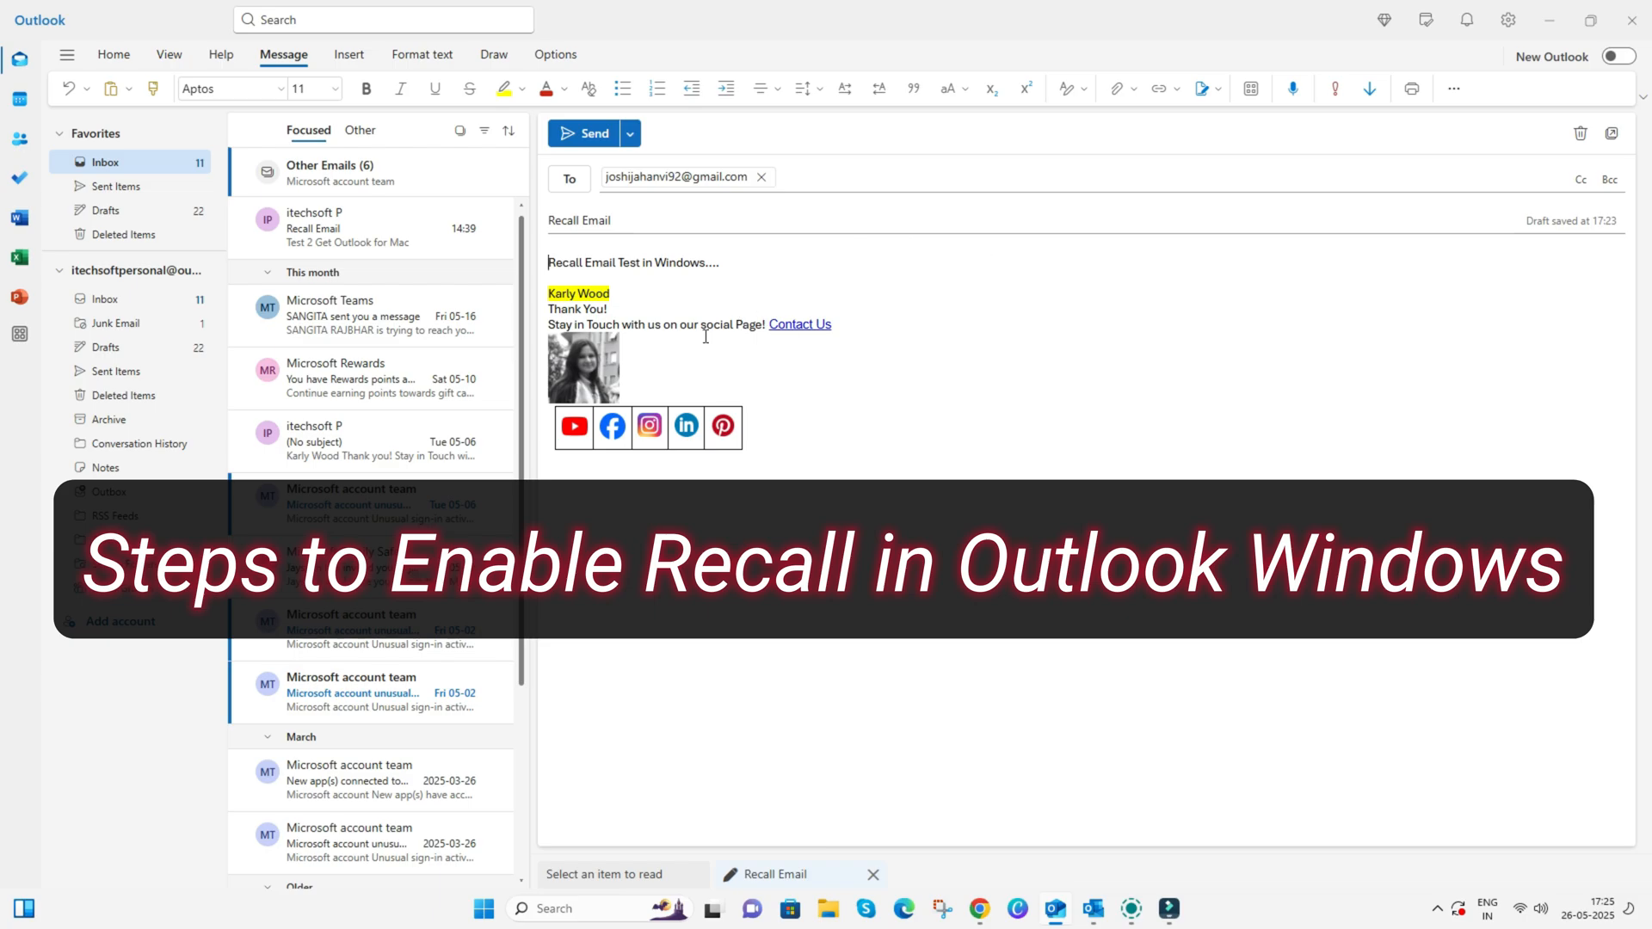
# - In Settings > Mail > Compose and reply, set the Undo send slider to 5 seconds
pyautogui.click(586, 134)
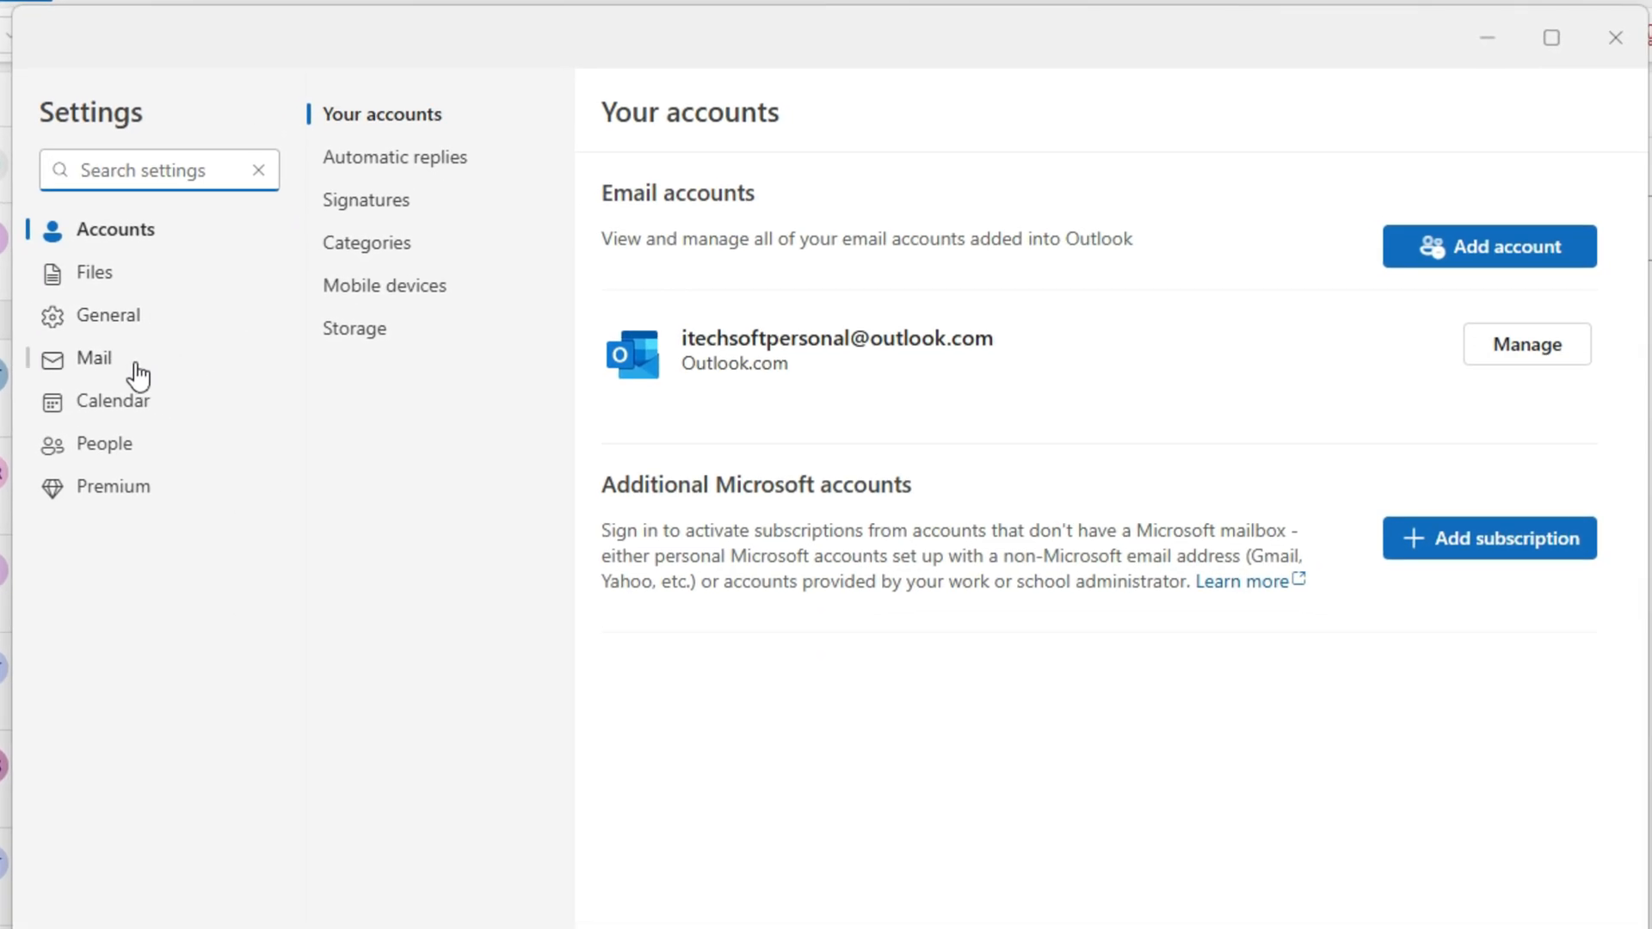
pyautogui.click(94, 358)
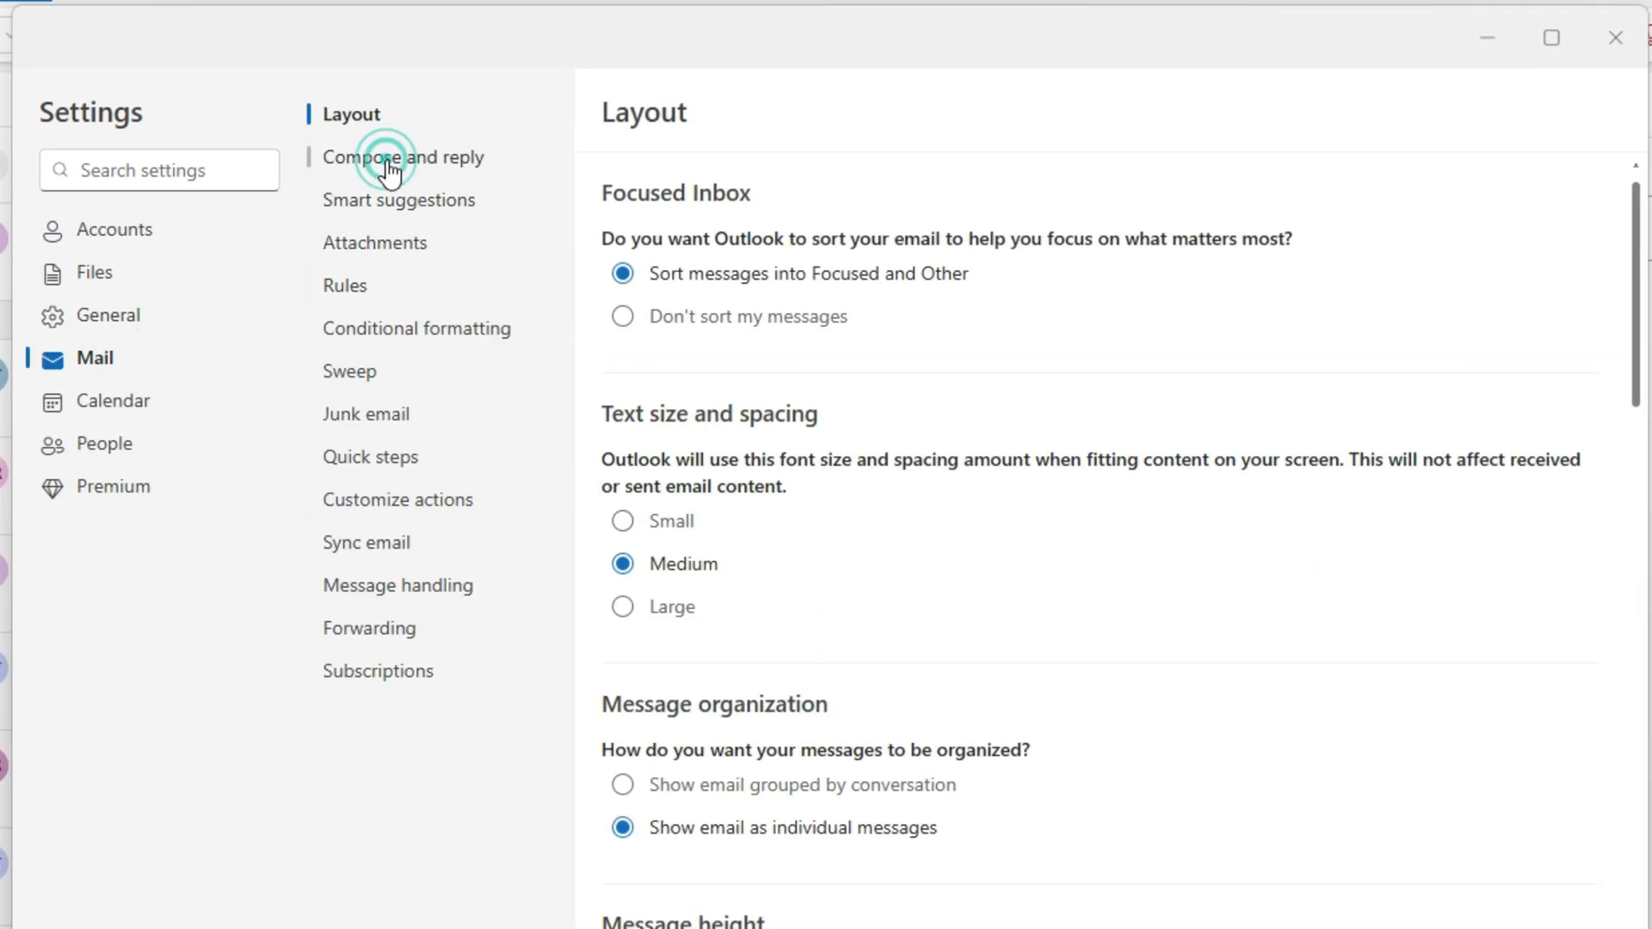
pyautogui.click(404, 156)
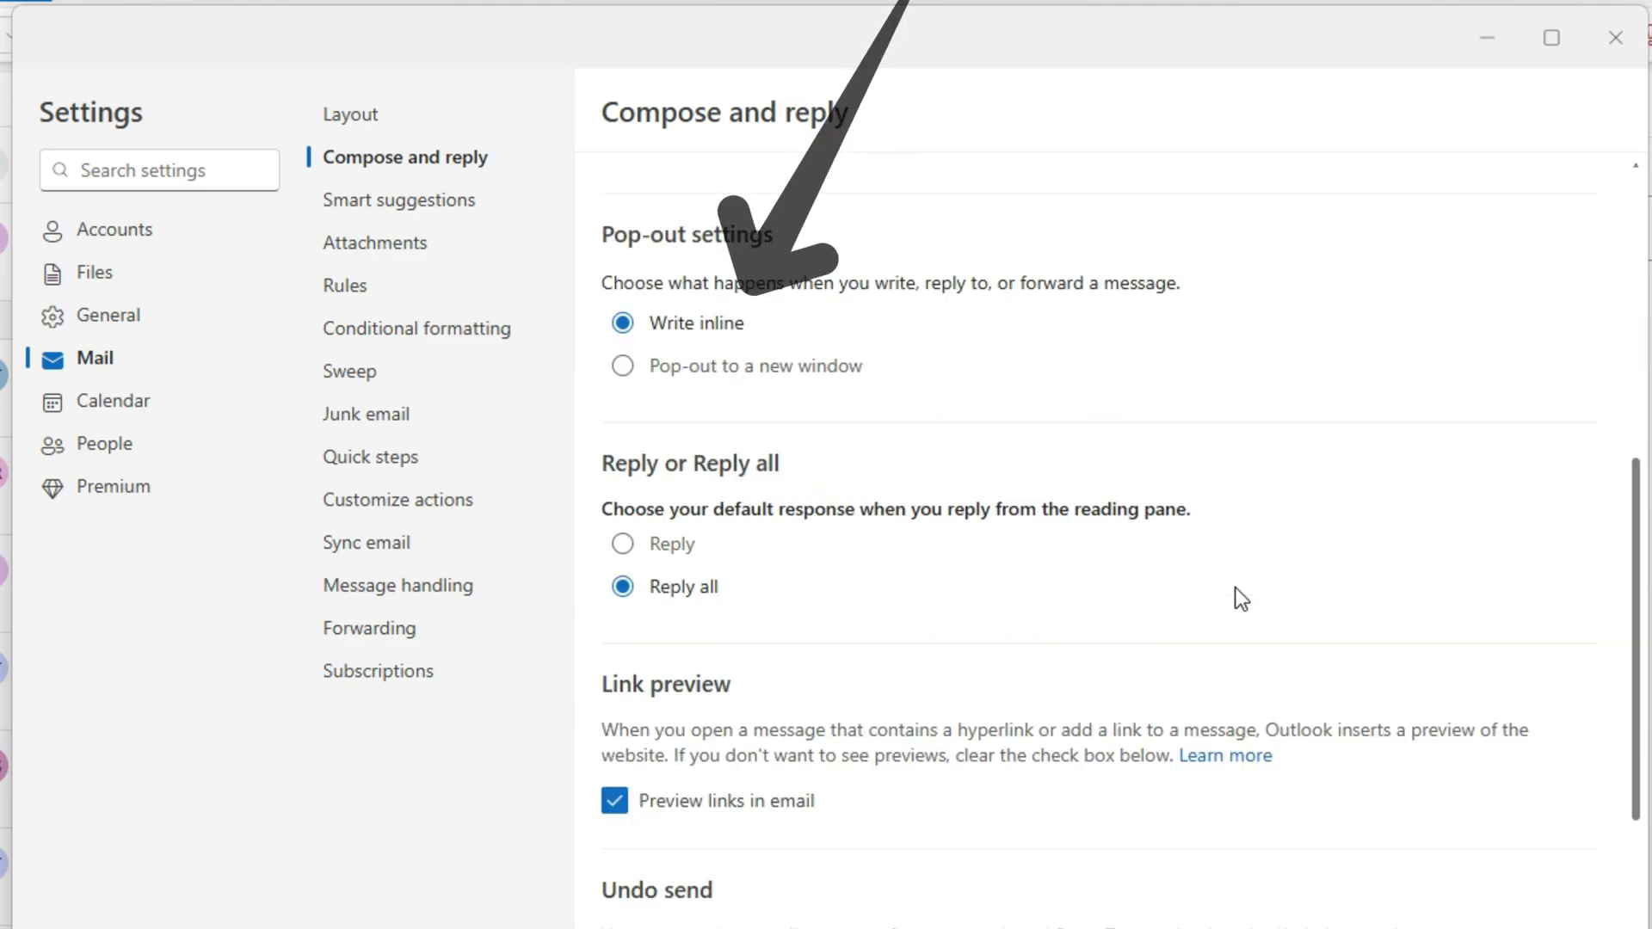
pyautogui.scroll(-3)
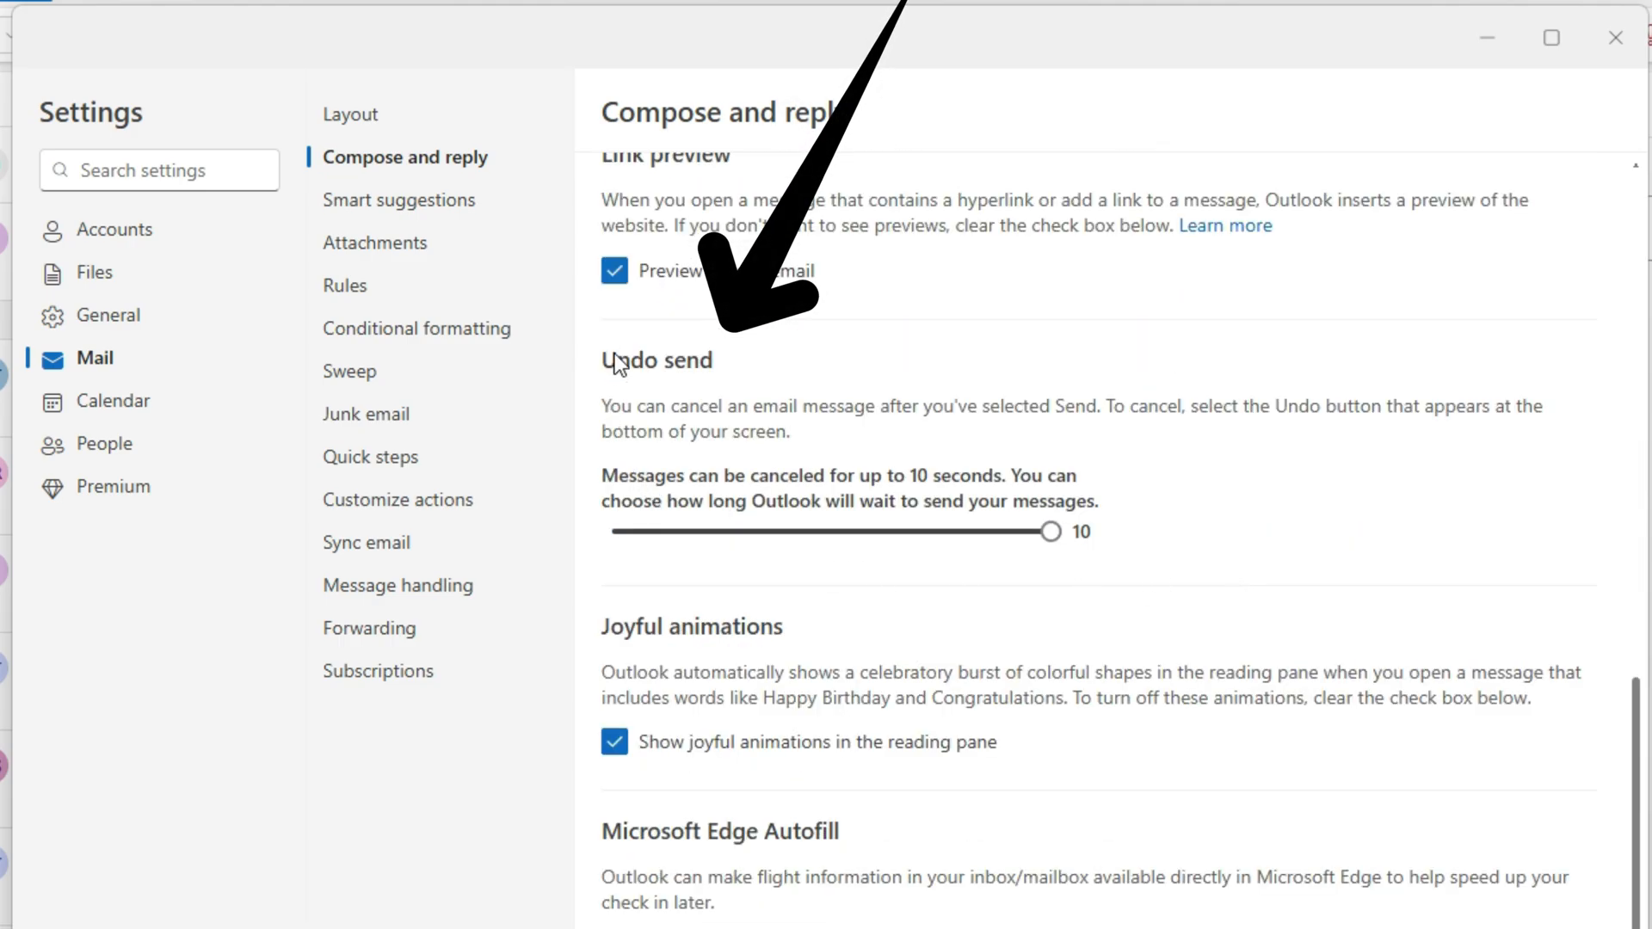
pyautogui.moveTo(1049, 531); pyautogui.dragTo(832, 531)
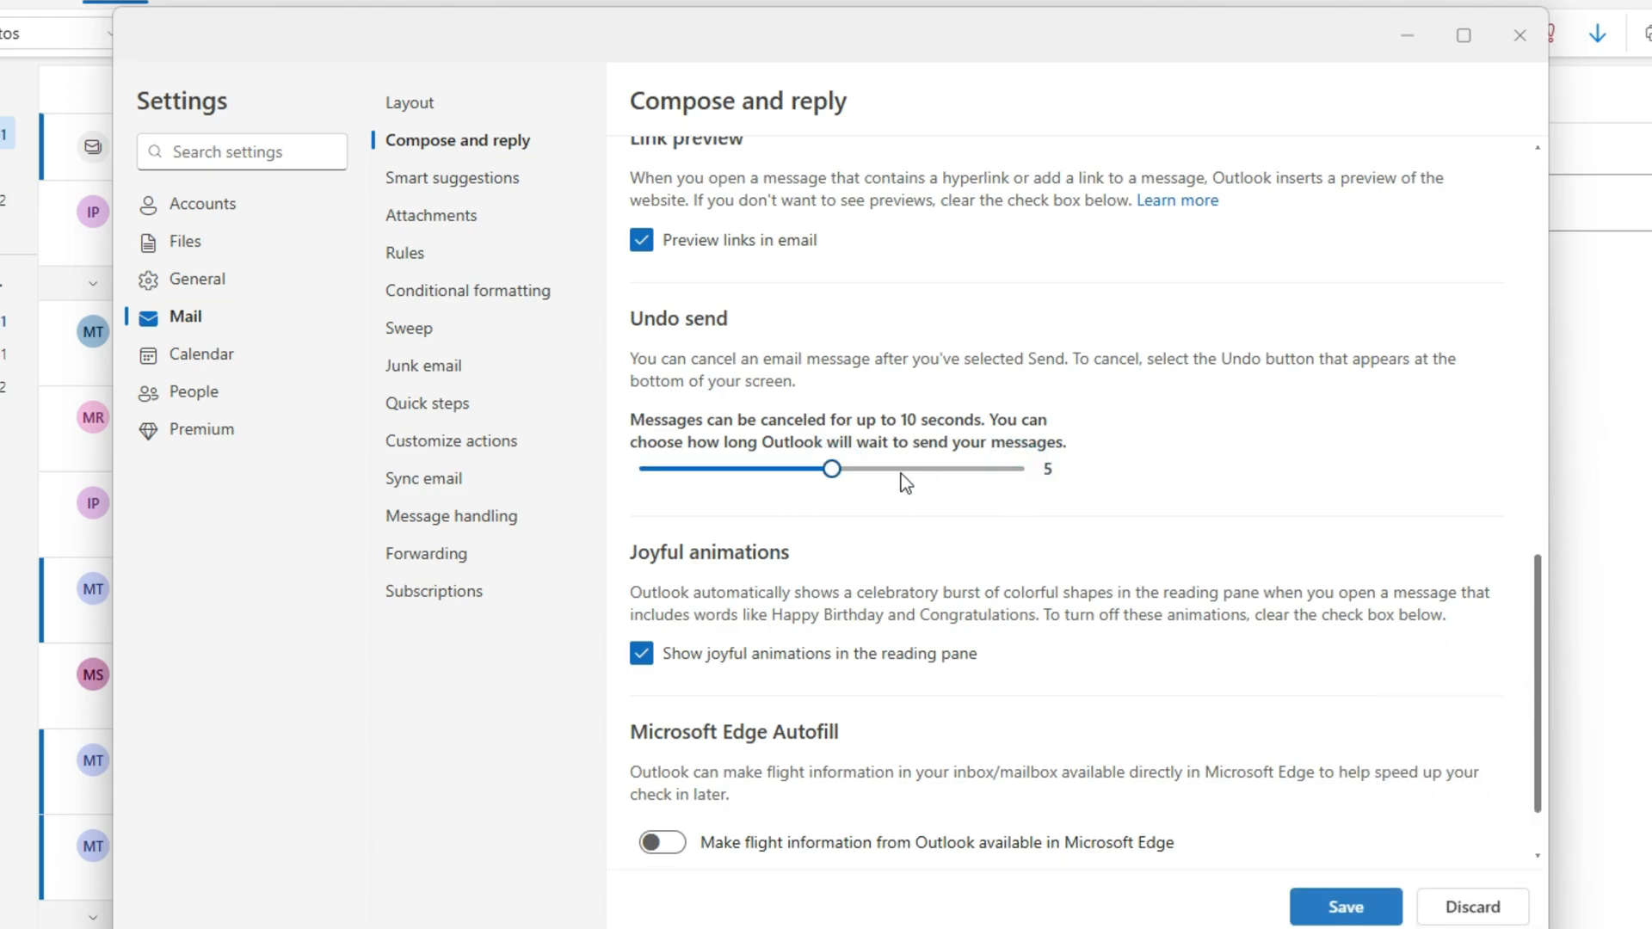
pyautogui.click(831, 468)
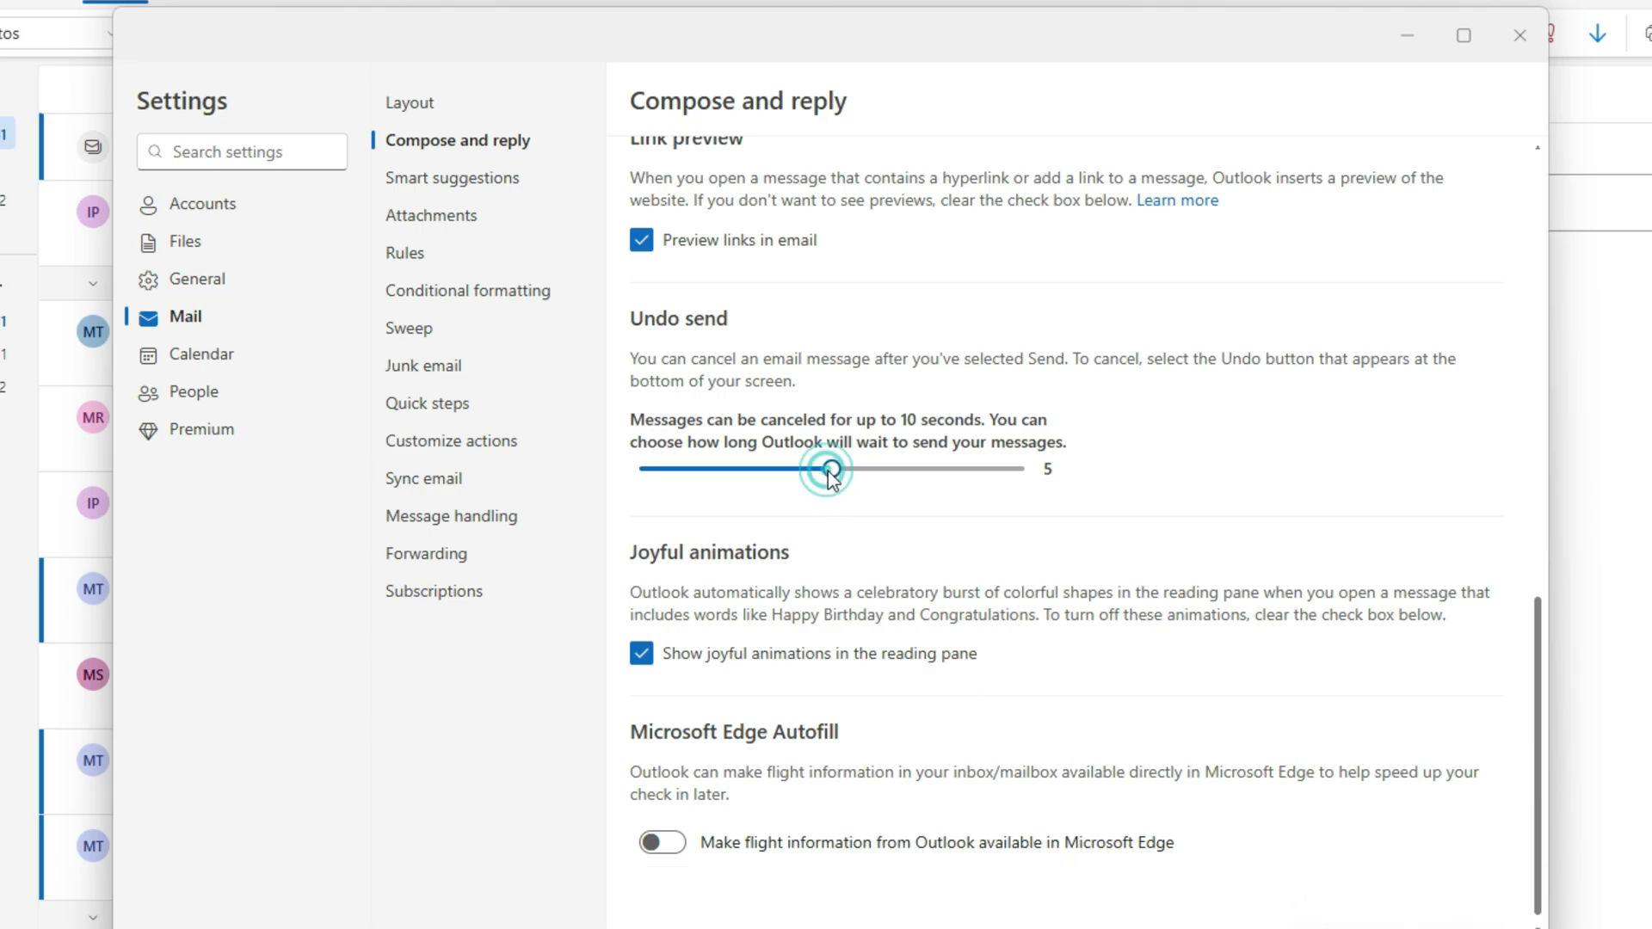
pyautogui.moveTo(848, 469); pyautogui.dragTo(1023, 469)
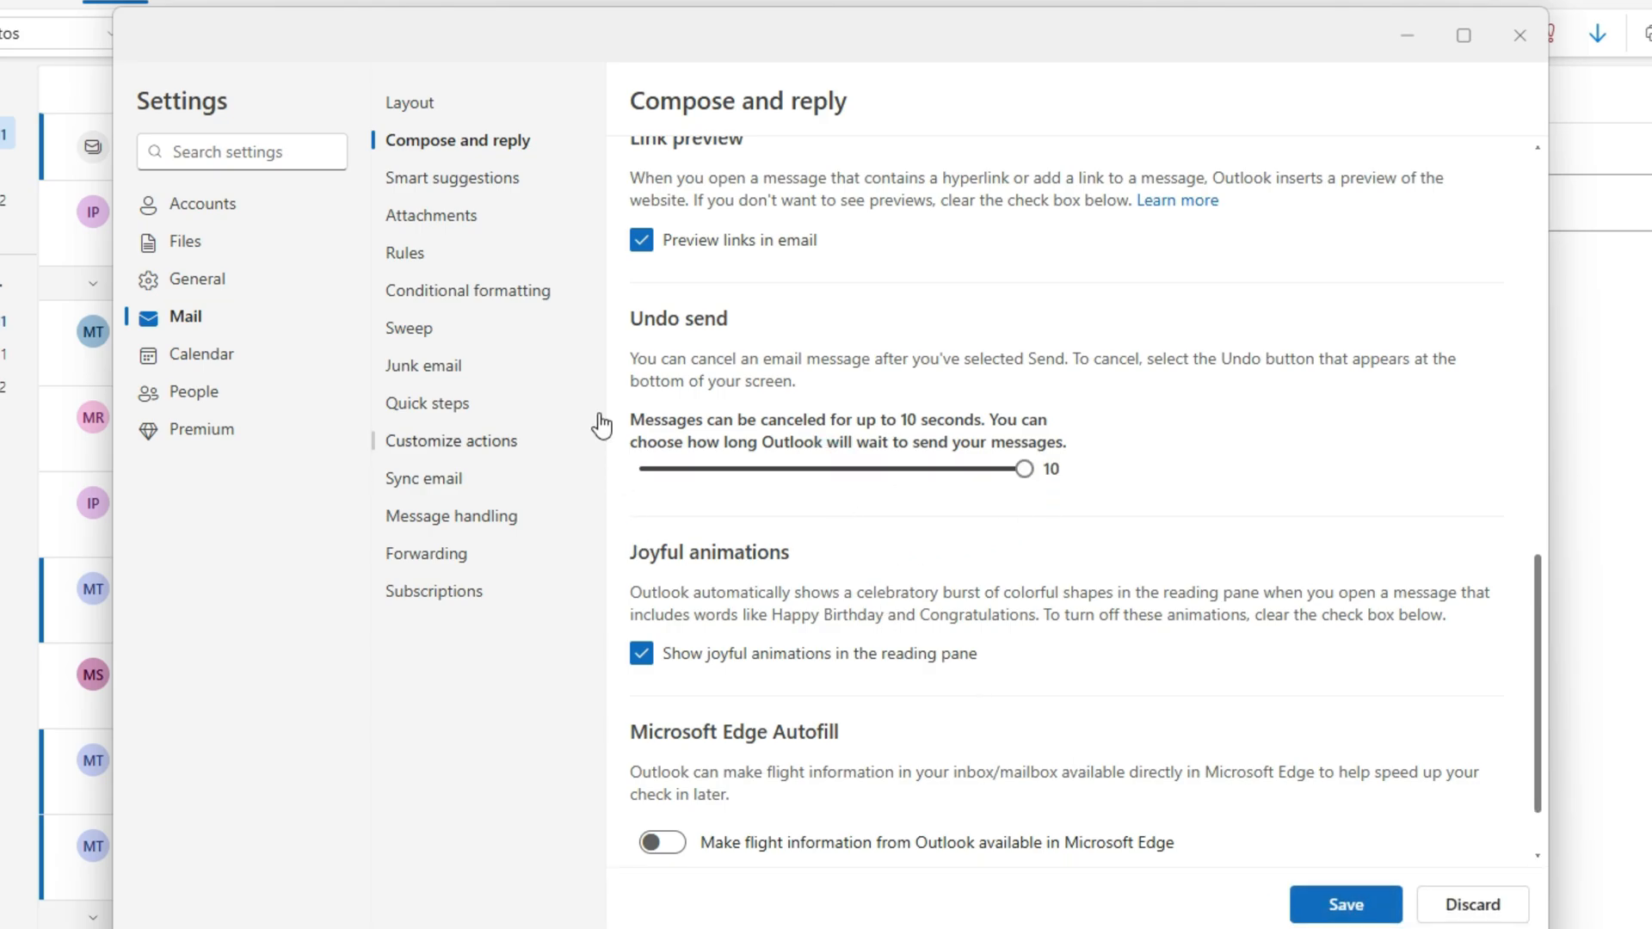
pyautogui.moveTo(1023, 469); pyautogui.dragTo(827, 469)
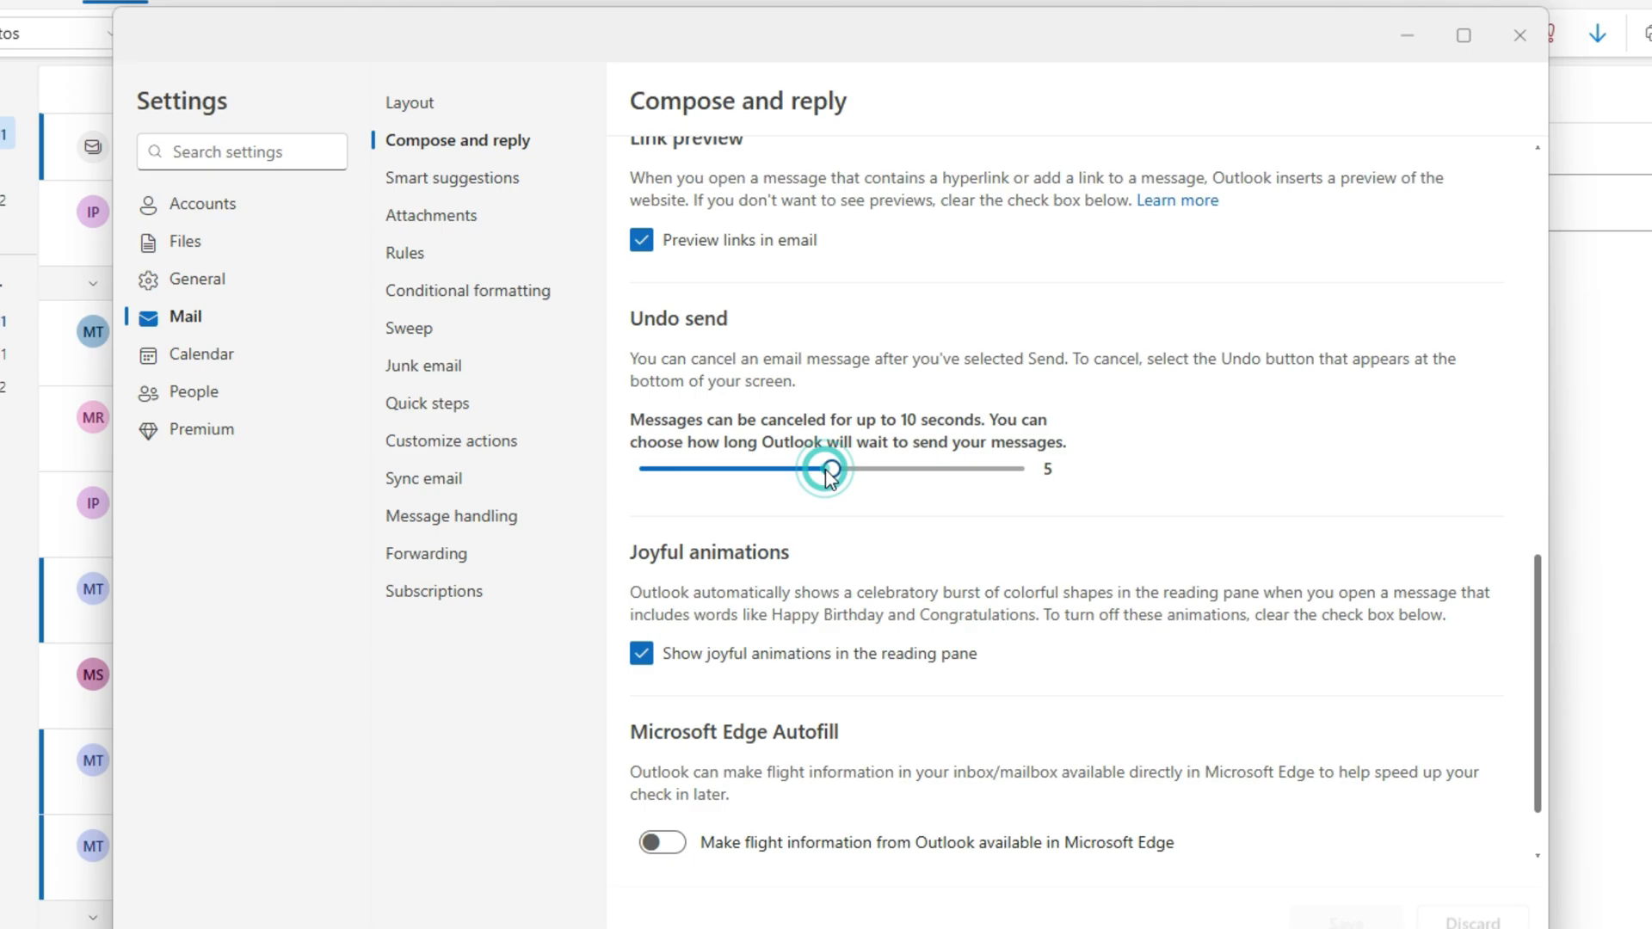
pyautogui.moveTo(827, 469); pyautogui.dragTo(1022, 469)
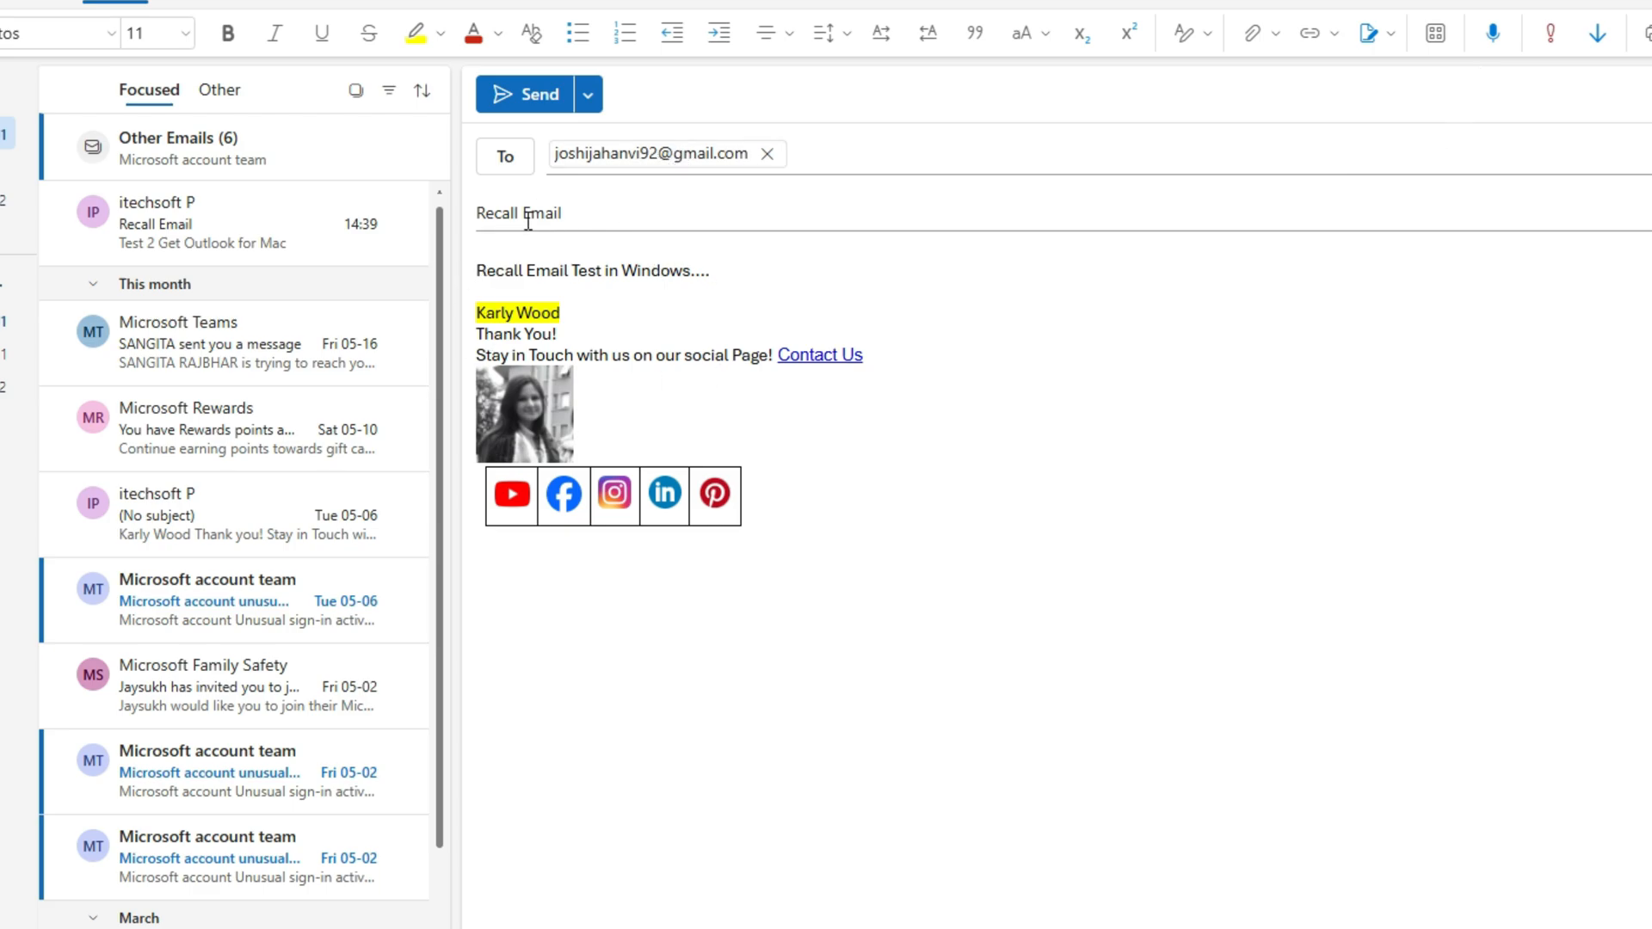
# - Add '1' to the body, send the test email, then switch to classic Outlook
pyautogui.write('1')
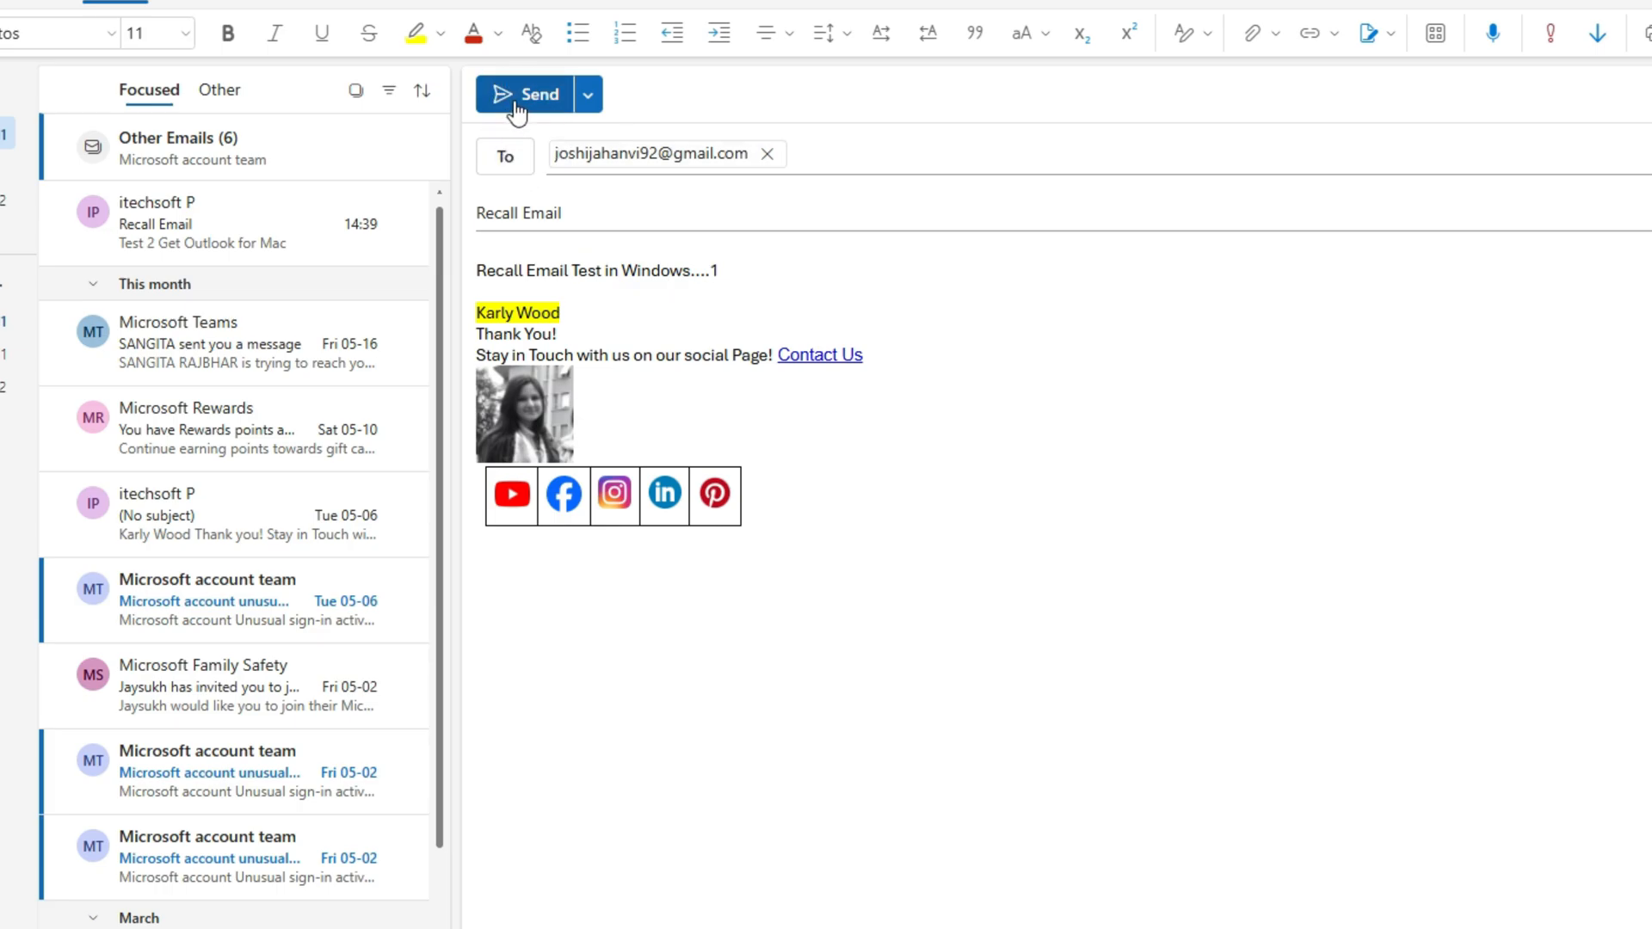
pyautogui.click(529, 94)
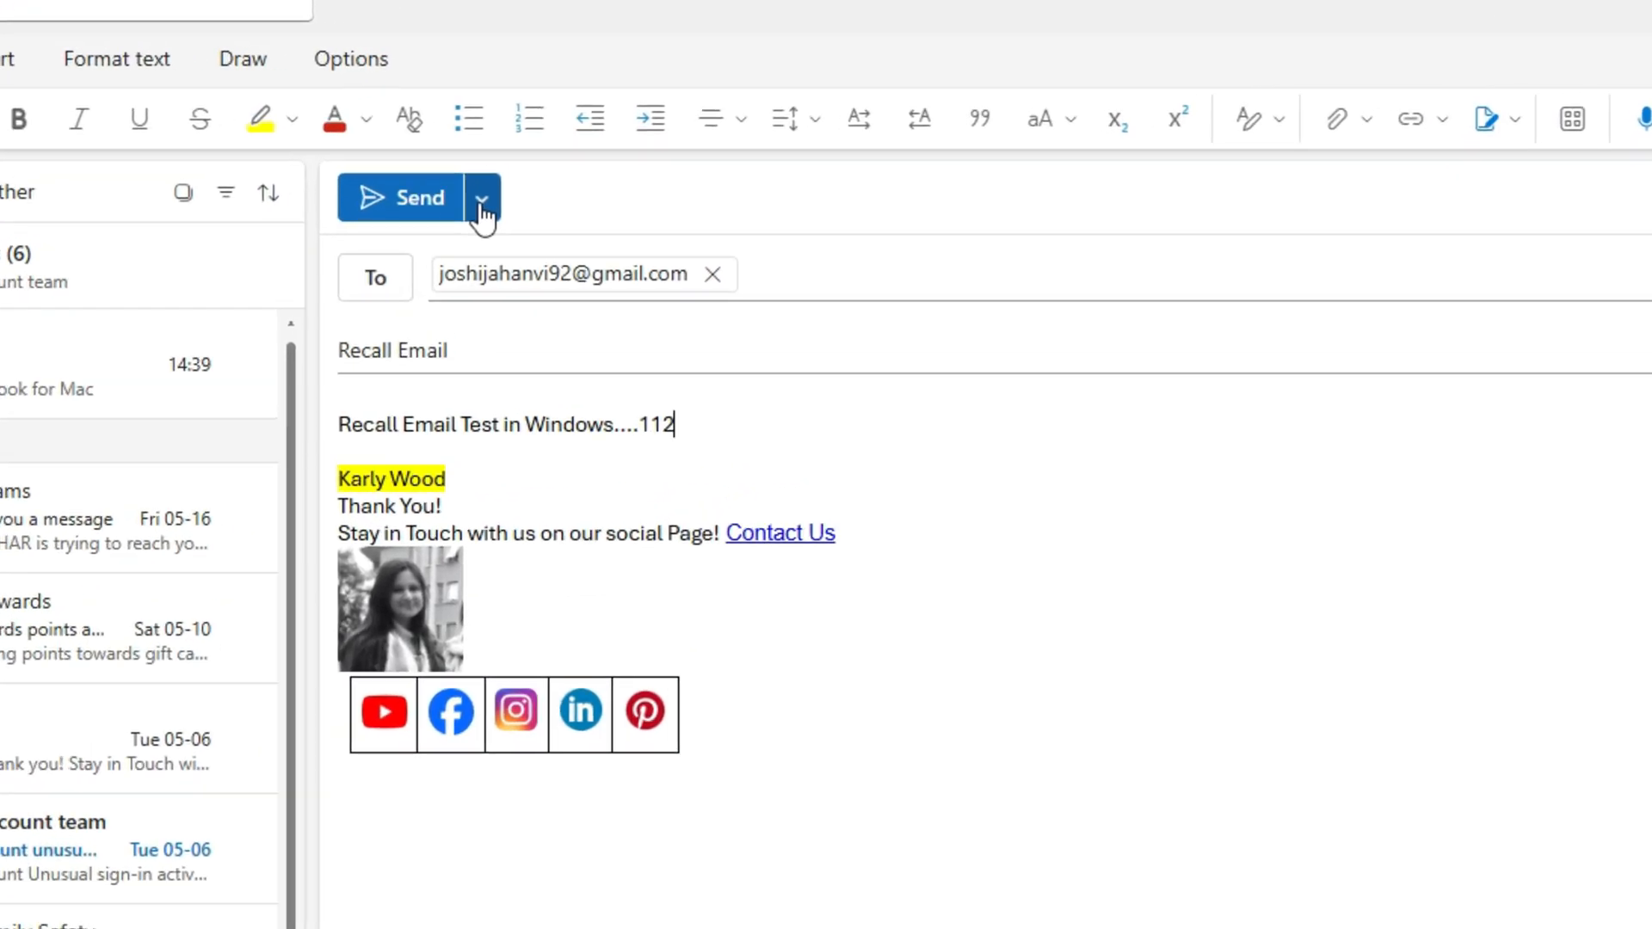
pyautogui.click(480, 198)
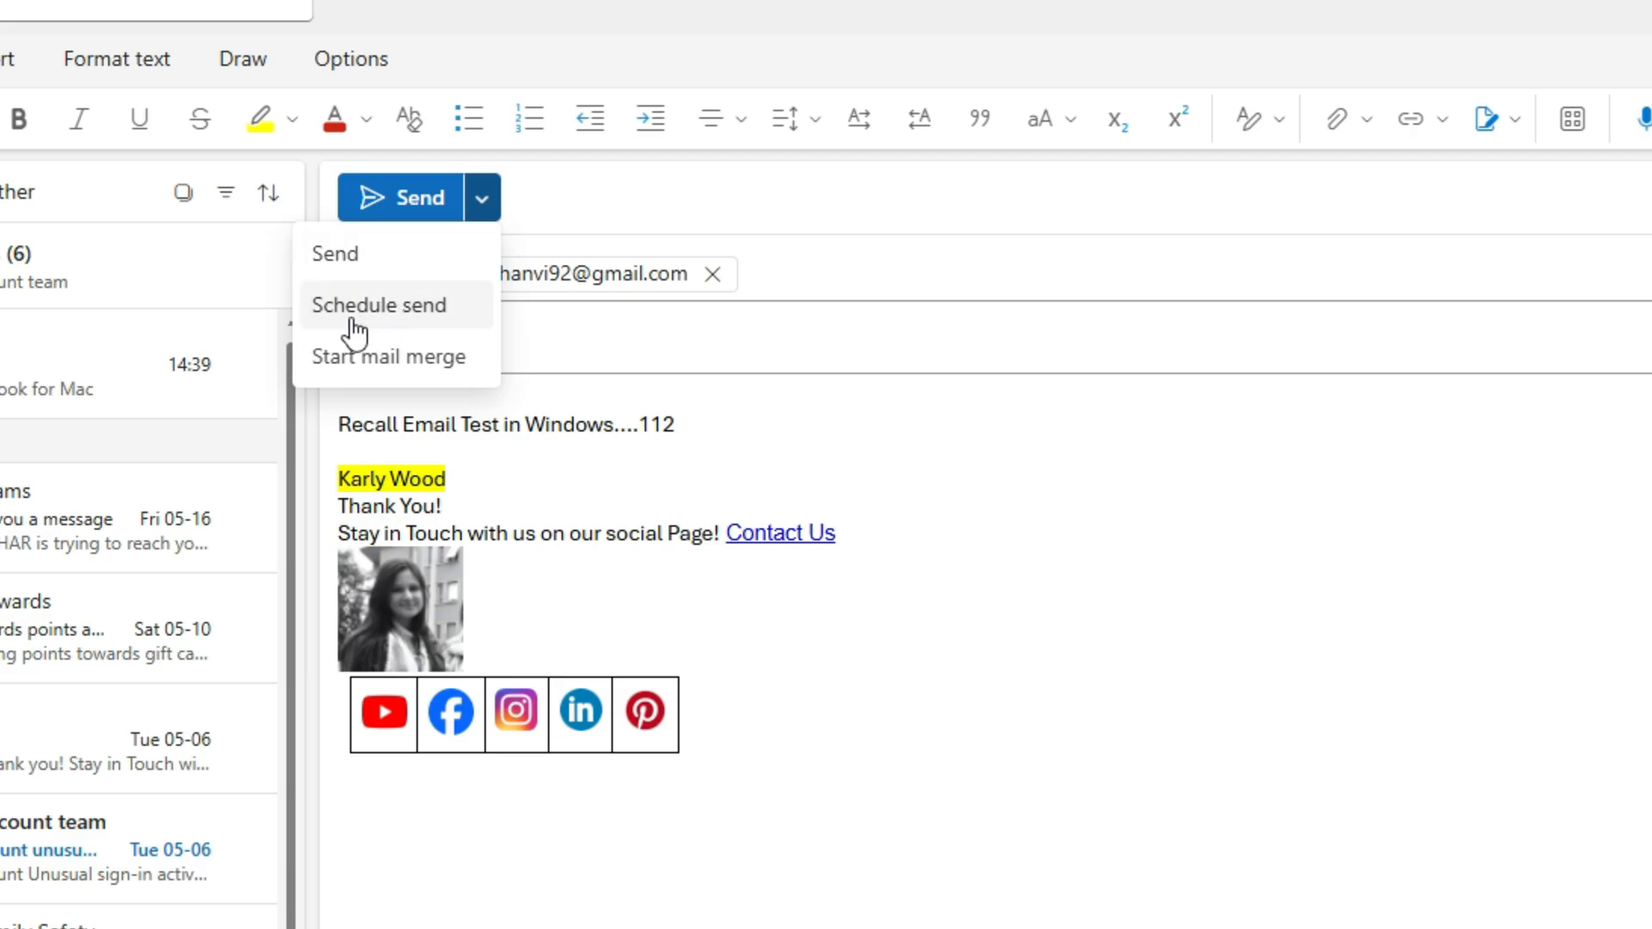
pyautogui.click(1123, 577)
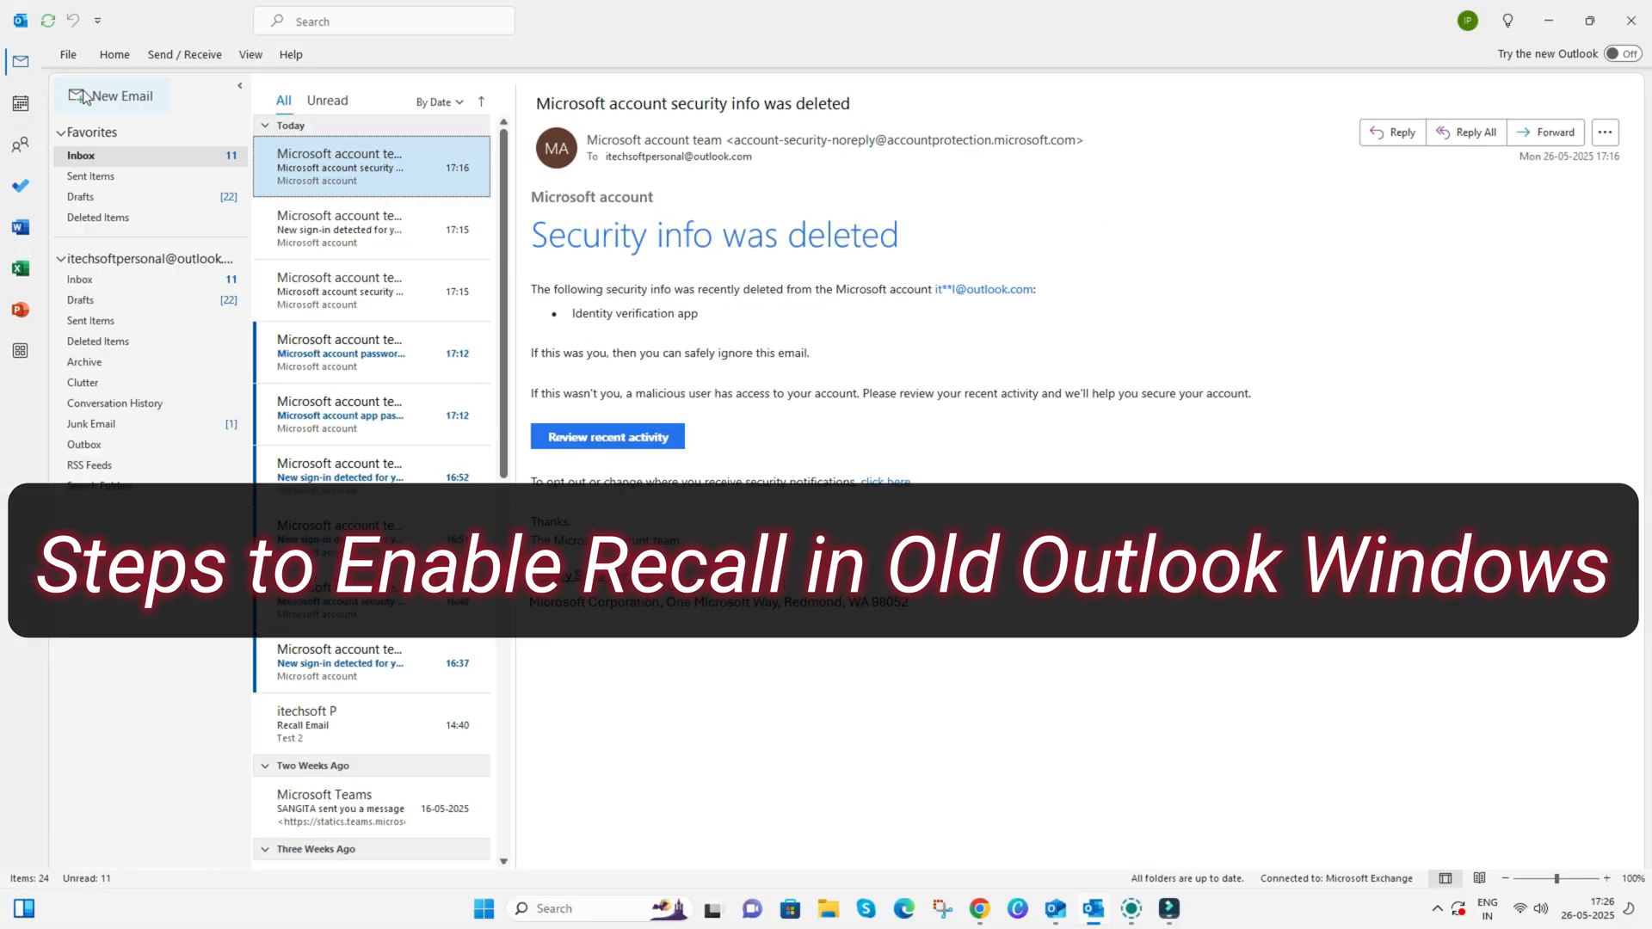
# - Open the newest sent Recall Email from Sent Items in its own window
pyautogui.click(118, 95)
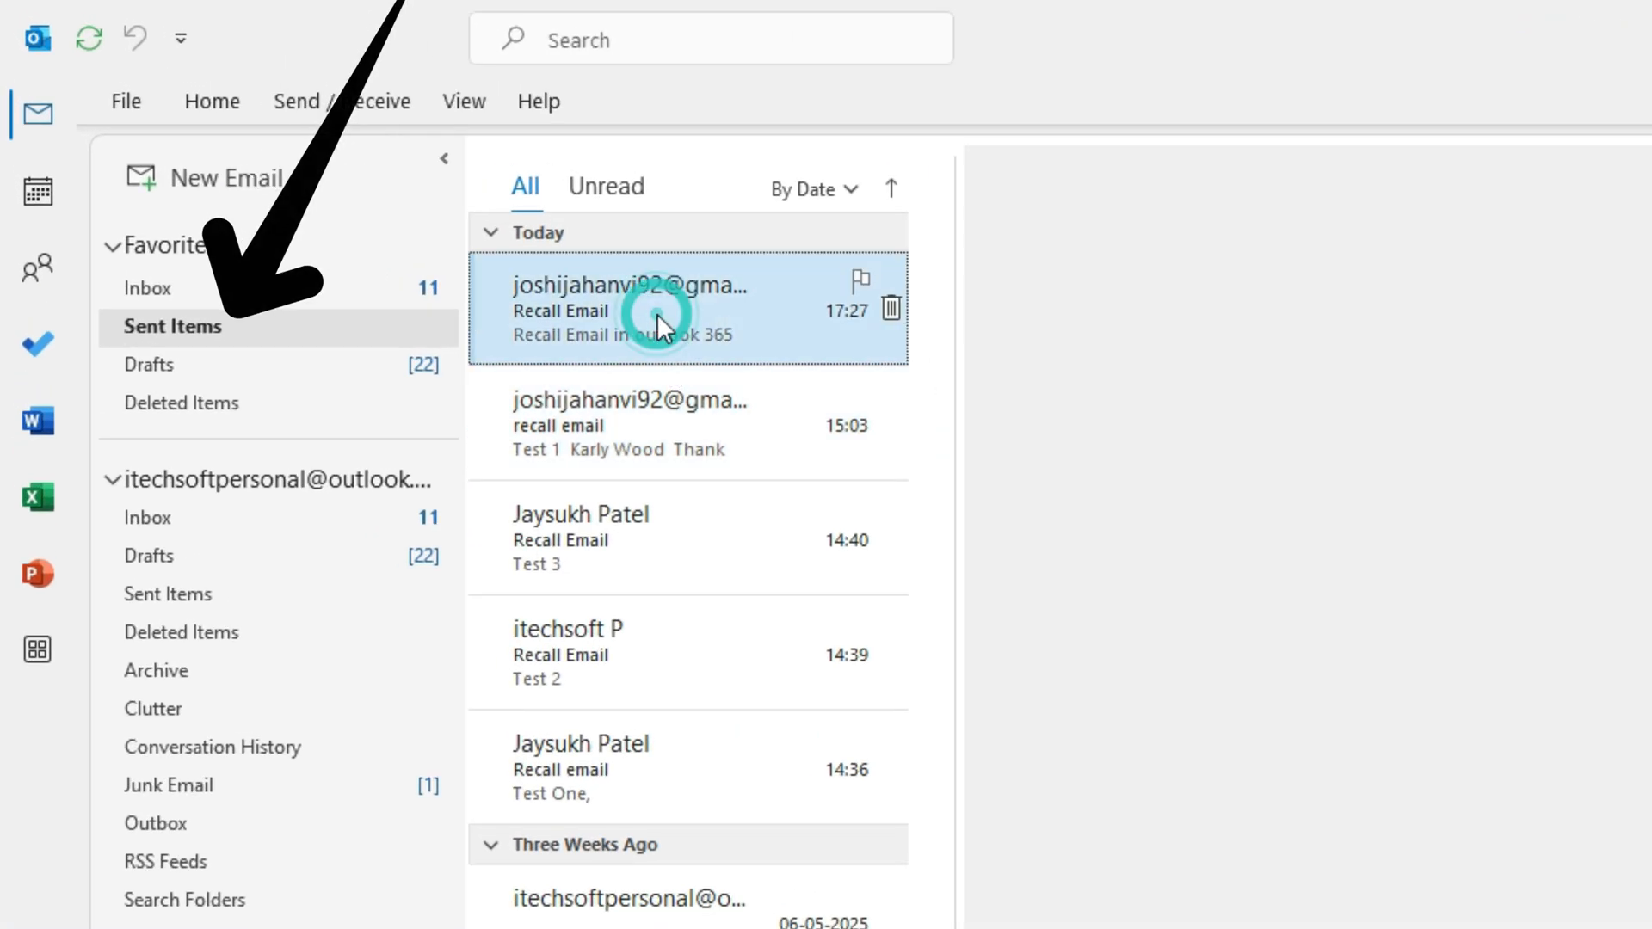
pyautogui.click(685, 309)
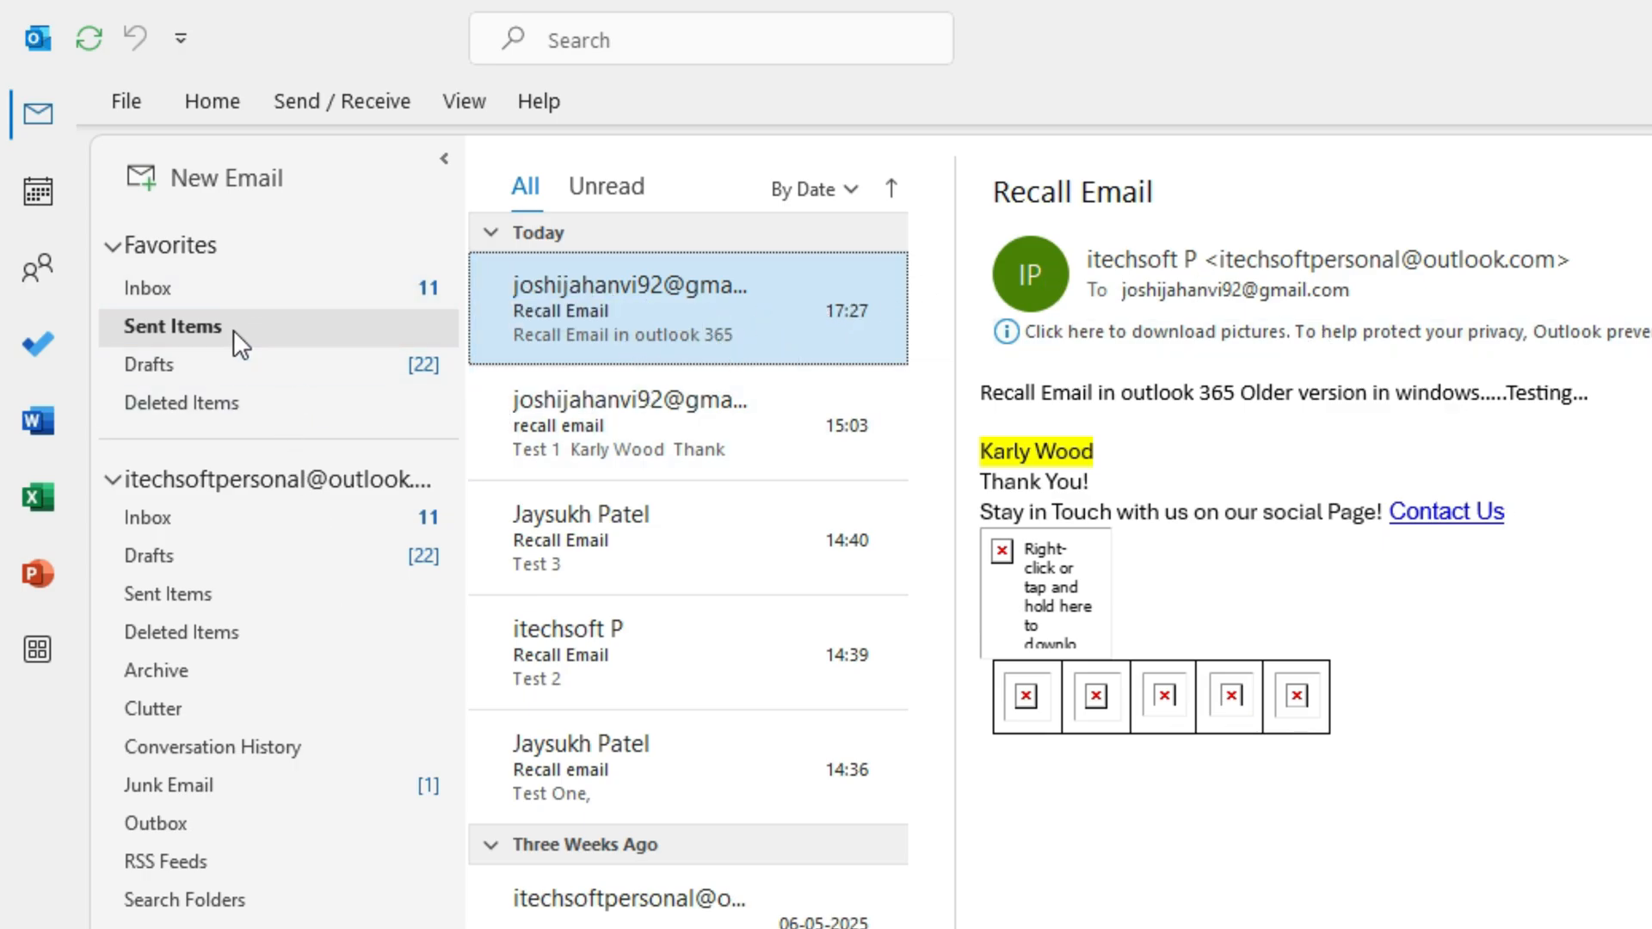
pyautogui.doubleClick(686, 309)
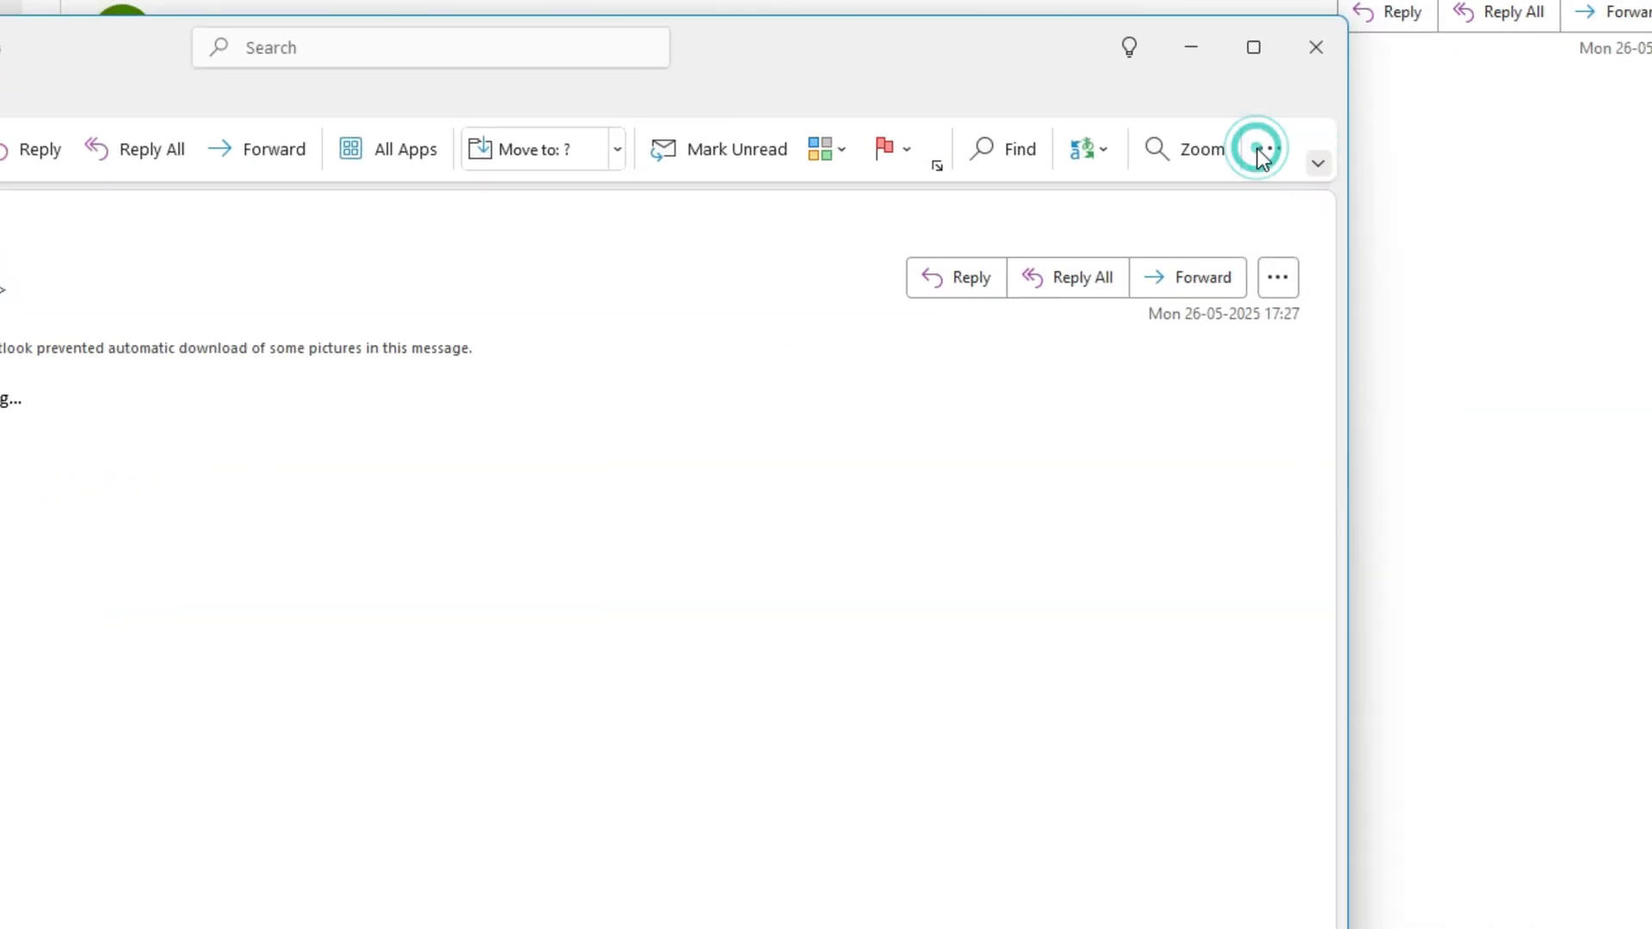
pyautogui.click(1259, 149)
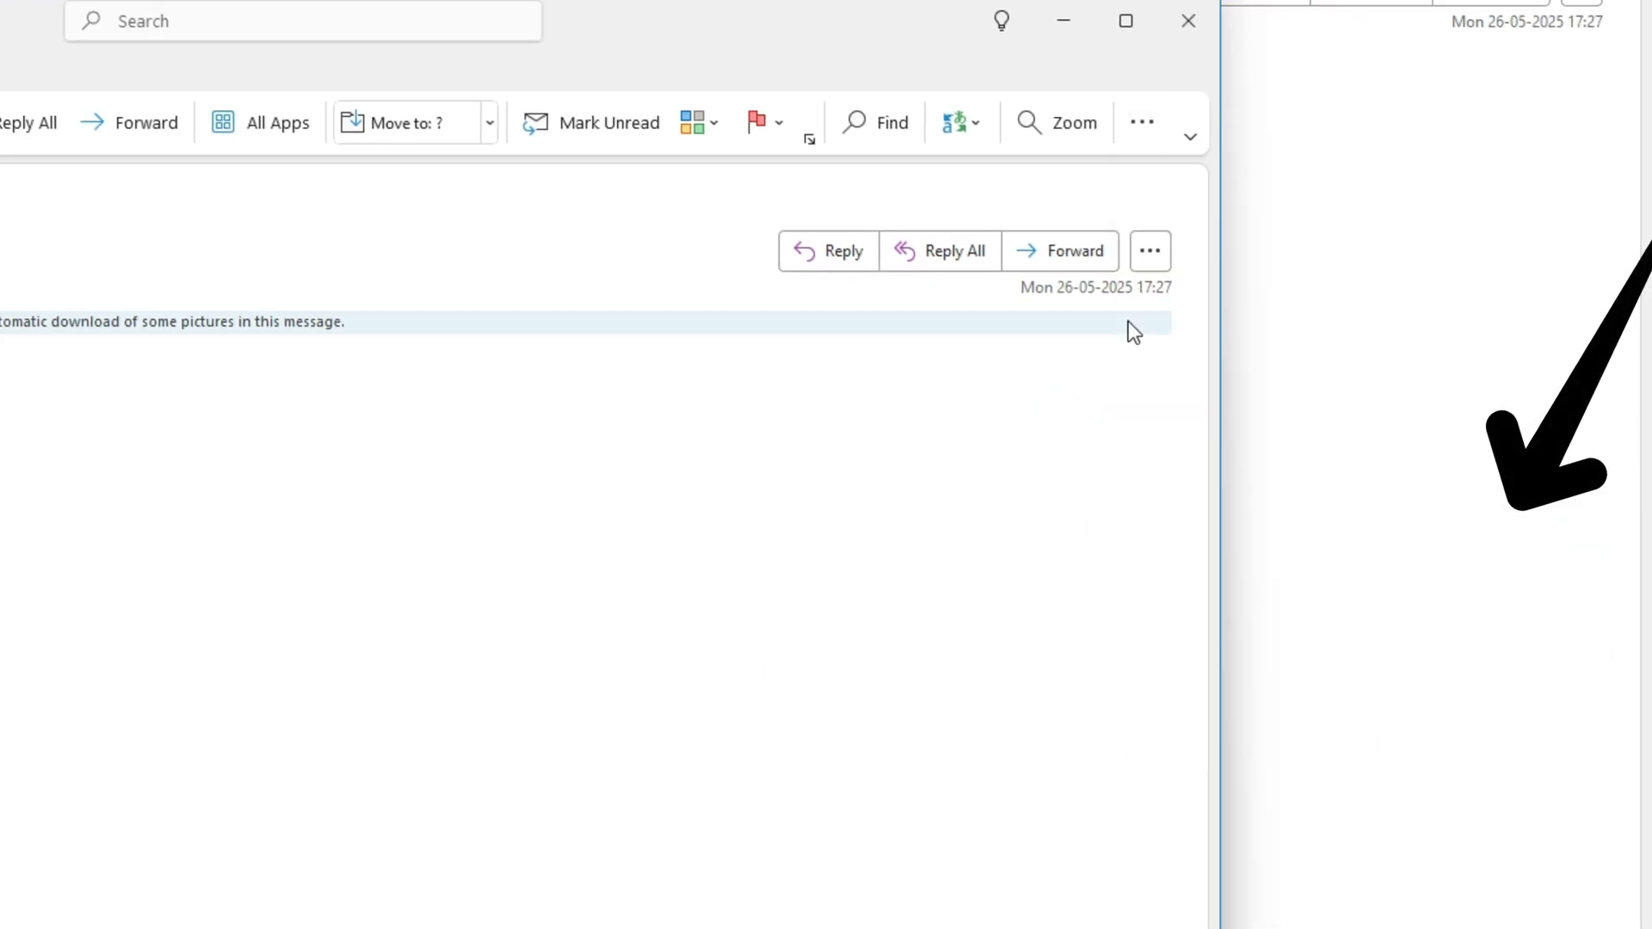
pyautogui.click(1141, 123)
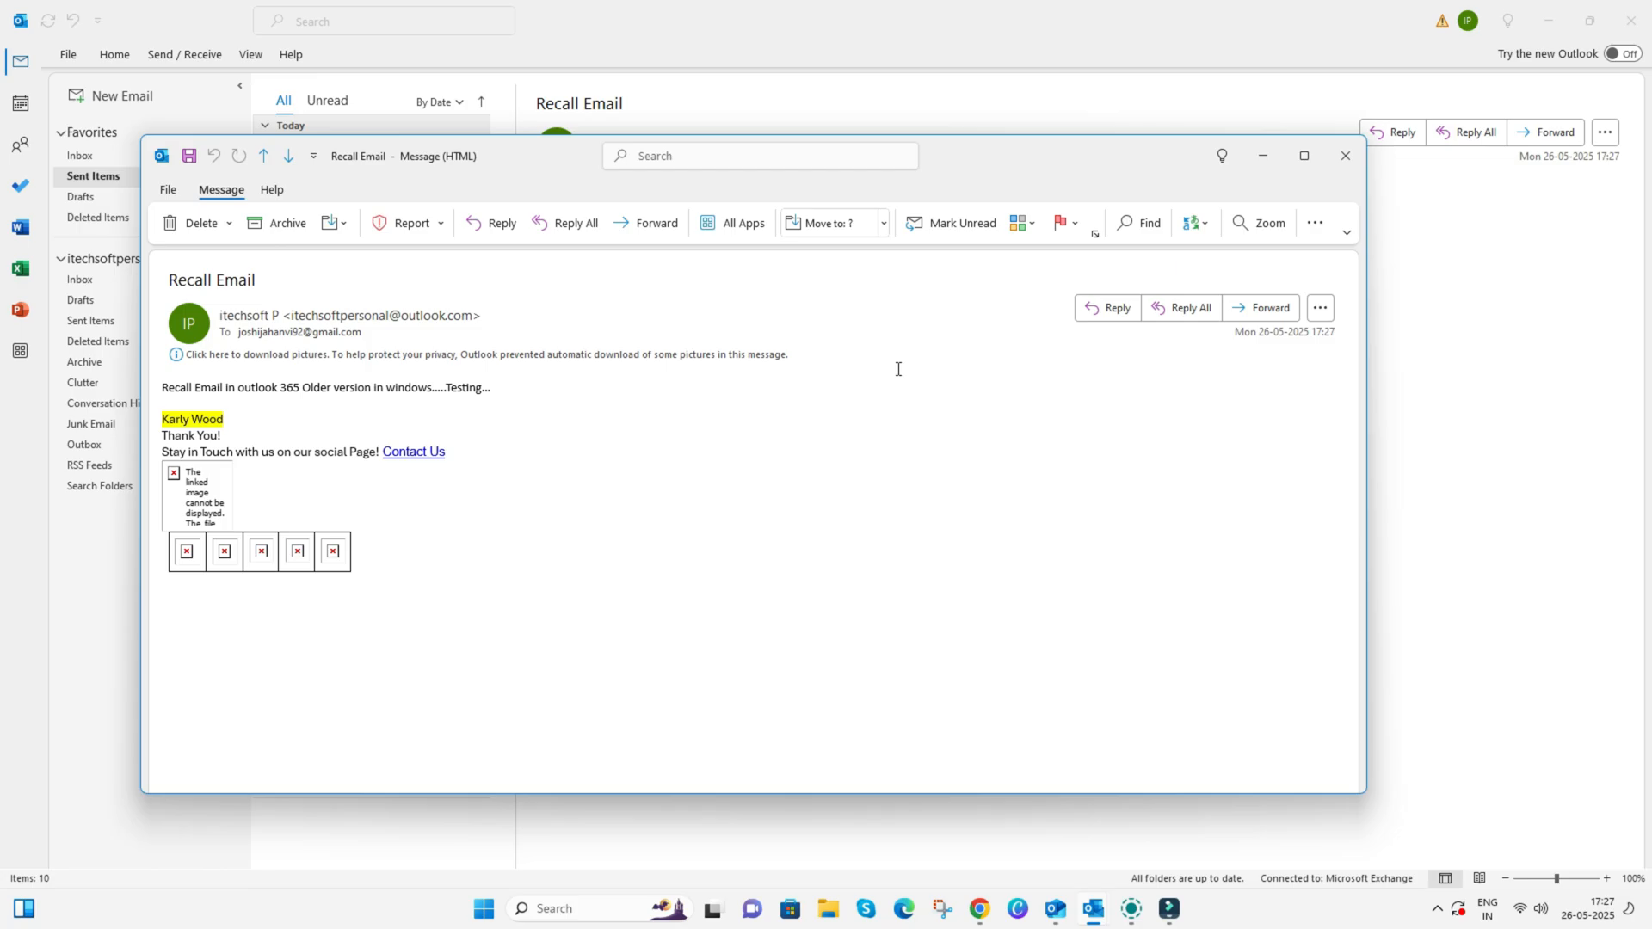
# - Switch the message window to the classic ribbon and preview the recall dialog from File info
pyautogui.click(1346, 233)
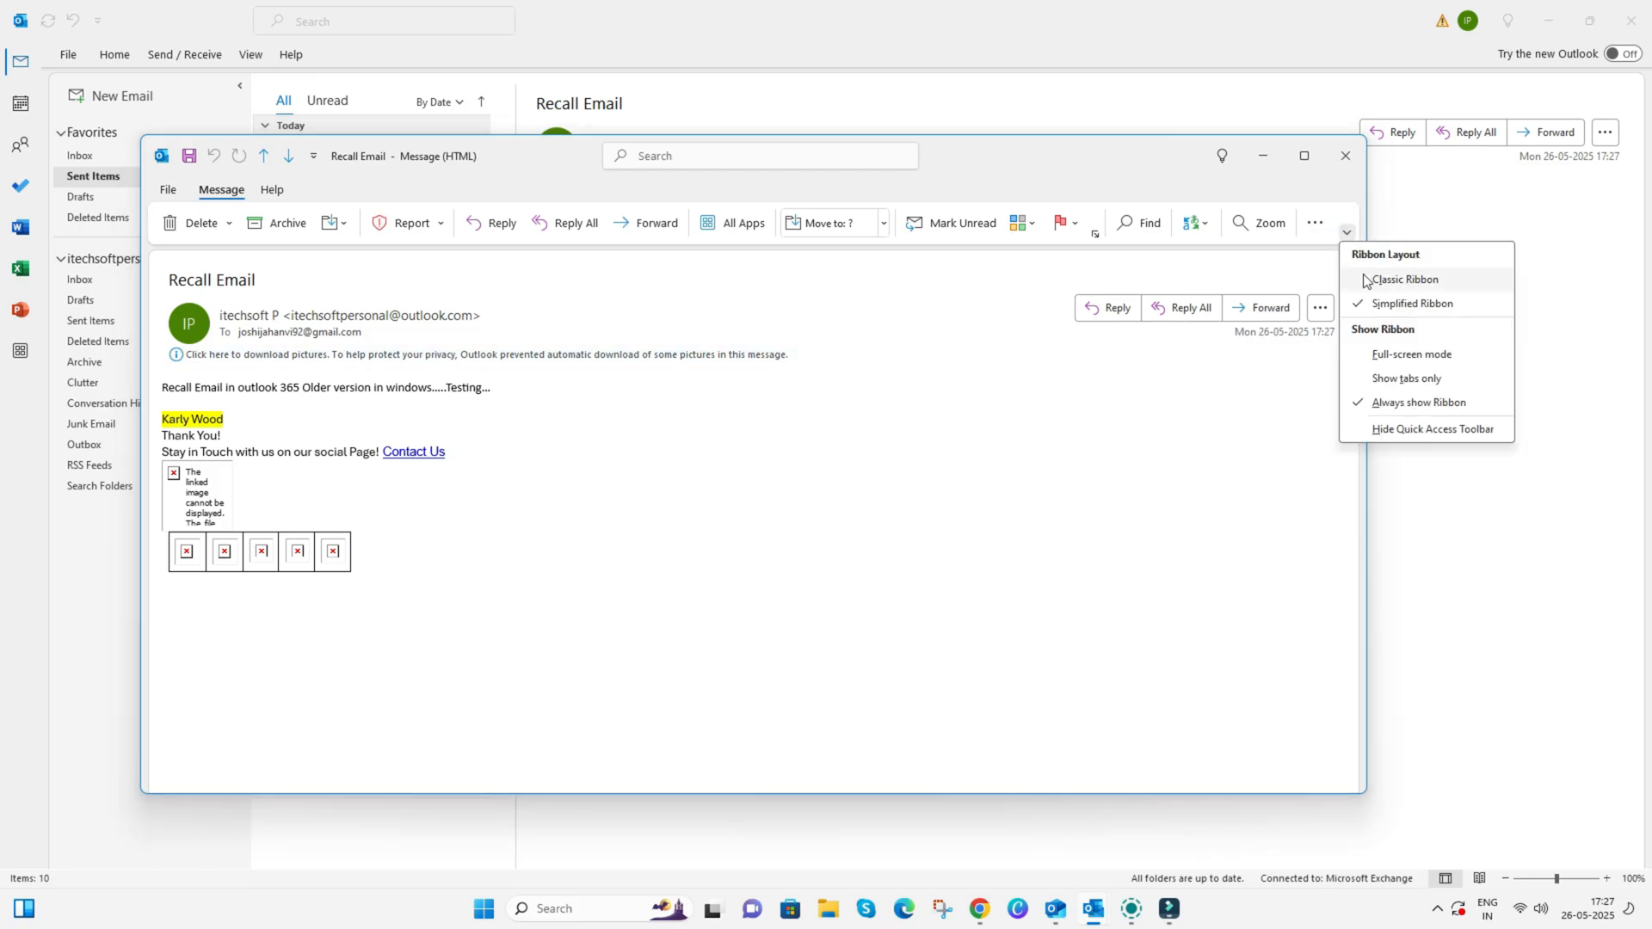
pyautogui.click(1405, 279)
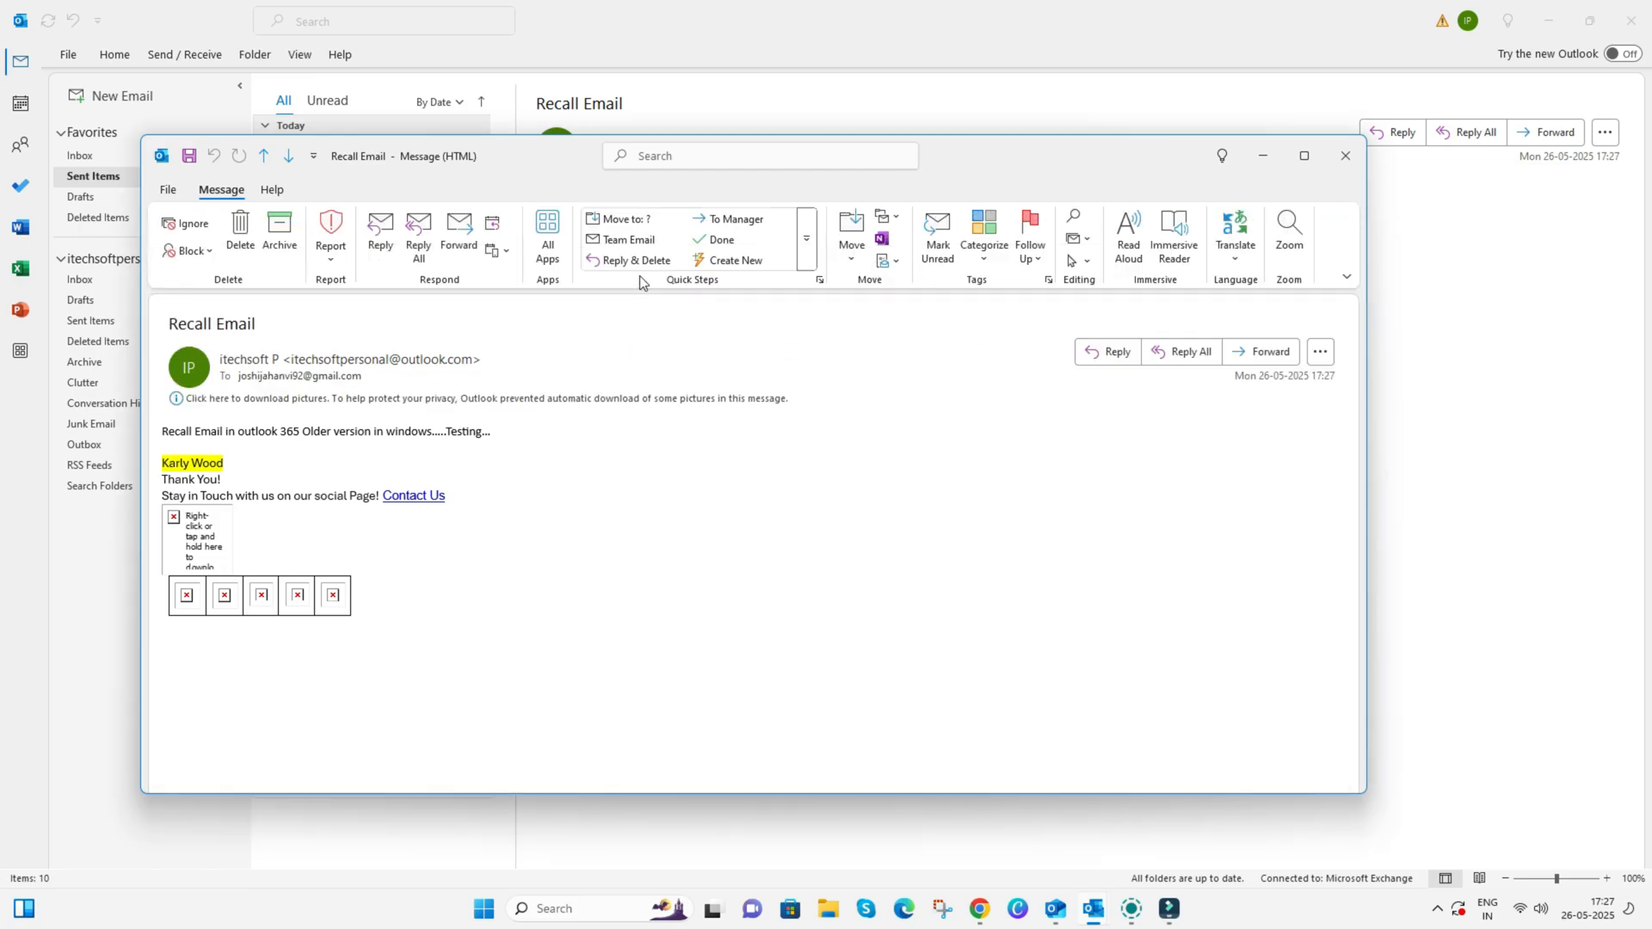
pyautogui.click(168, 189)
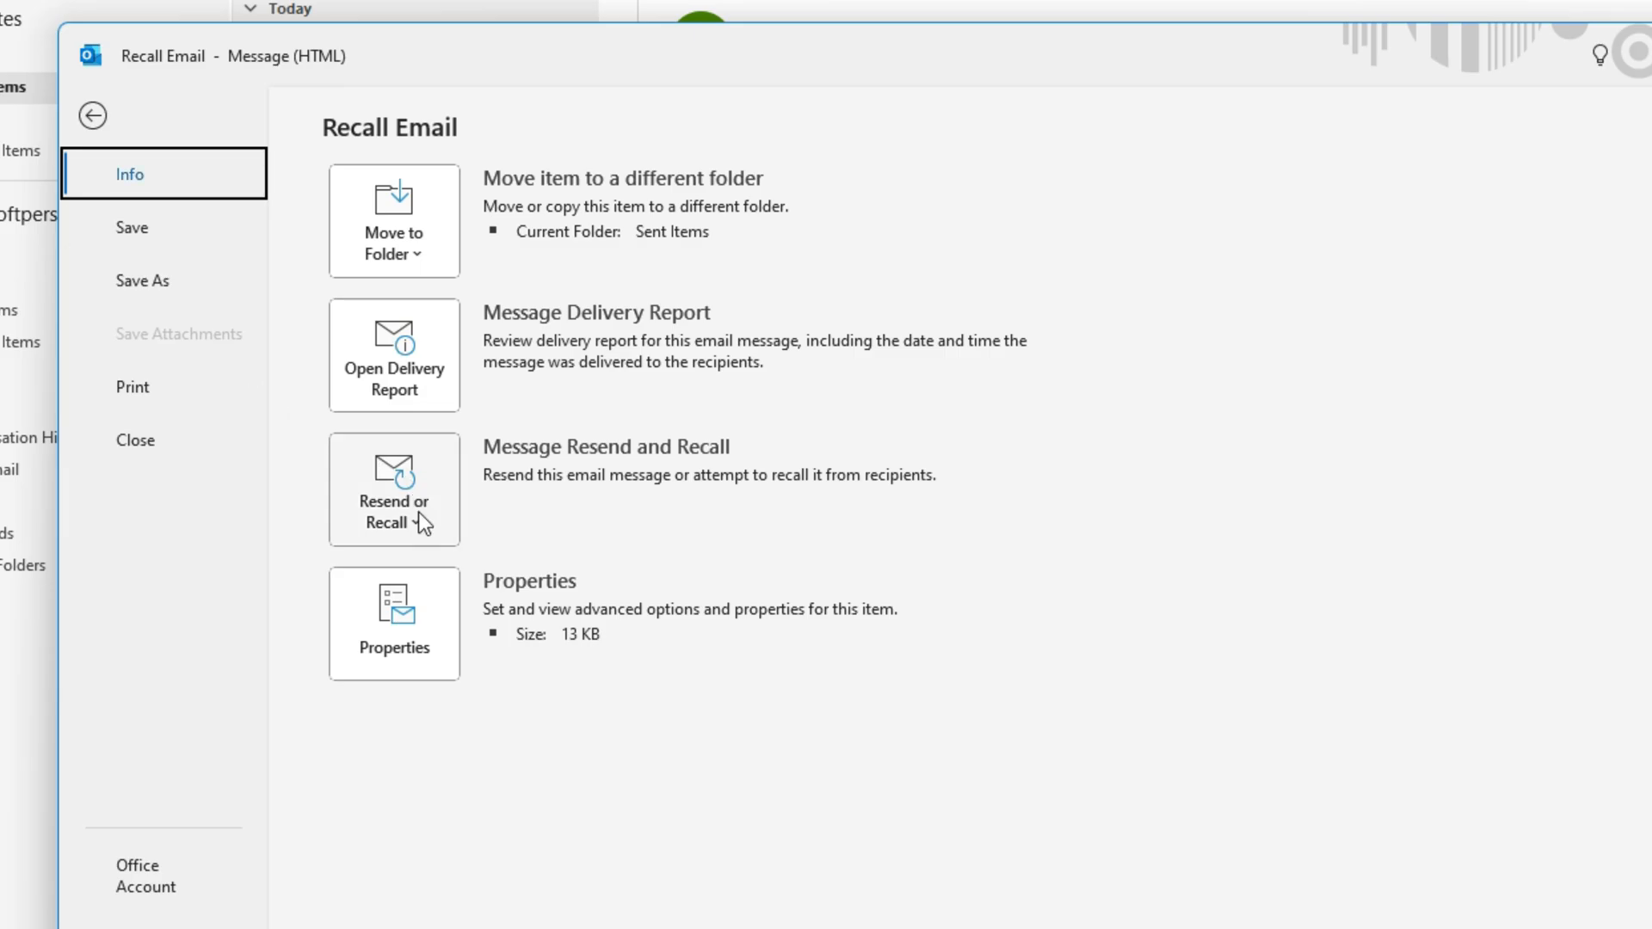
pyautogui.click(394, 489)
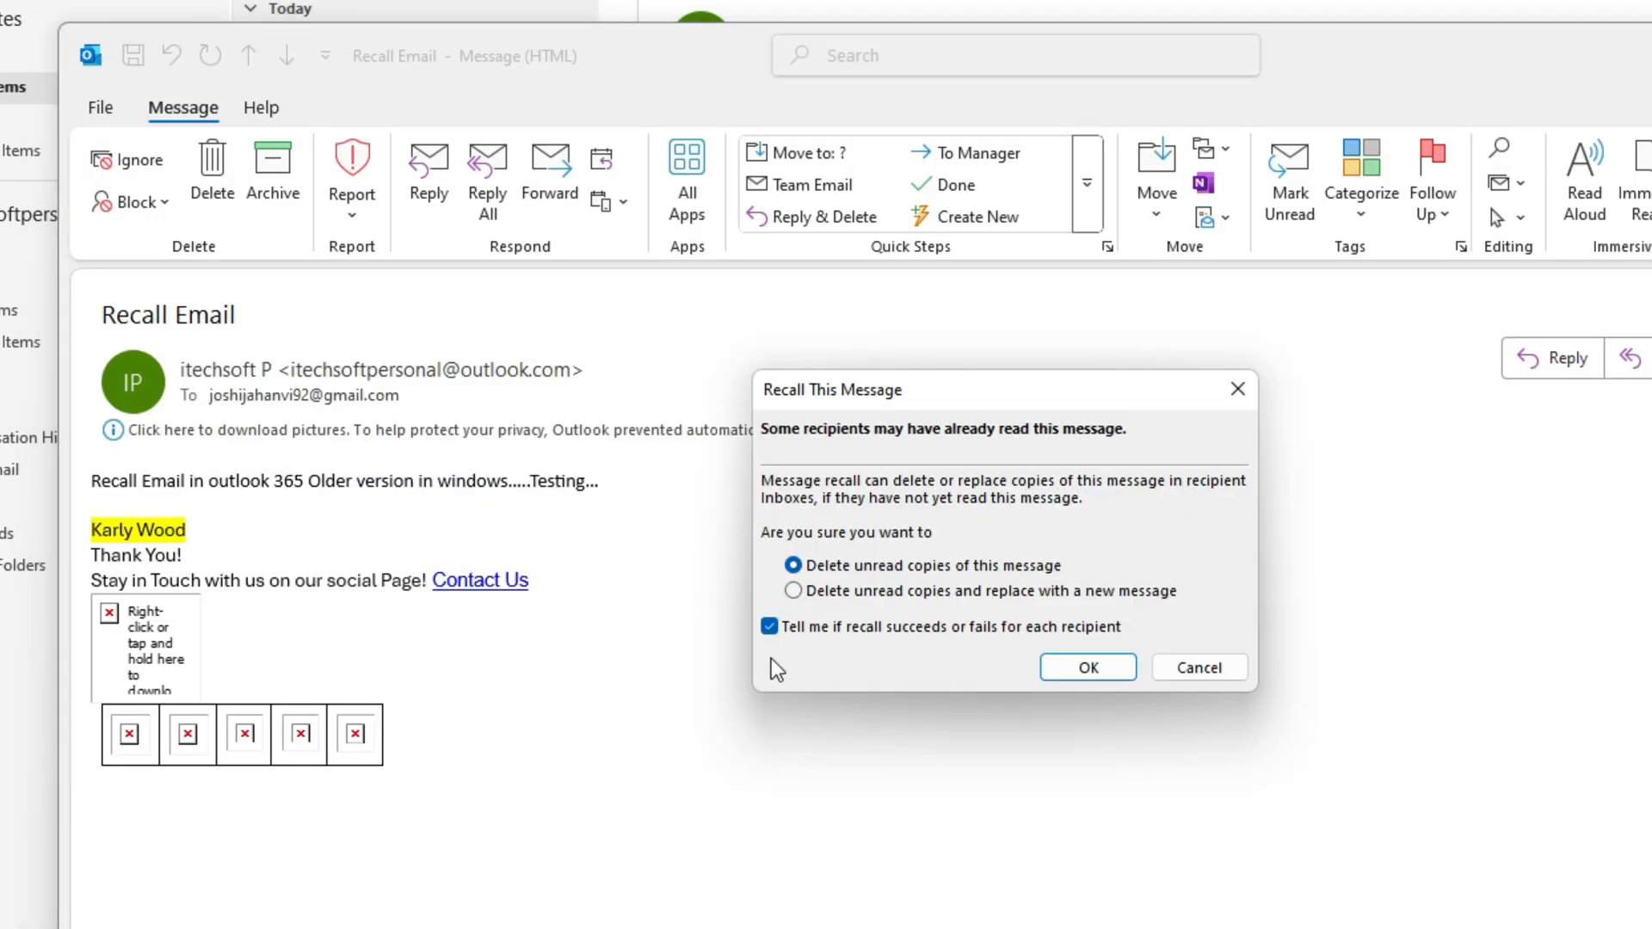
pyautogui.click(1237, 389)
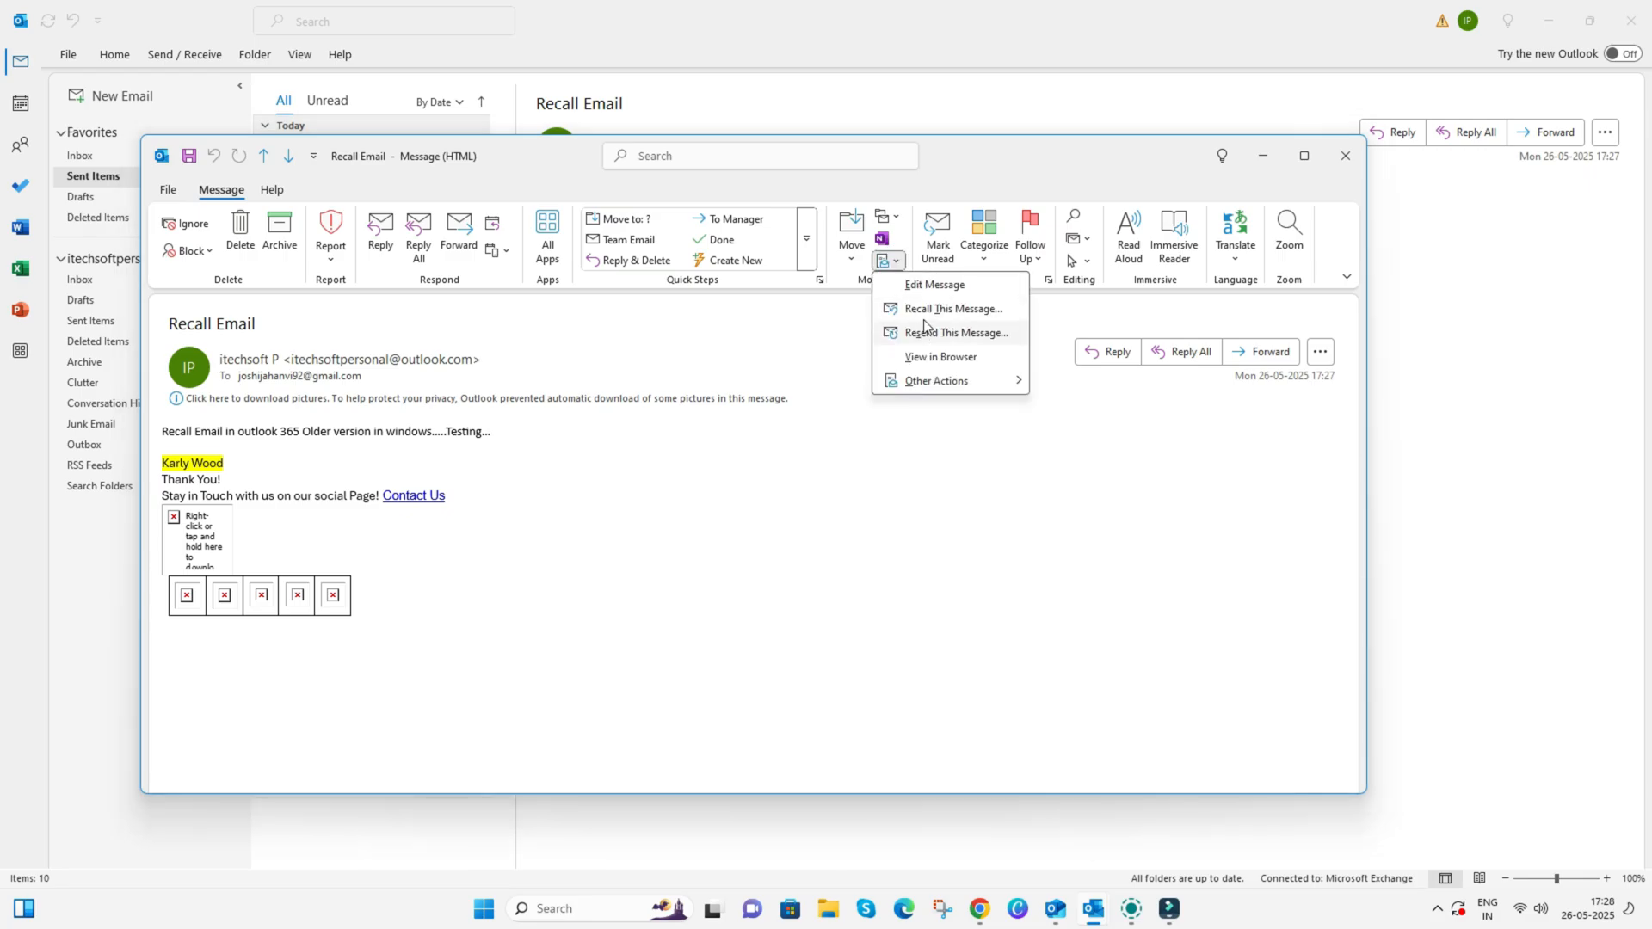
pyautogui.click(952, 309)
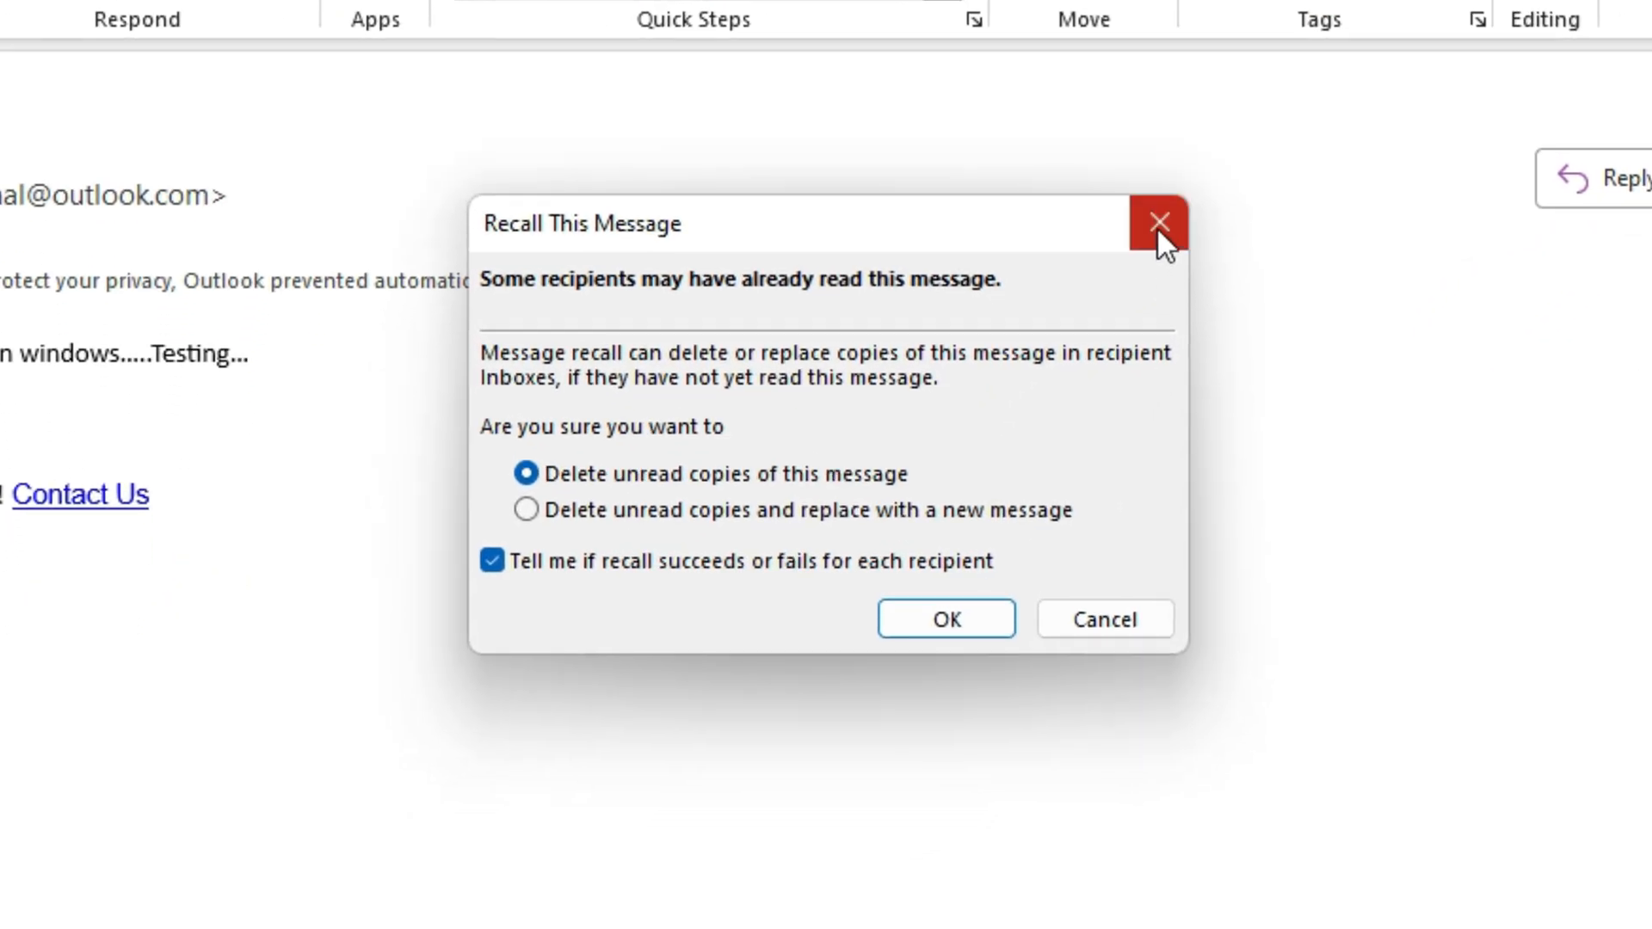
pyautogui.click(1160, 223)
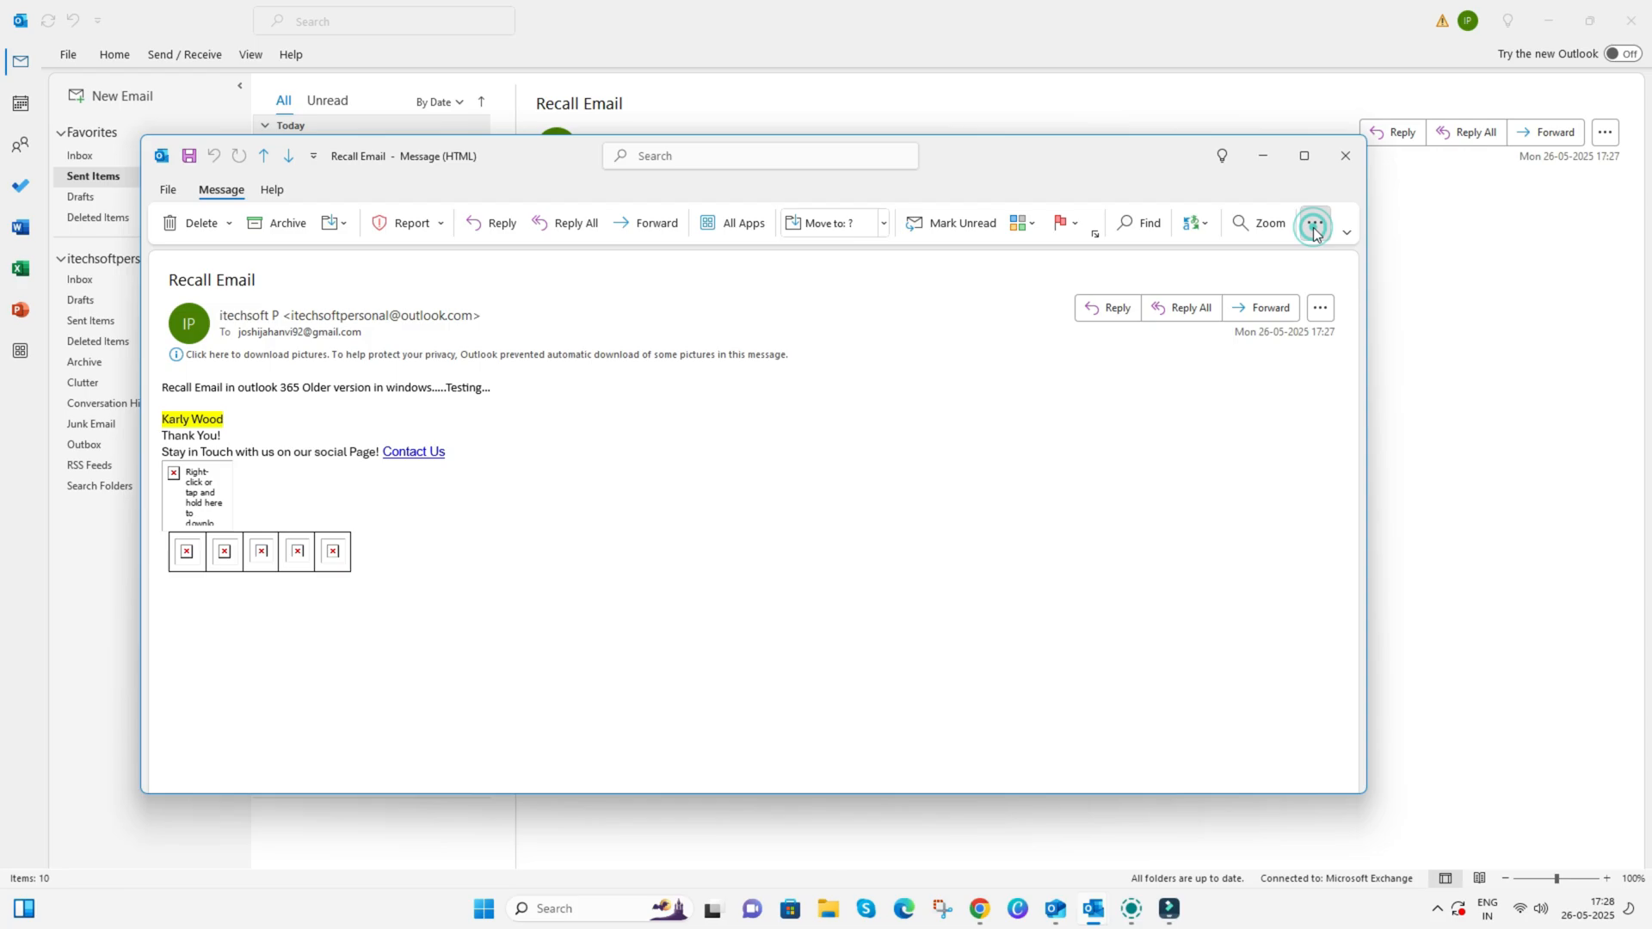
# - Recall the message with 'Delete unread copies and replace with a new message' and confirm
pyautogui.click(1315, 222)
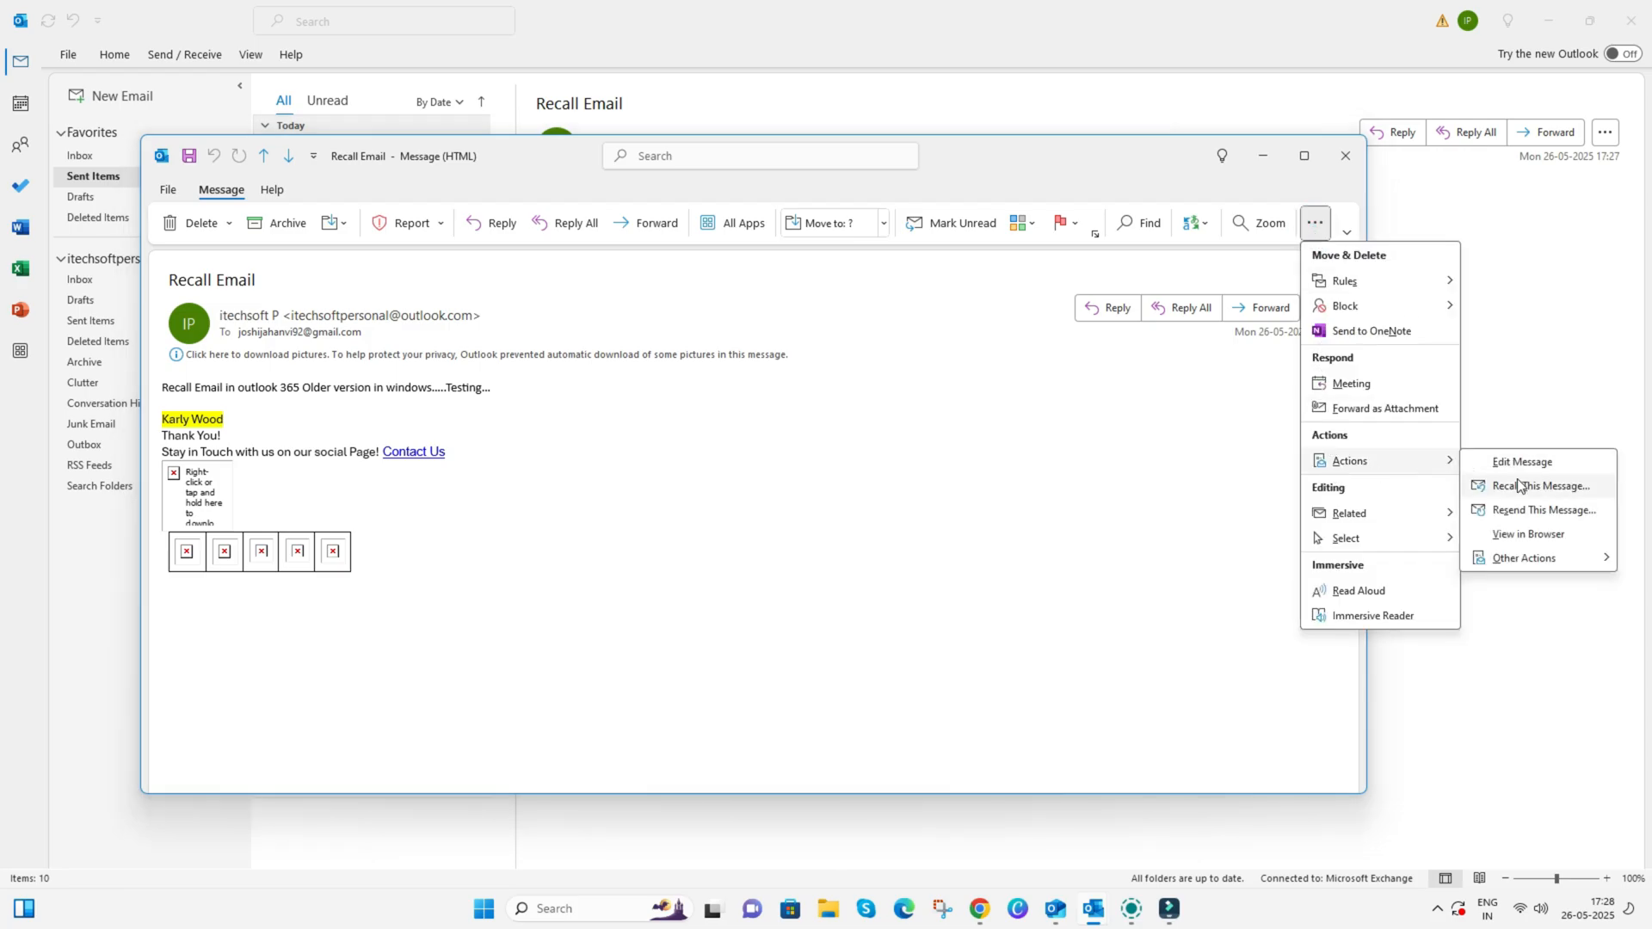
pyautogui.click(1540, 486)
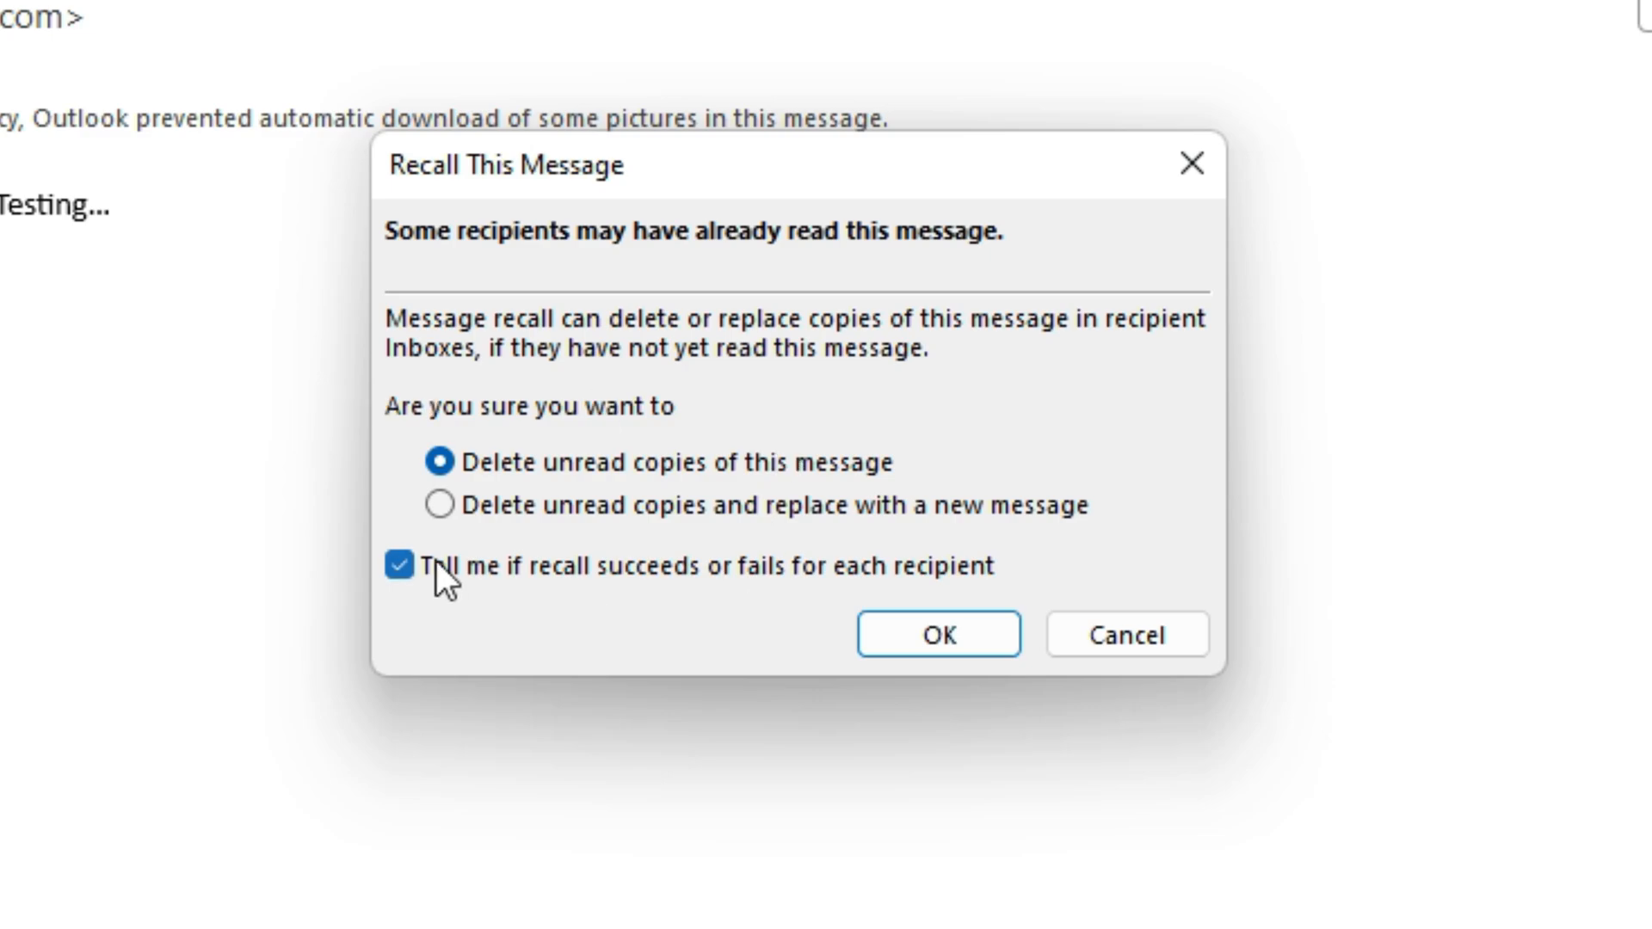
pyautogui.click(440, 505)
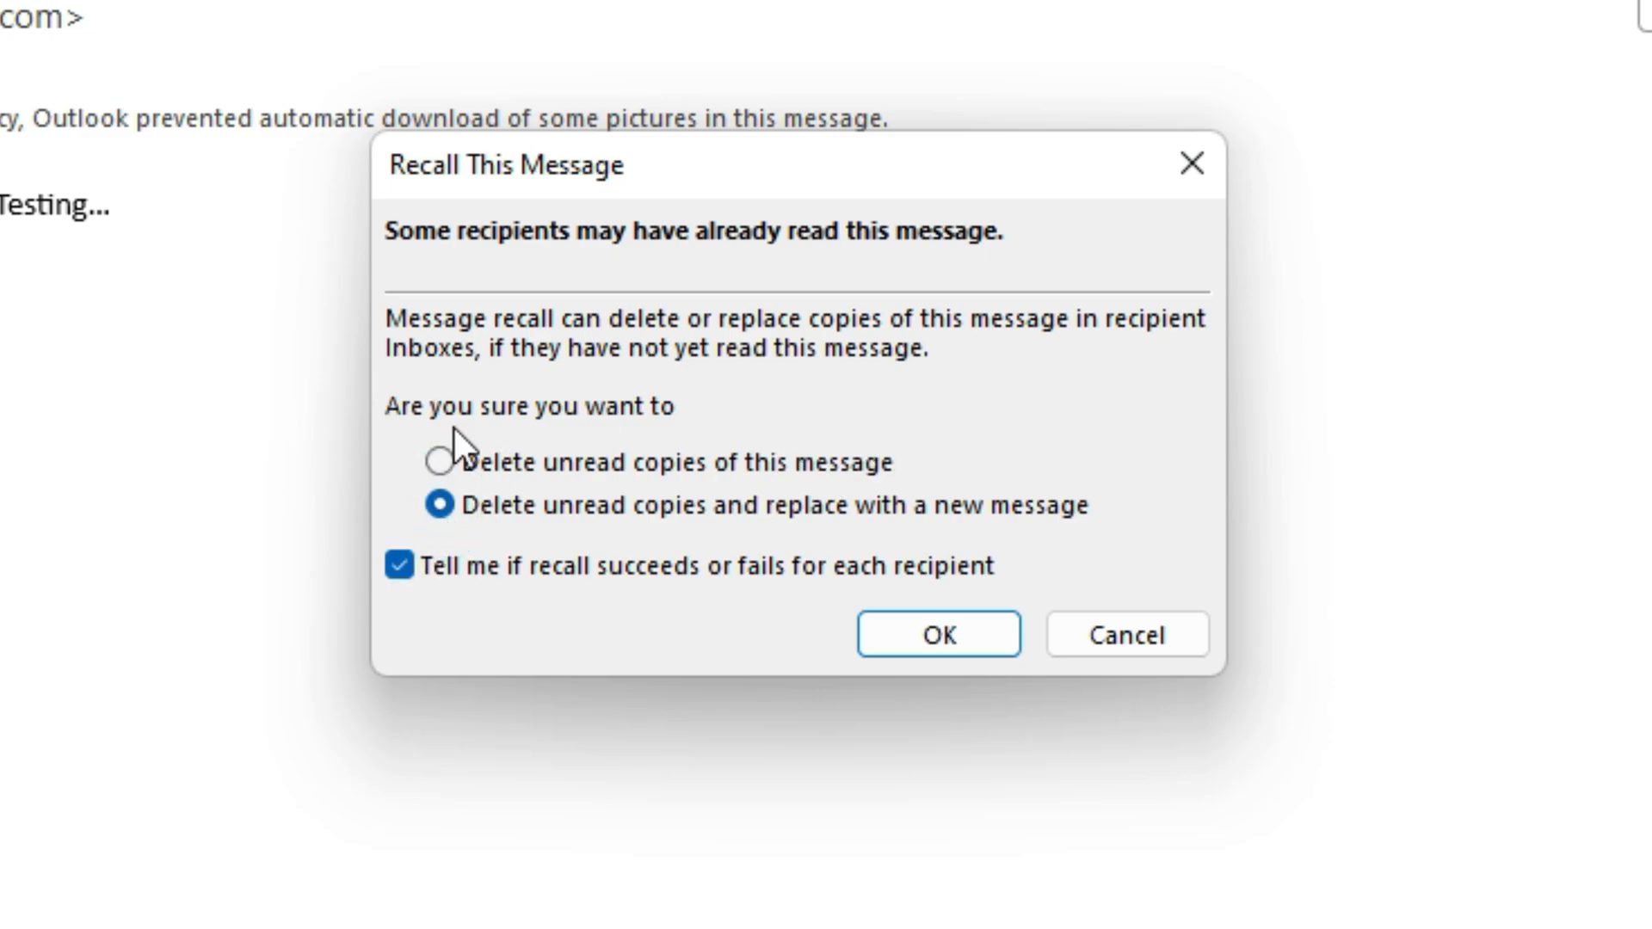
pyautogui.moveTo(915, 559)
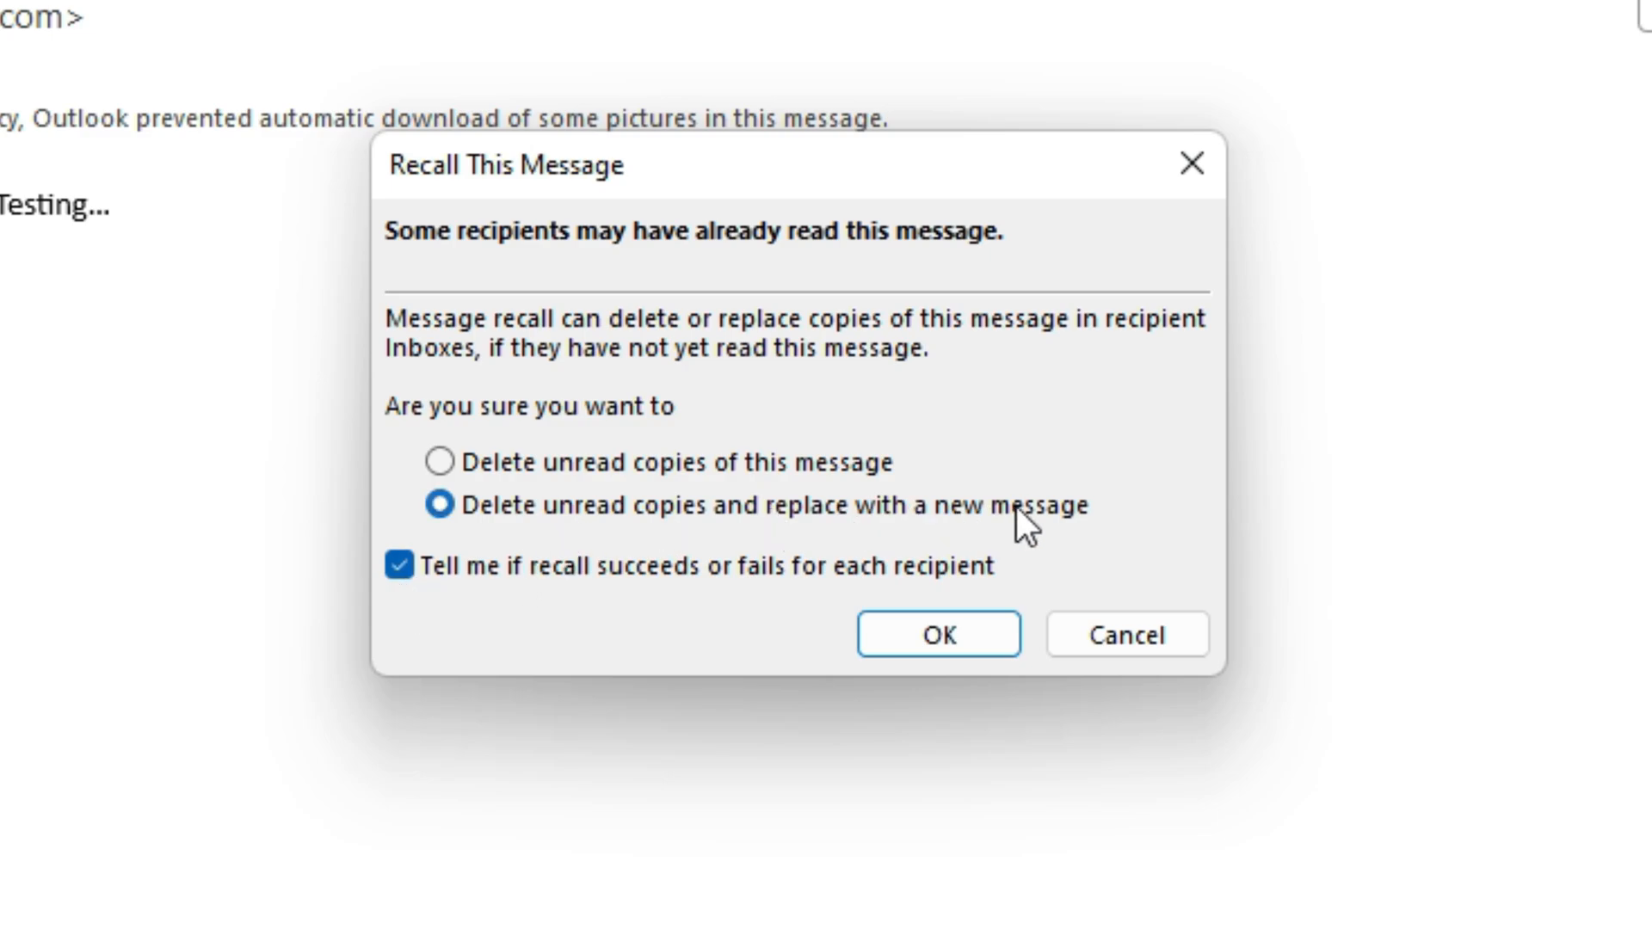
pyautogui.moveTo(835, 413)
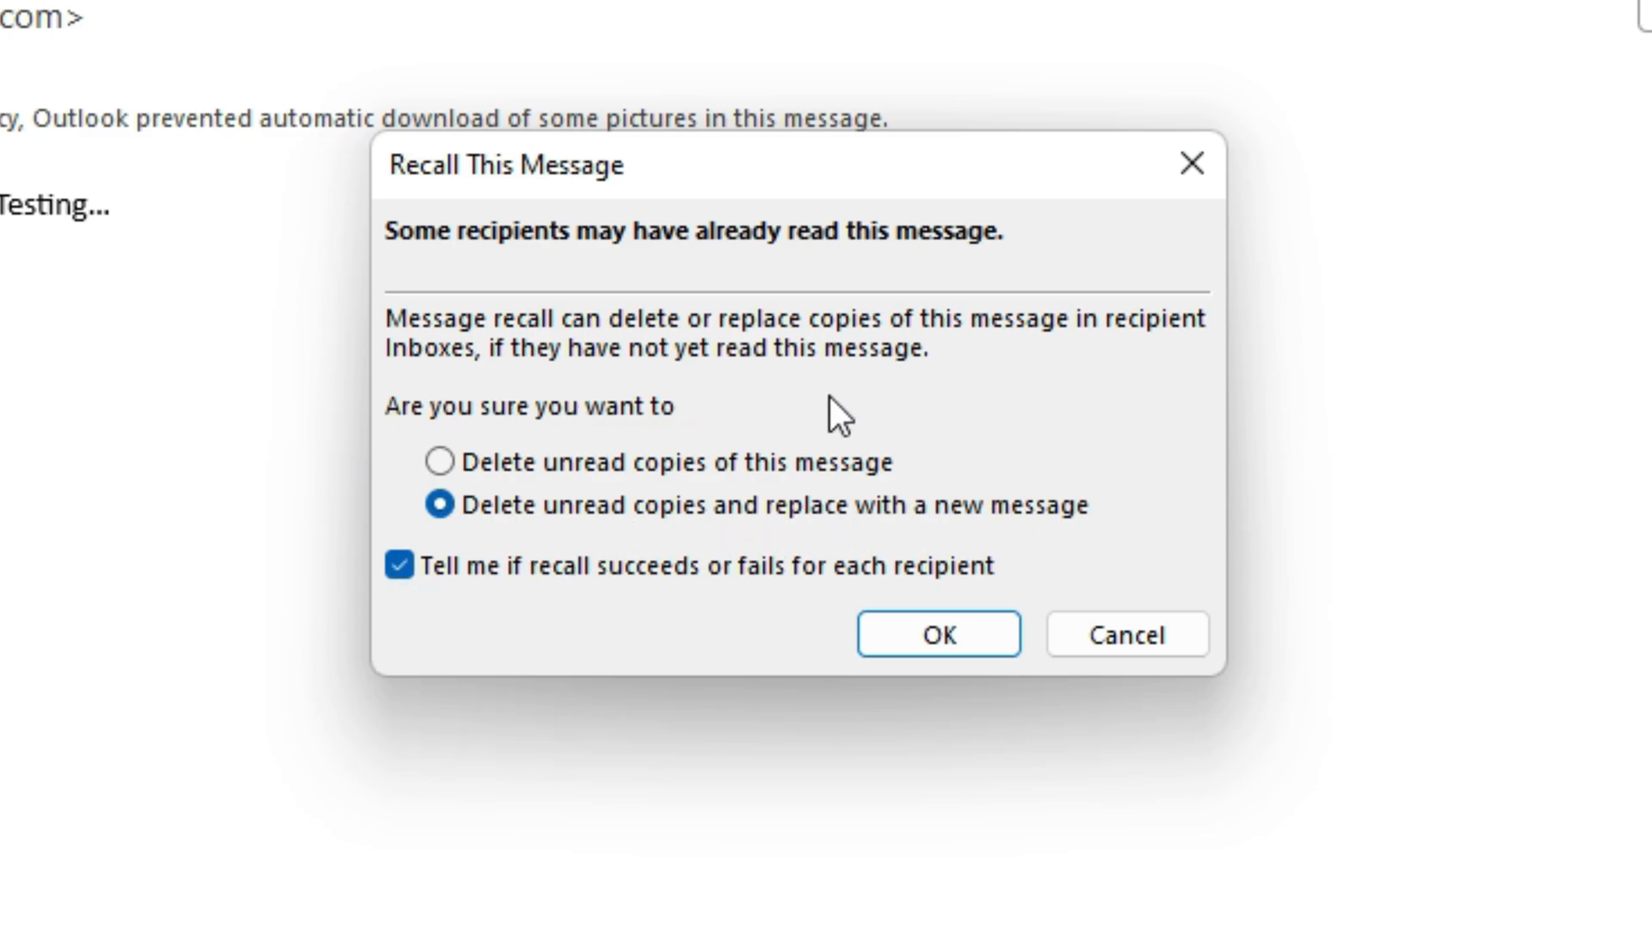
pyautogui.moveTo(591, 485)
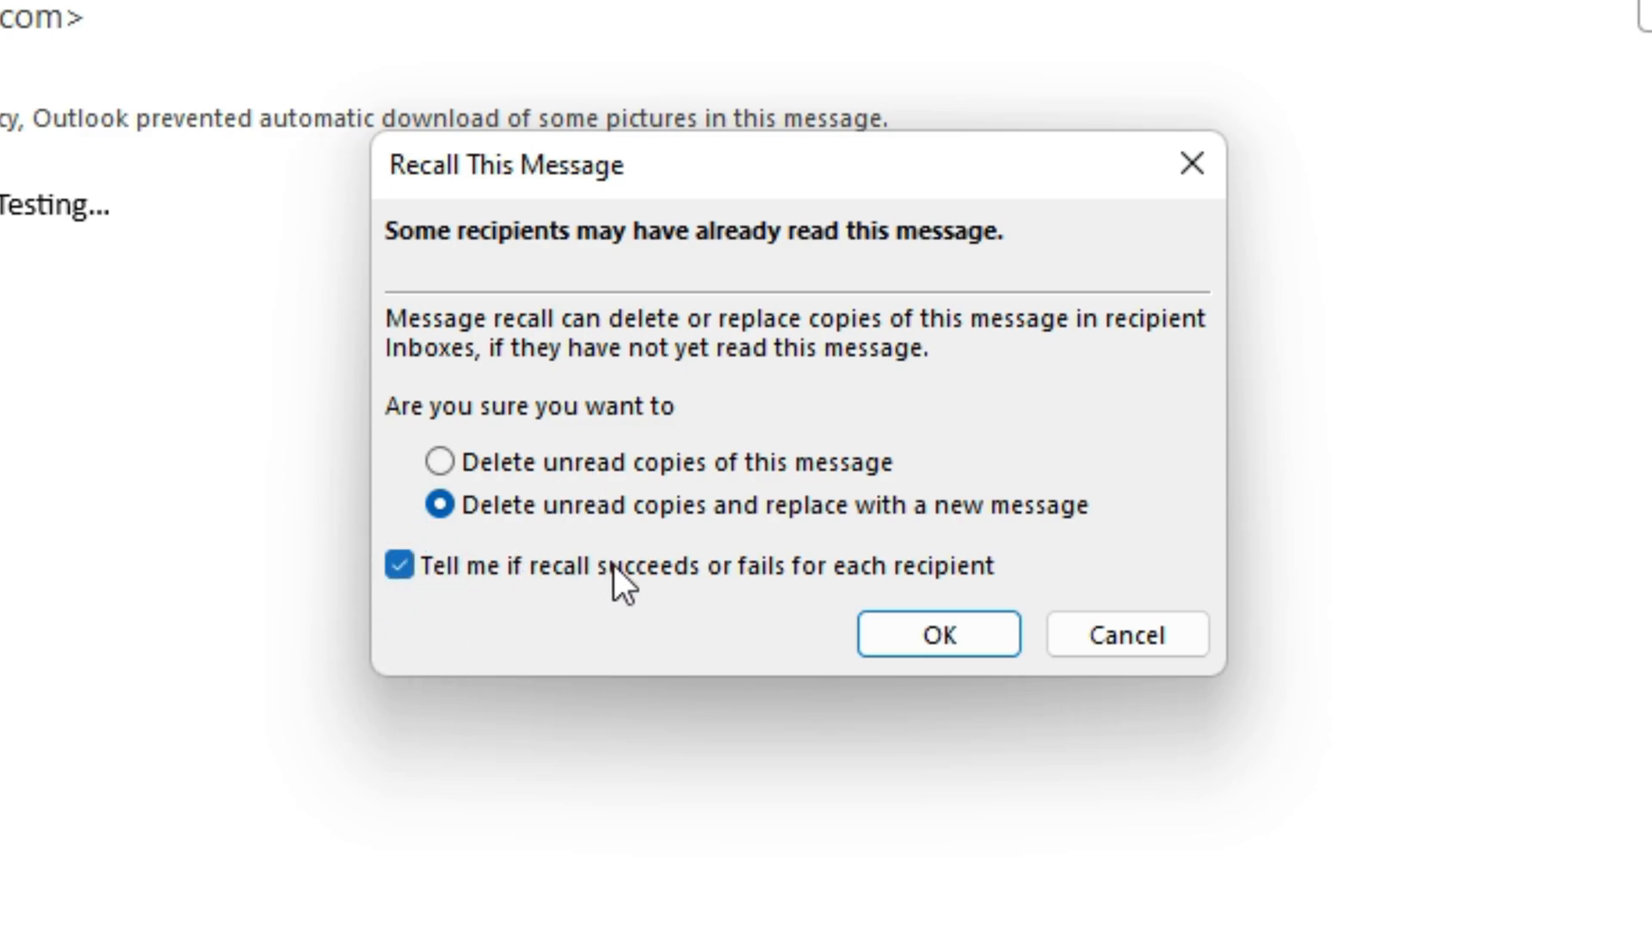
pyautogui.moveTo(946, 585)
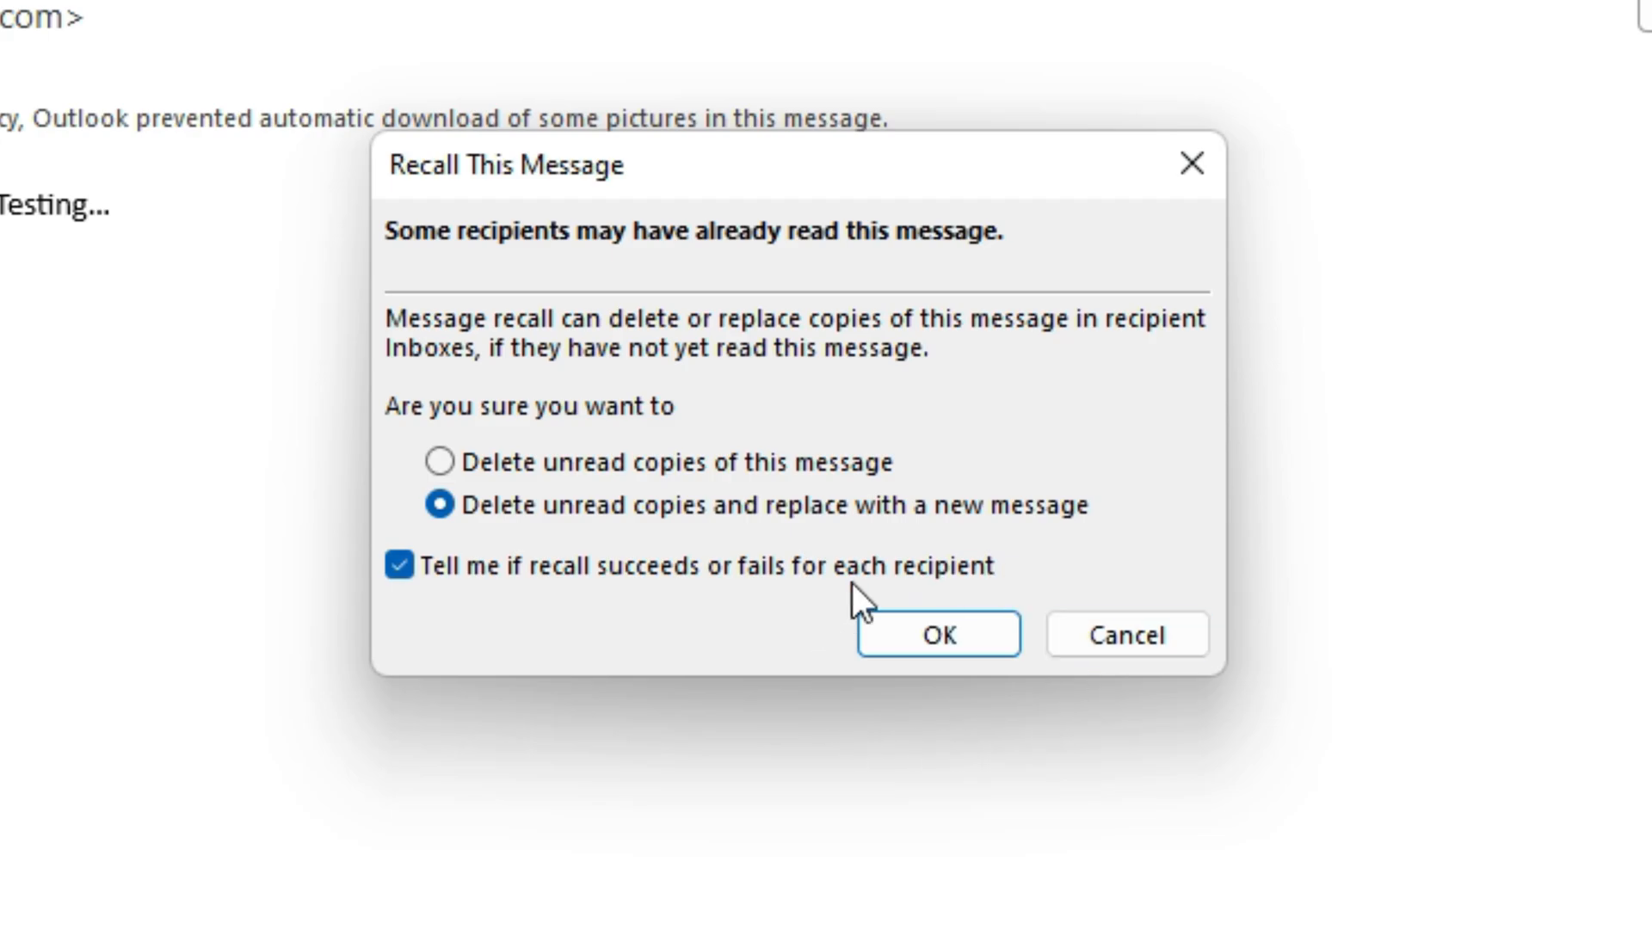
pyautogui.click(937, 634)
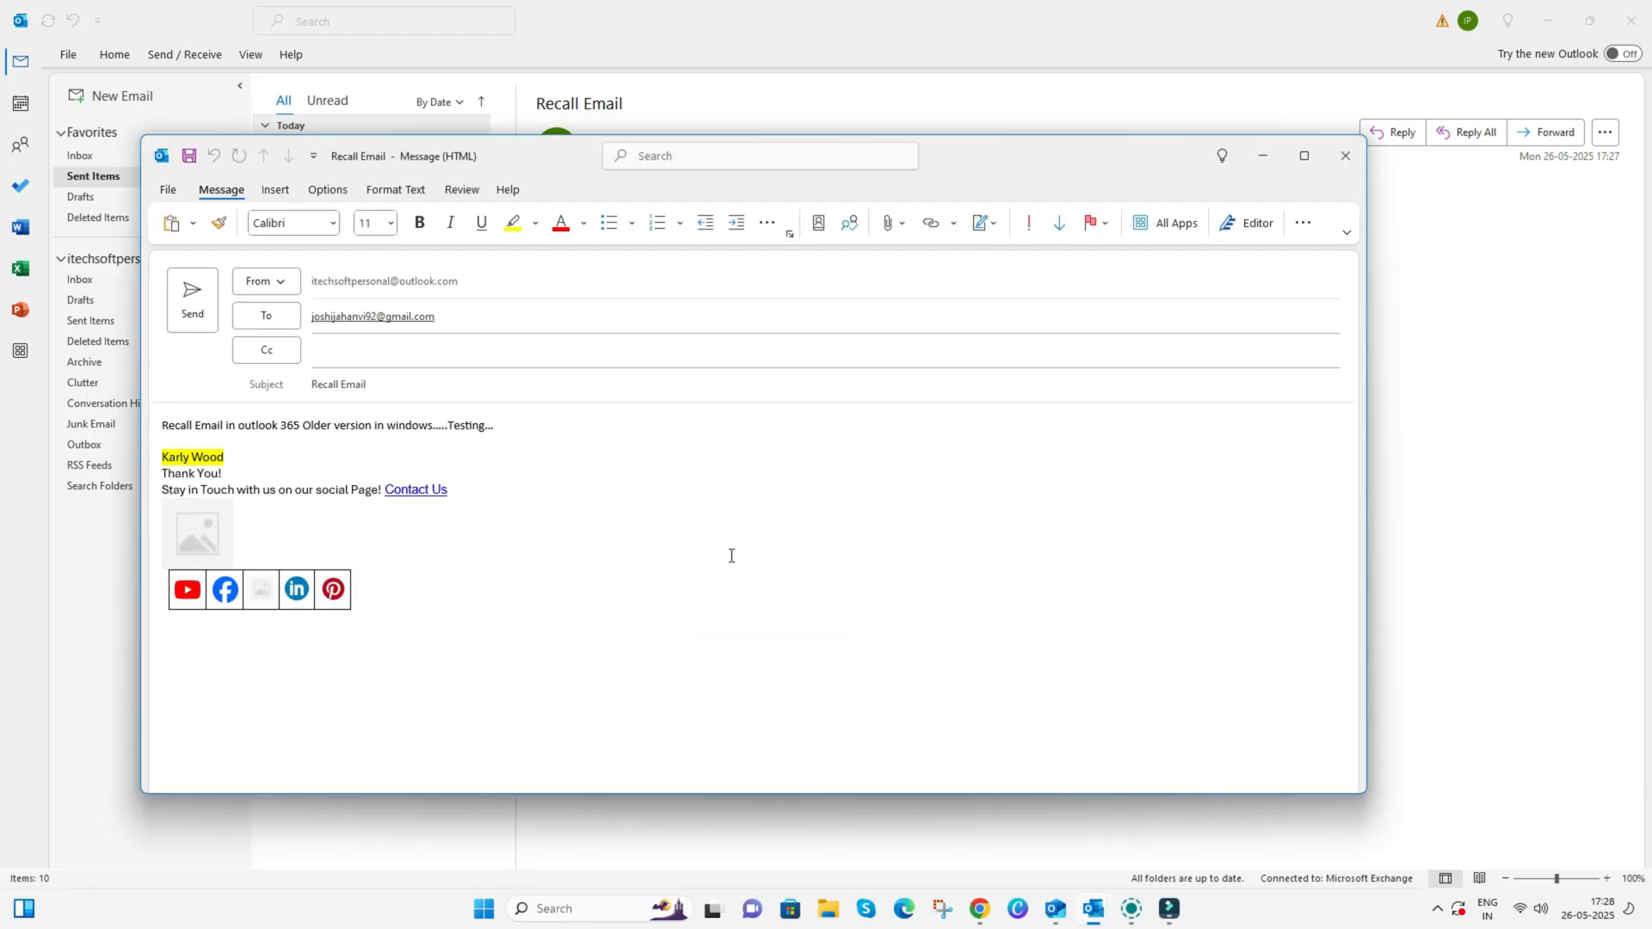
# - Type '1' into the body of the replacement Recall Email message
pyautogui.write('1')
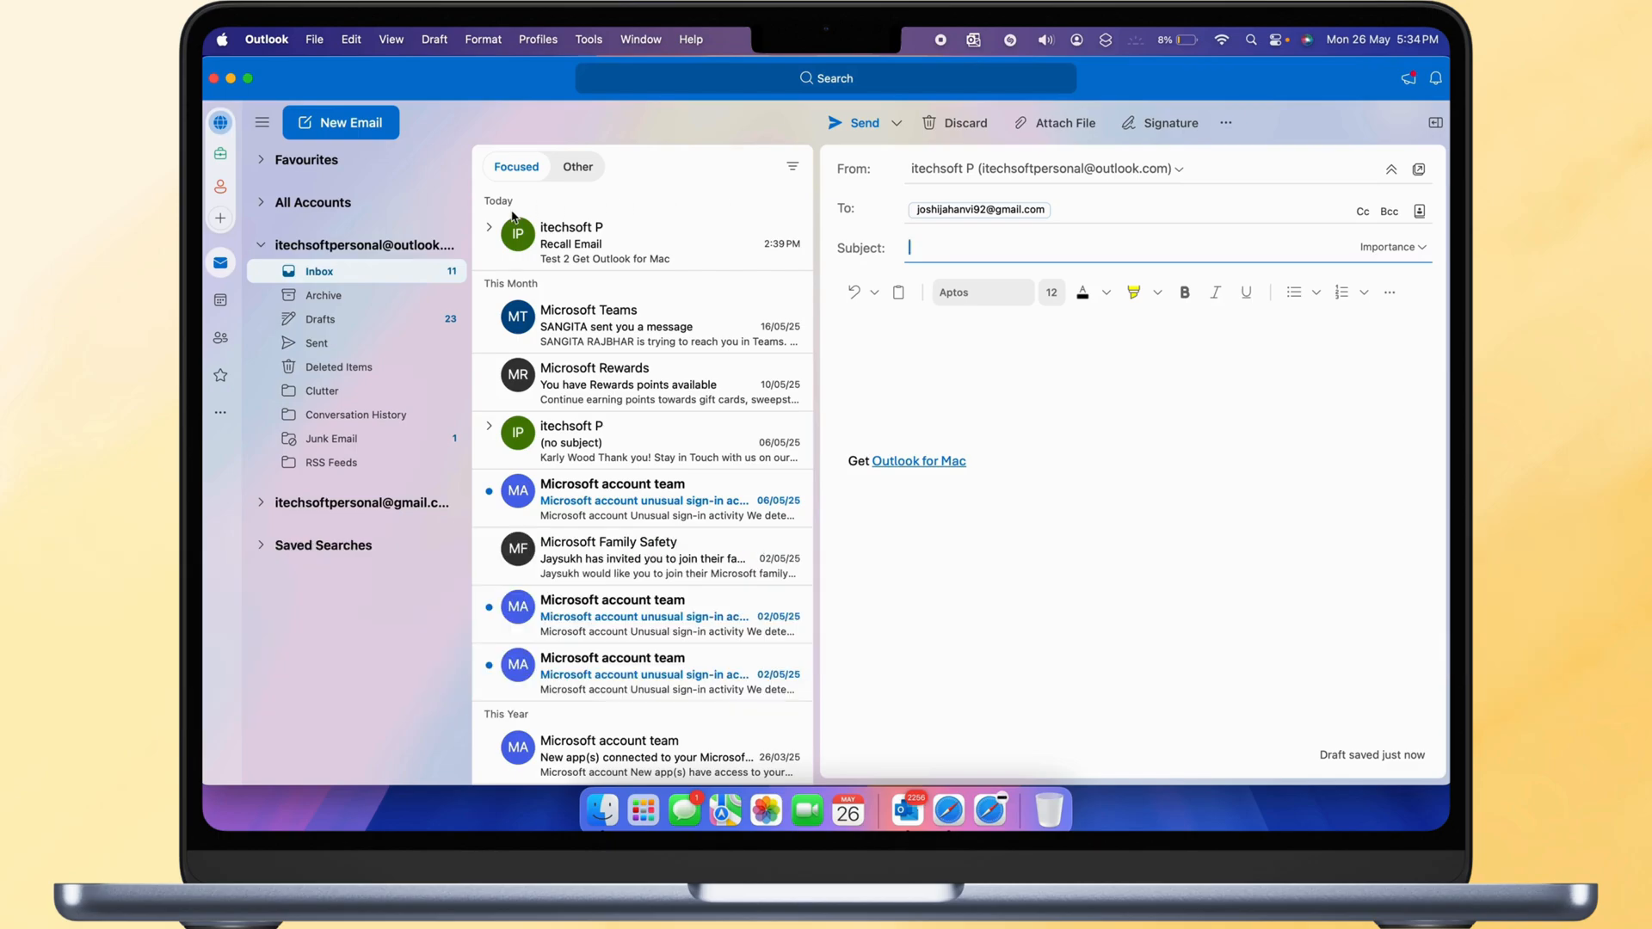
pyautogui.moveTo(698, 380)
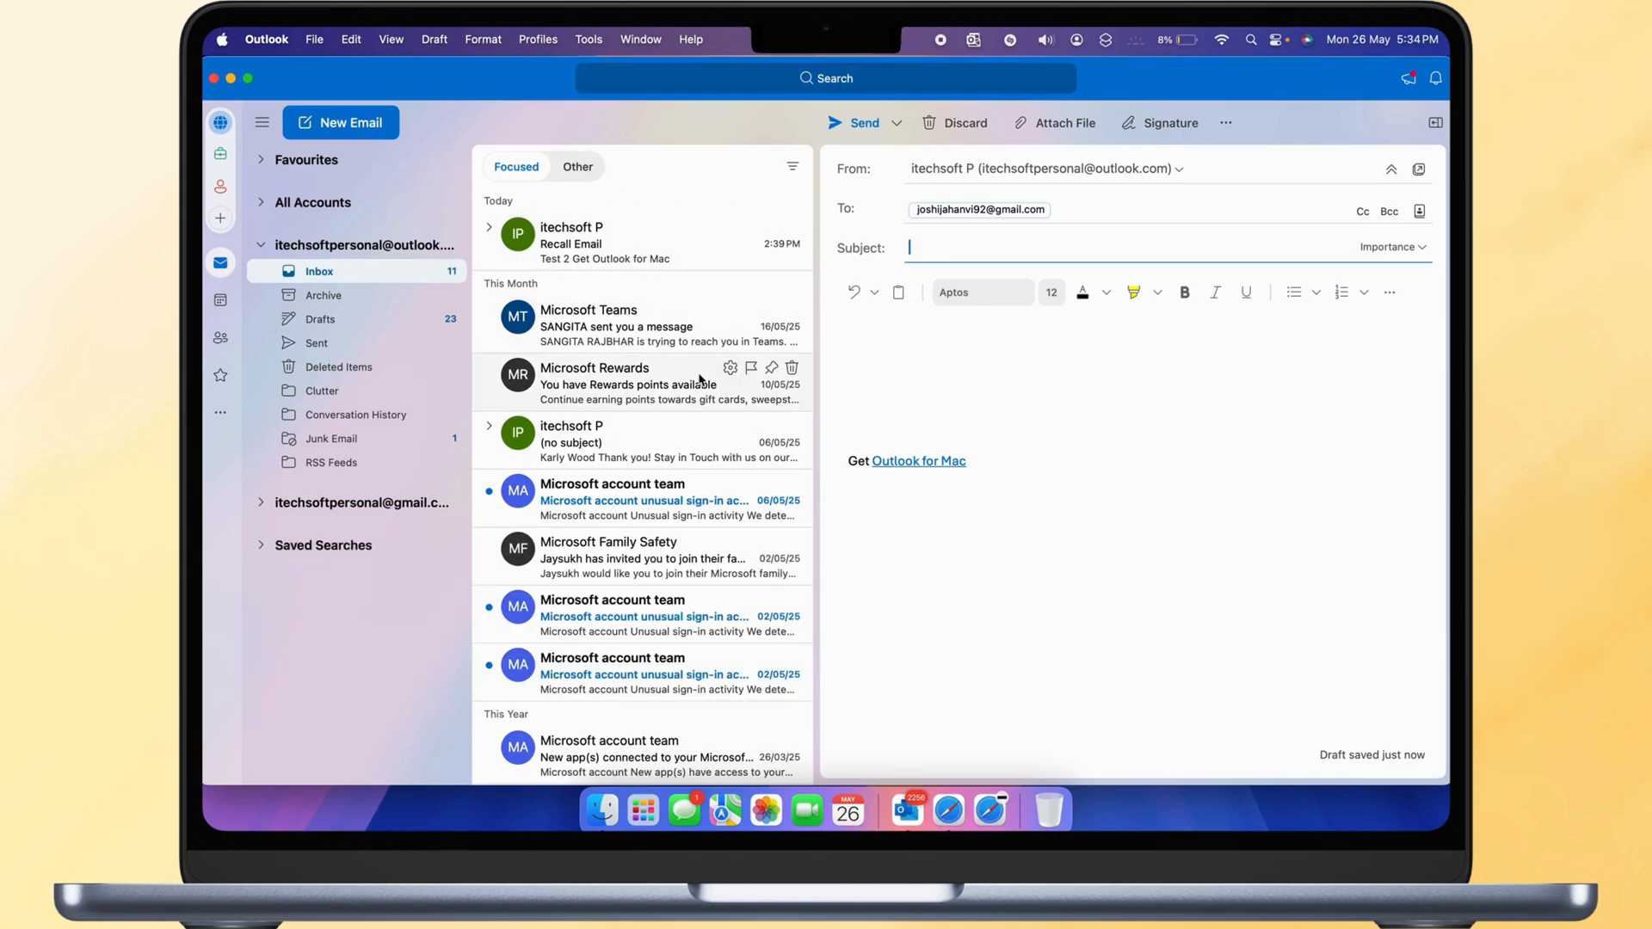
pyautogui.moveTo(395, 309)
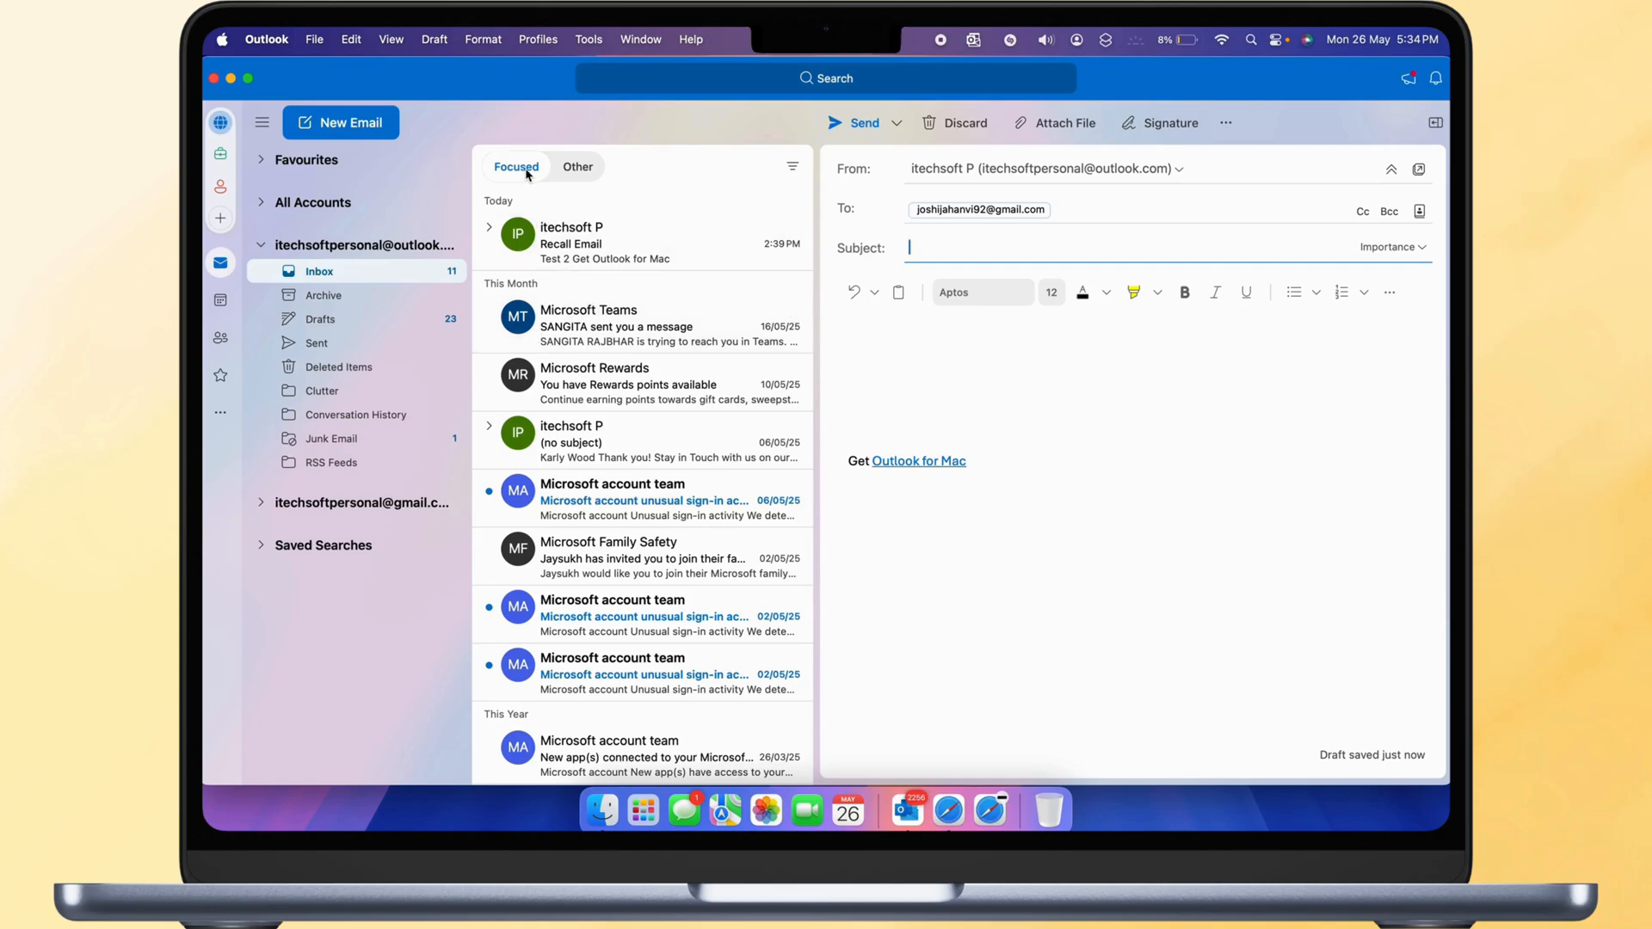
# - In Outlook Settings > Composing, raise 'Wait to send messages for' to 20 seconds
pyautogui.click(267, 38)
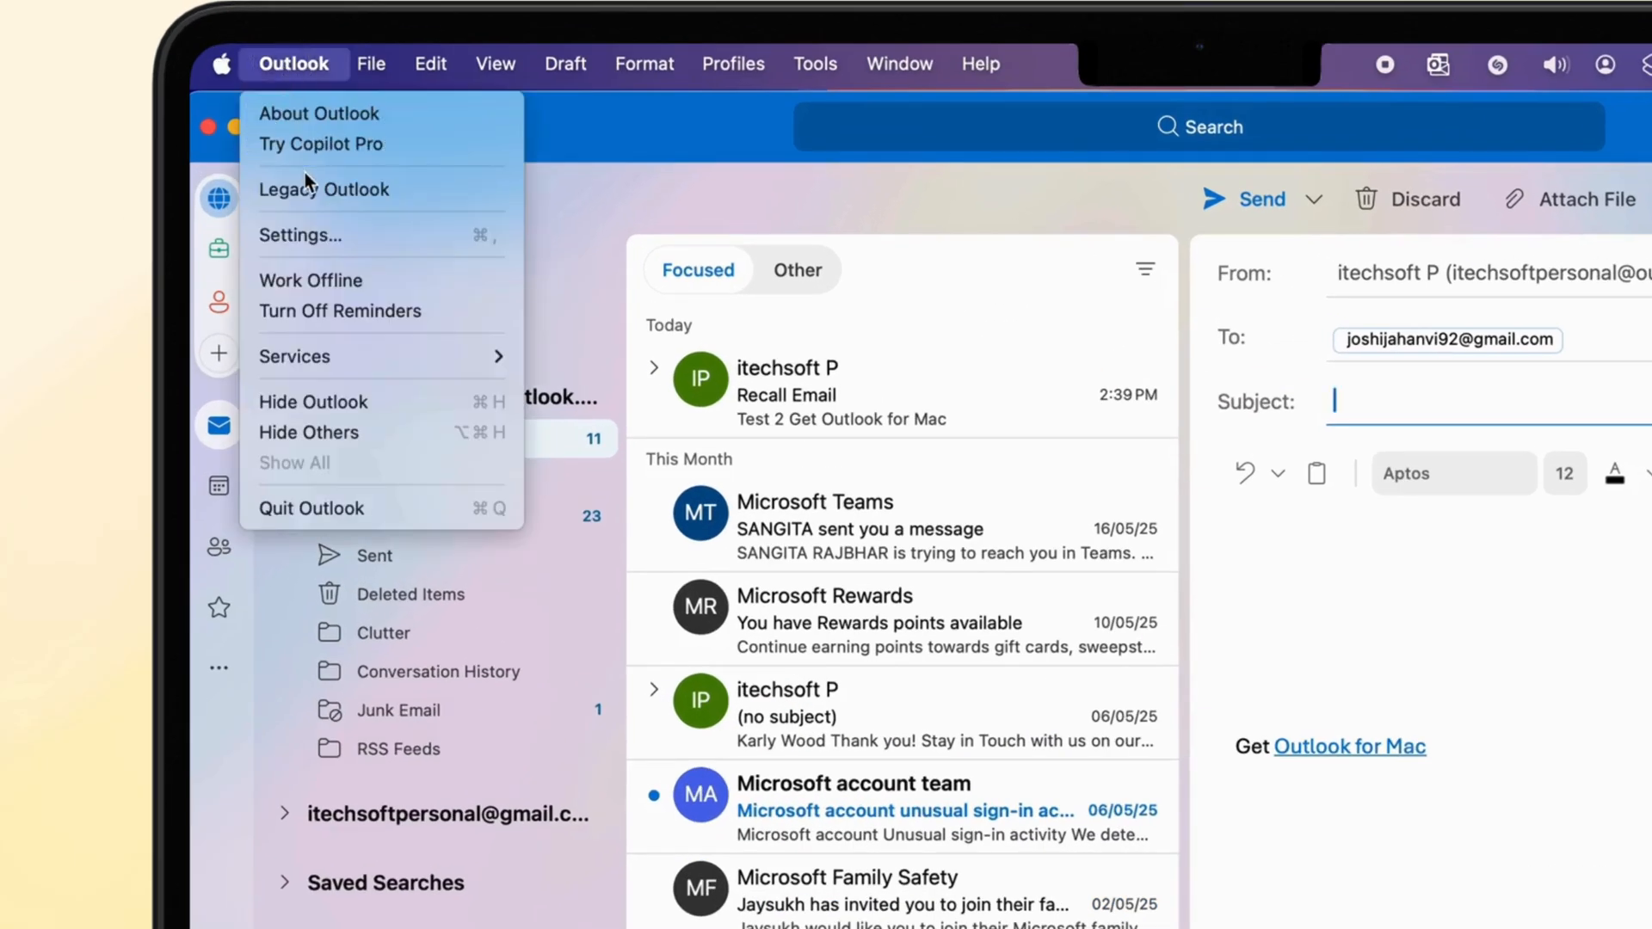
pyautogui.click(300, 235)
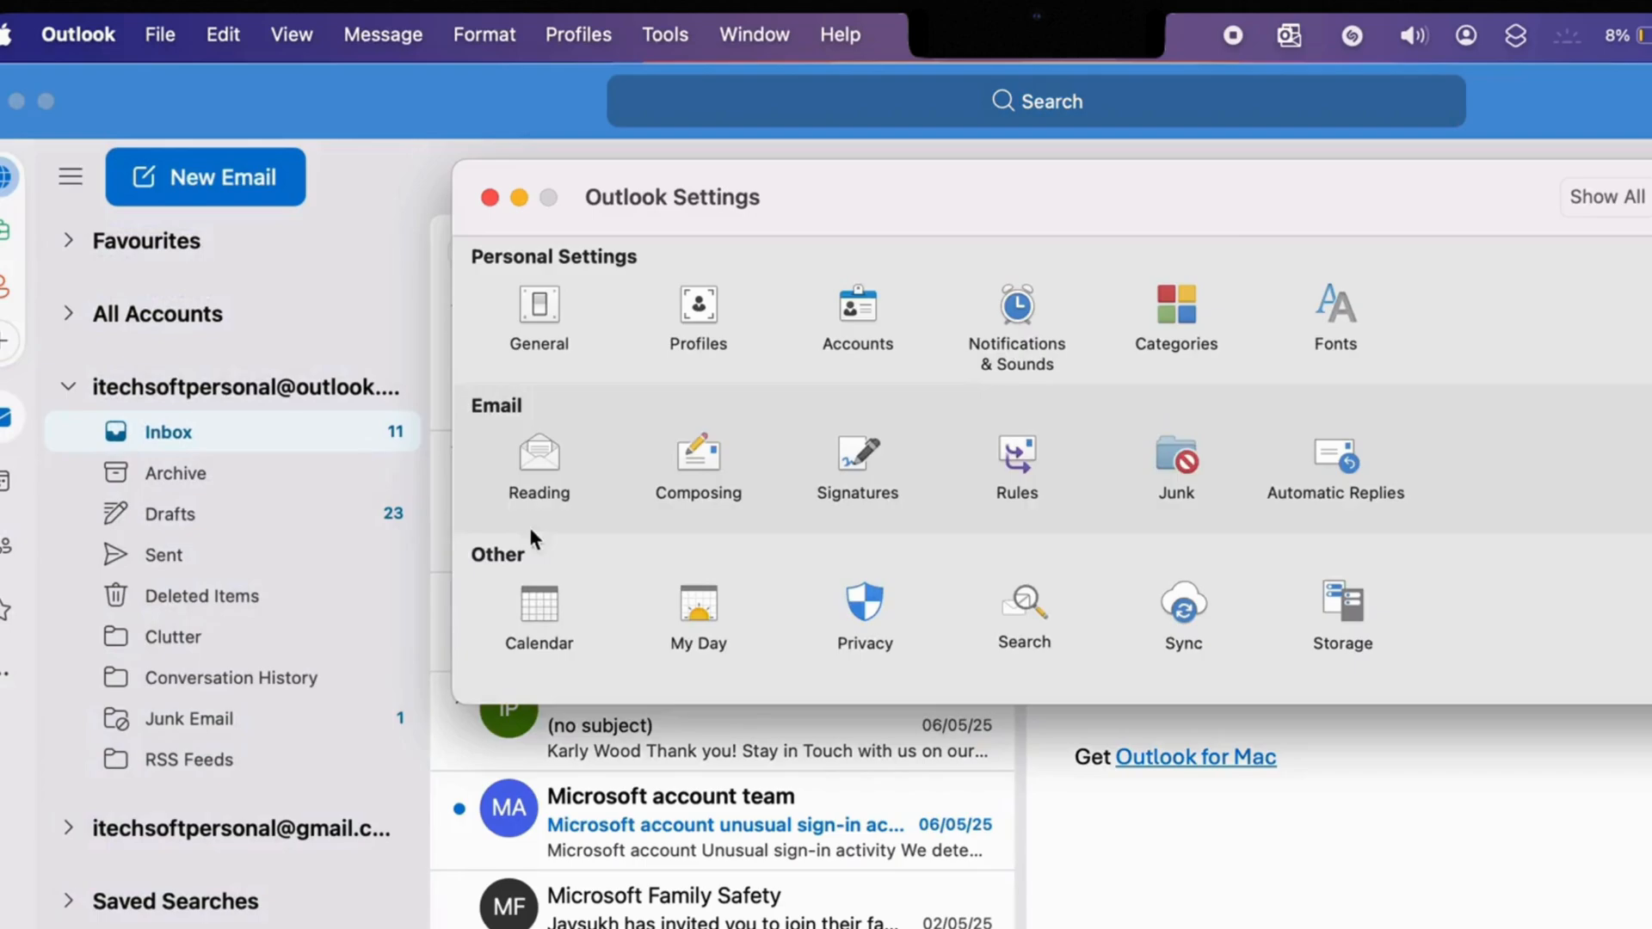
pyautogui.click(698, 460)
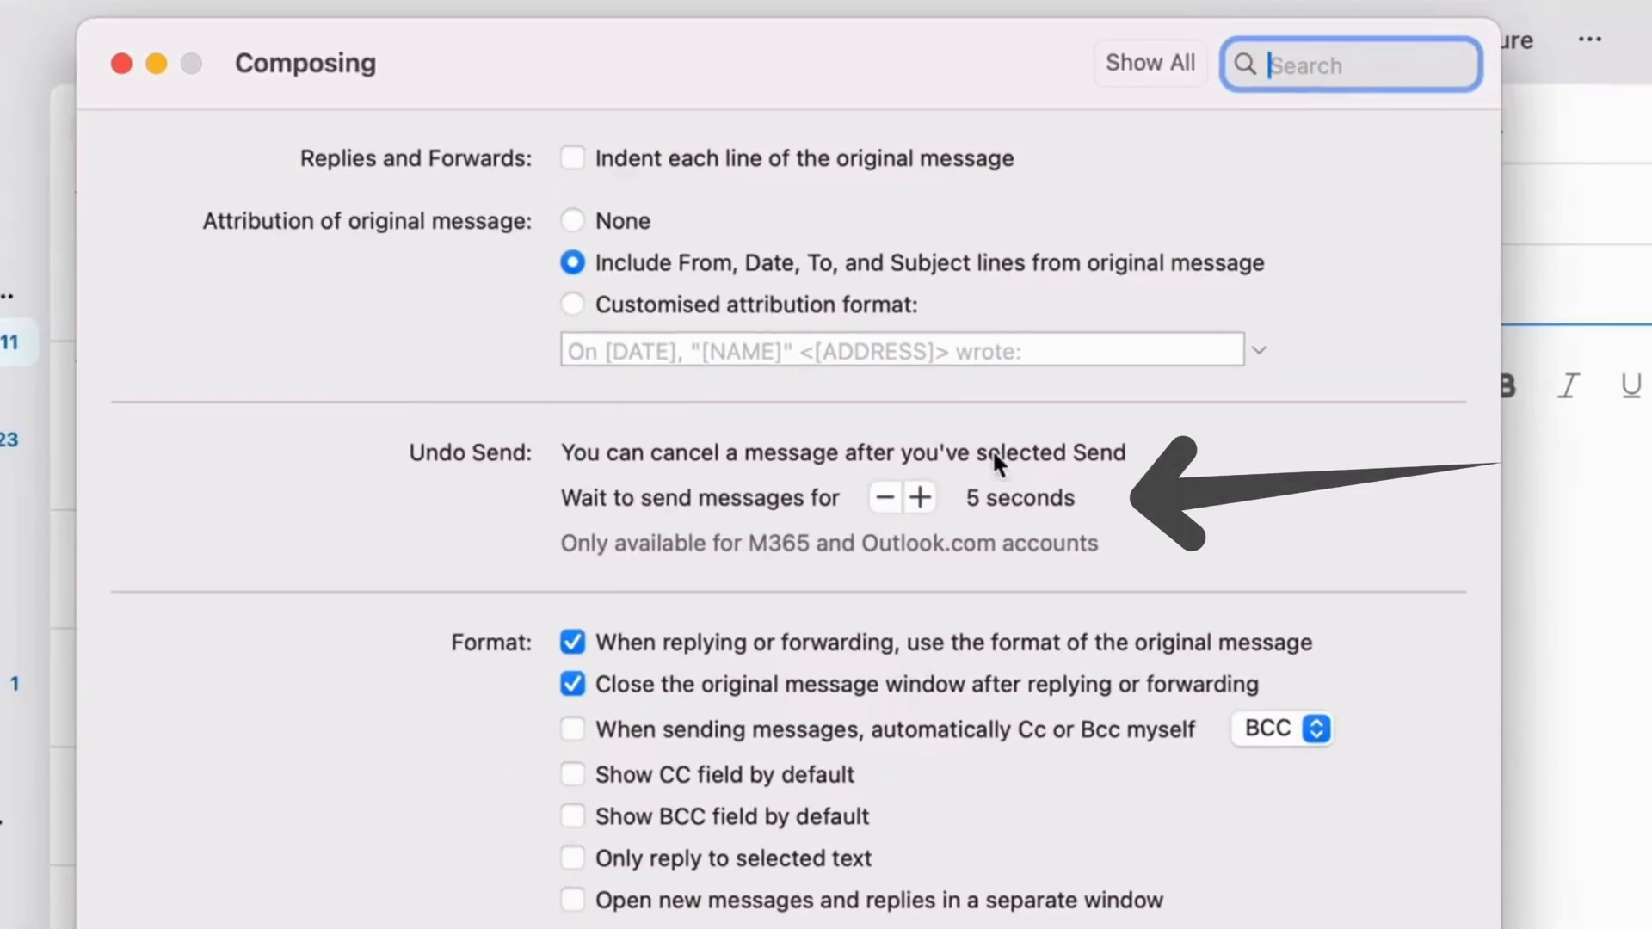
pyautogui.click(919, 497)
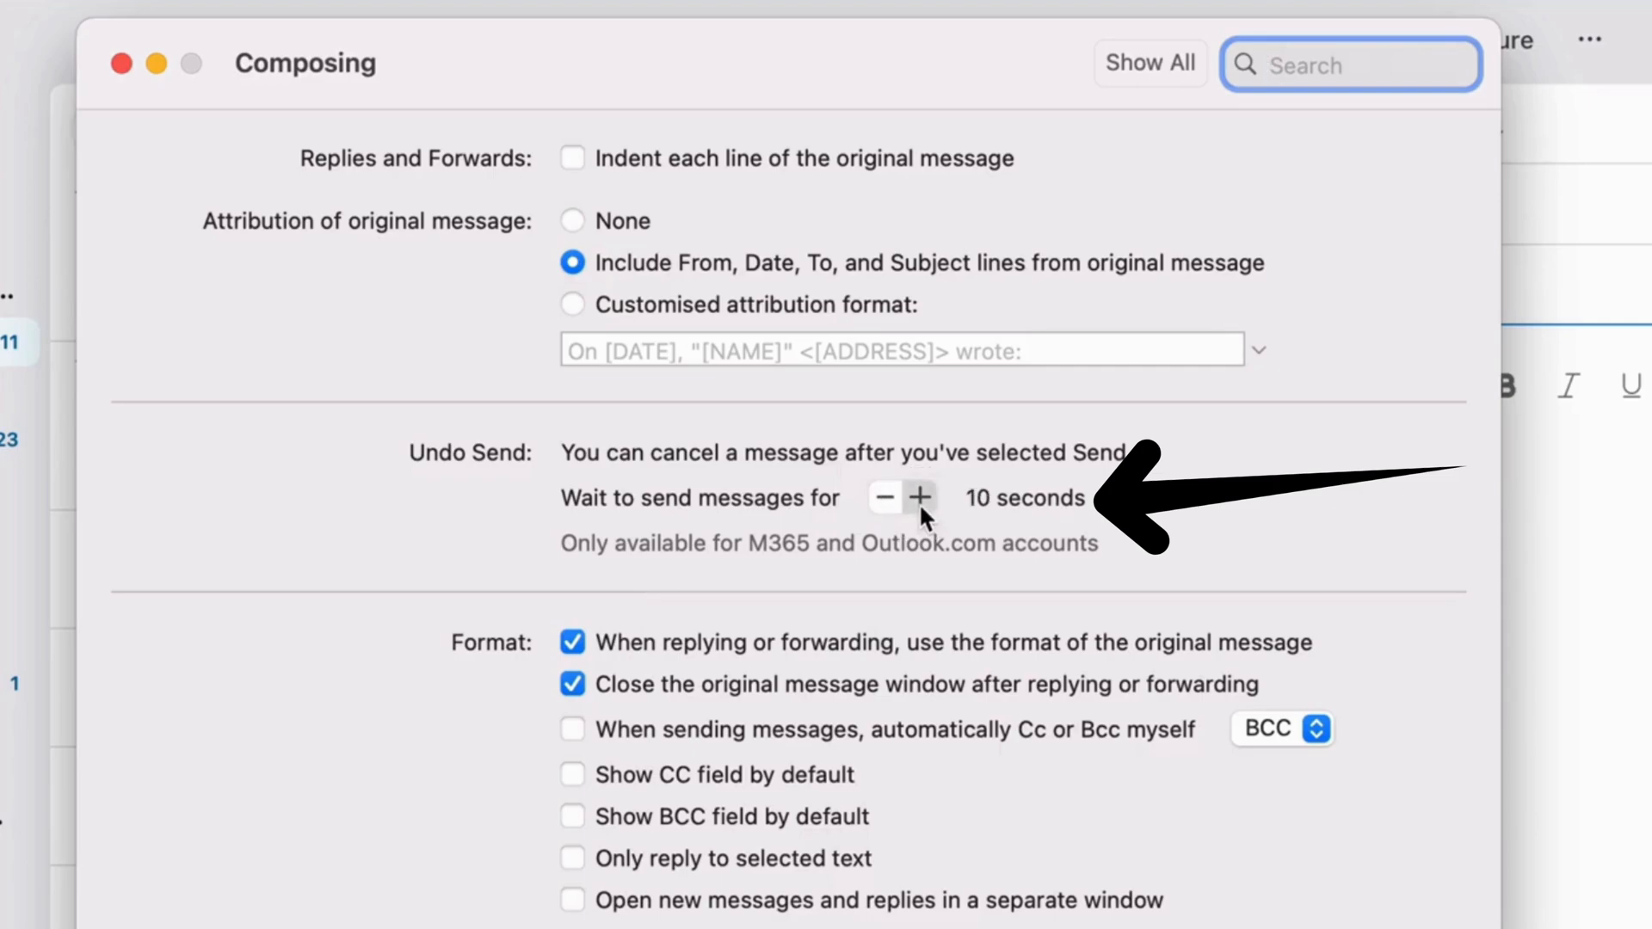
pyautogui.click(883, 498)
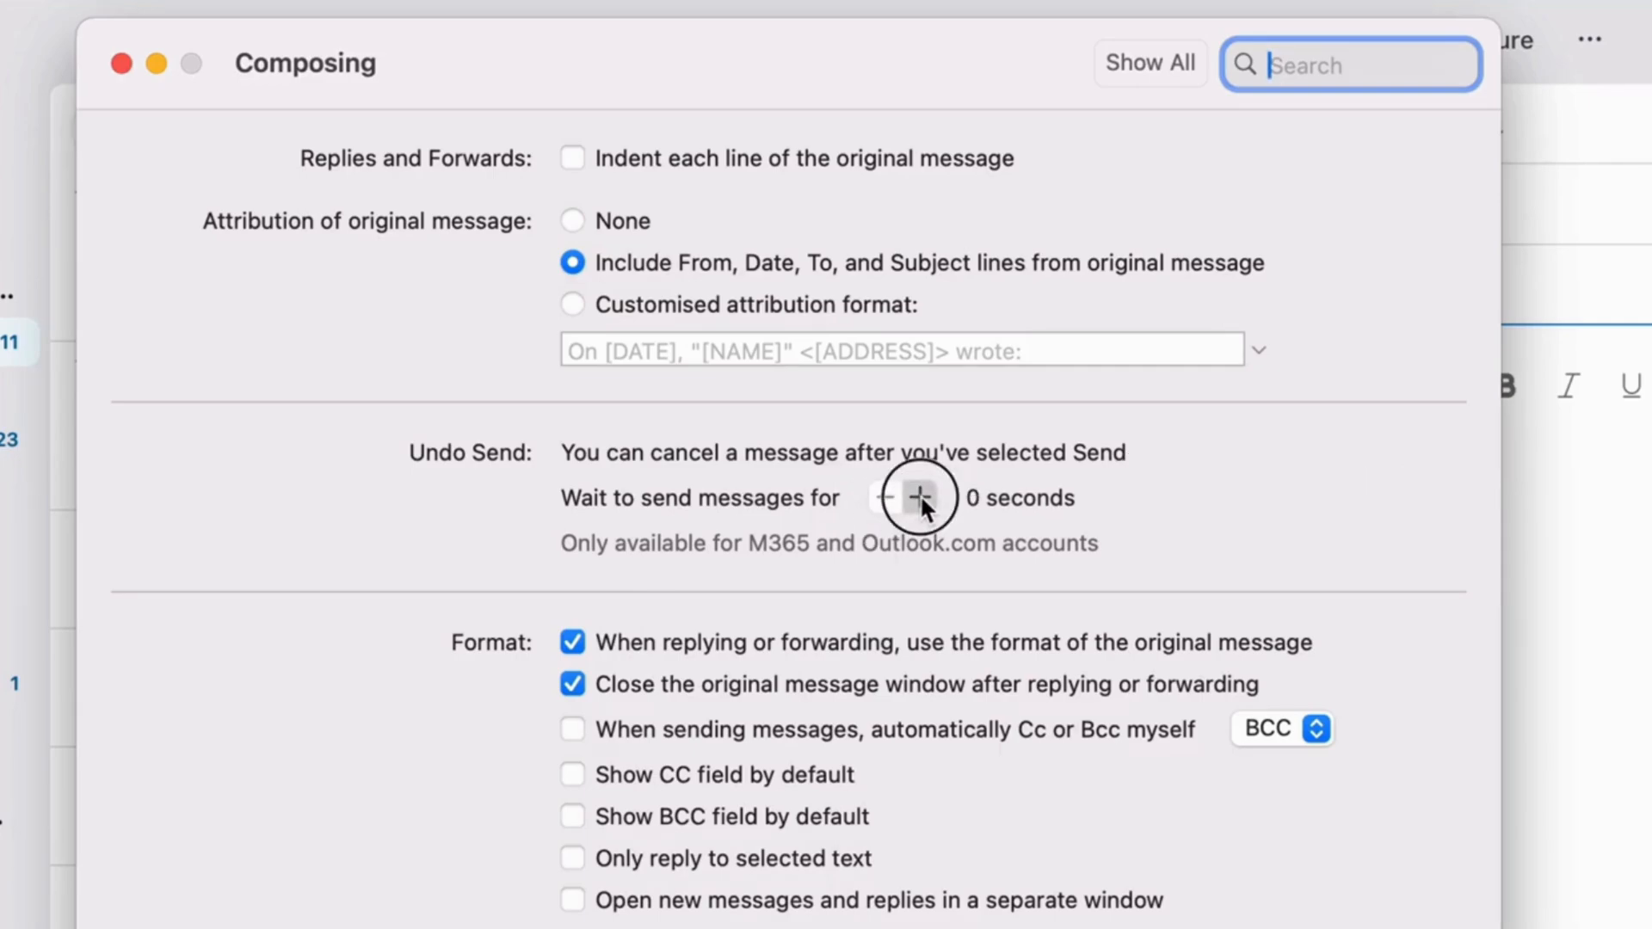
pyautogui.click(919, 497)
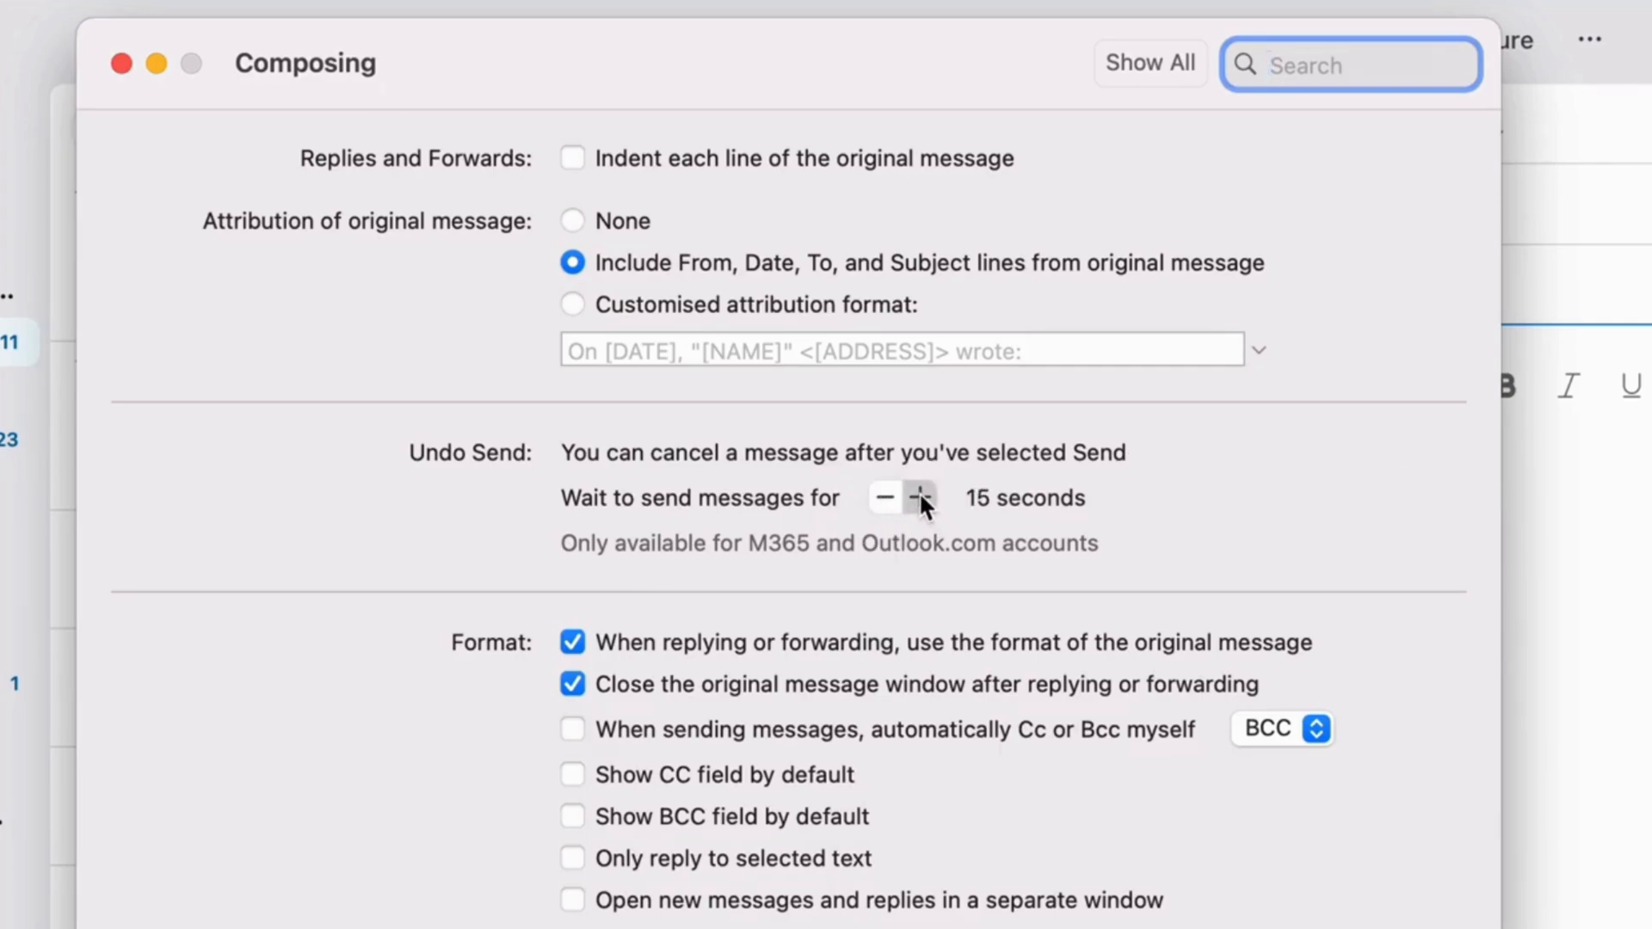
pyautogui.click(920, 497)
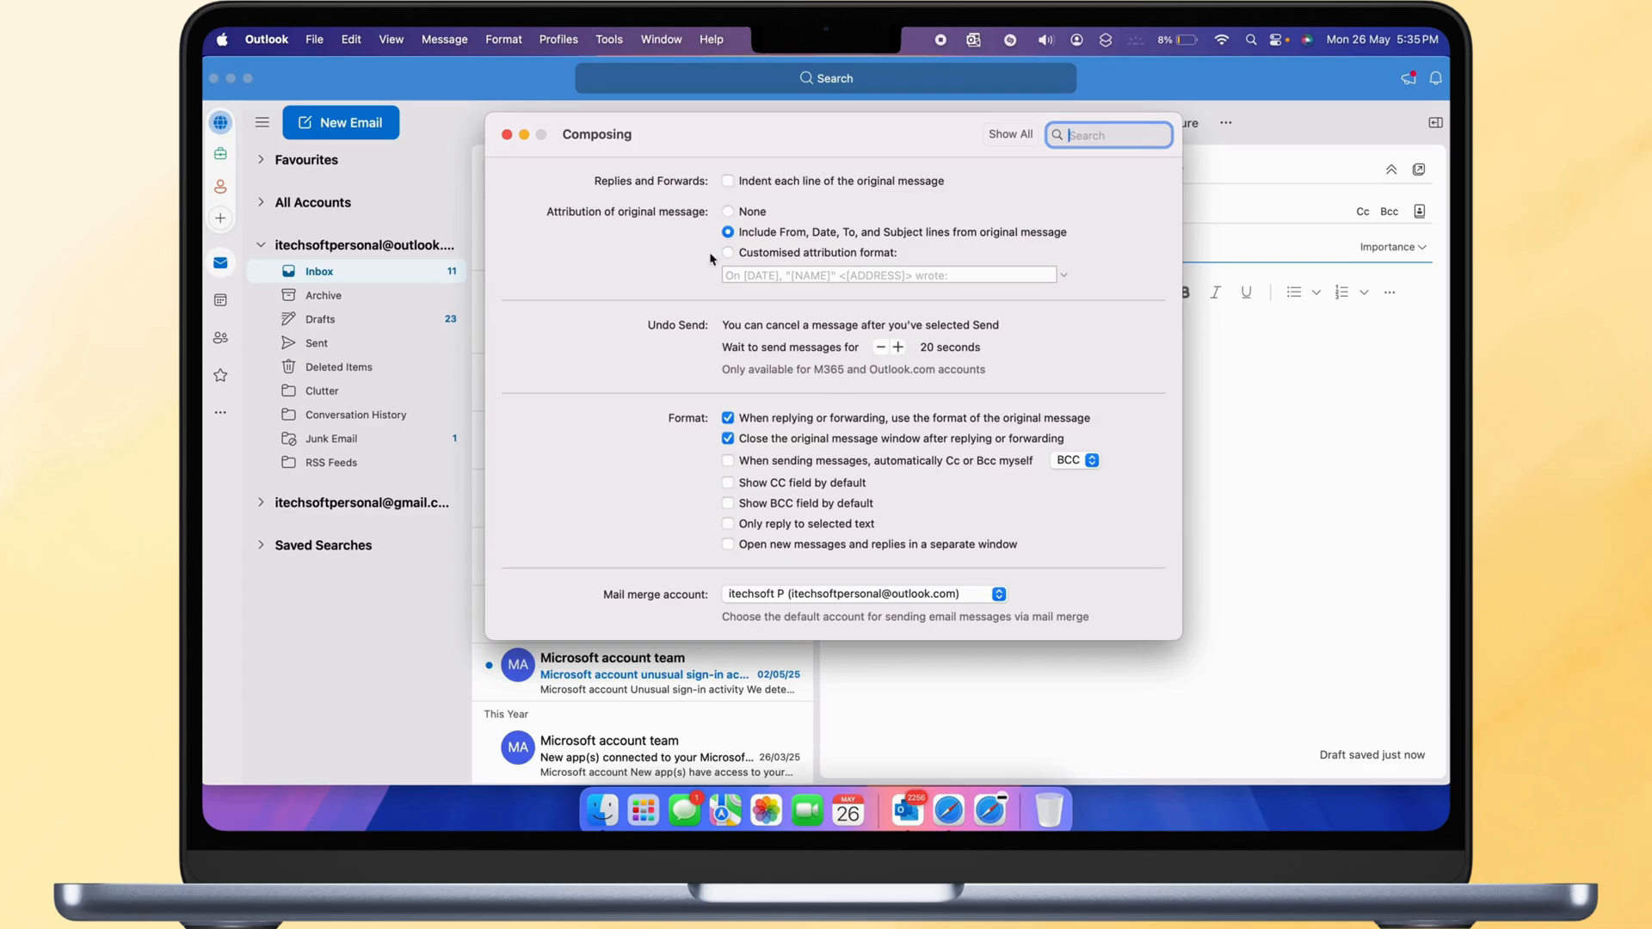
# - Write 'Testing Recall Email in Outlook Mac...Test 1' with subject 'Recall Email...', send, then Undo
pyautogui.click(507, 134)
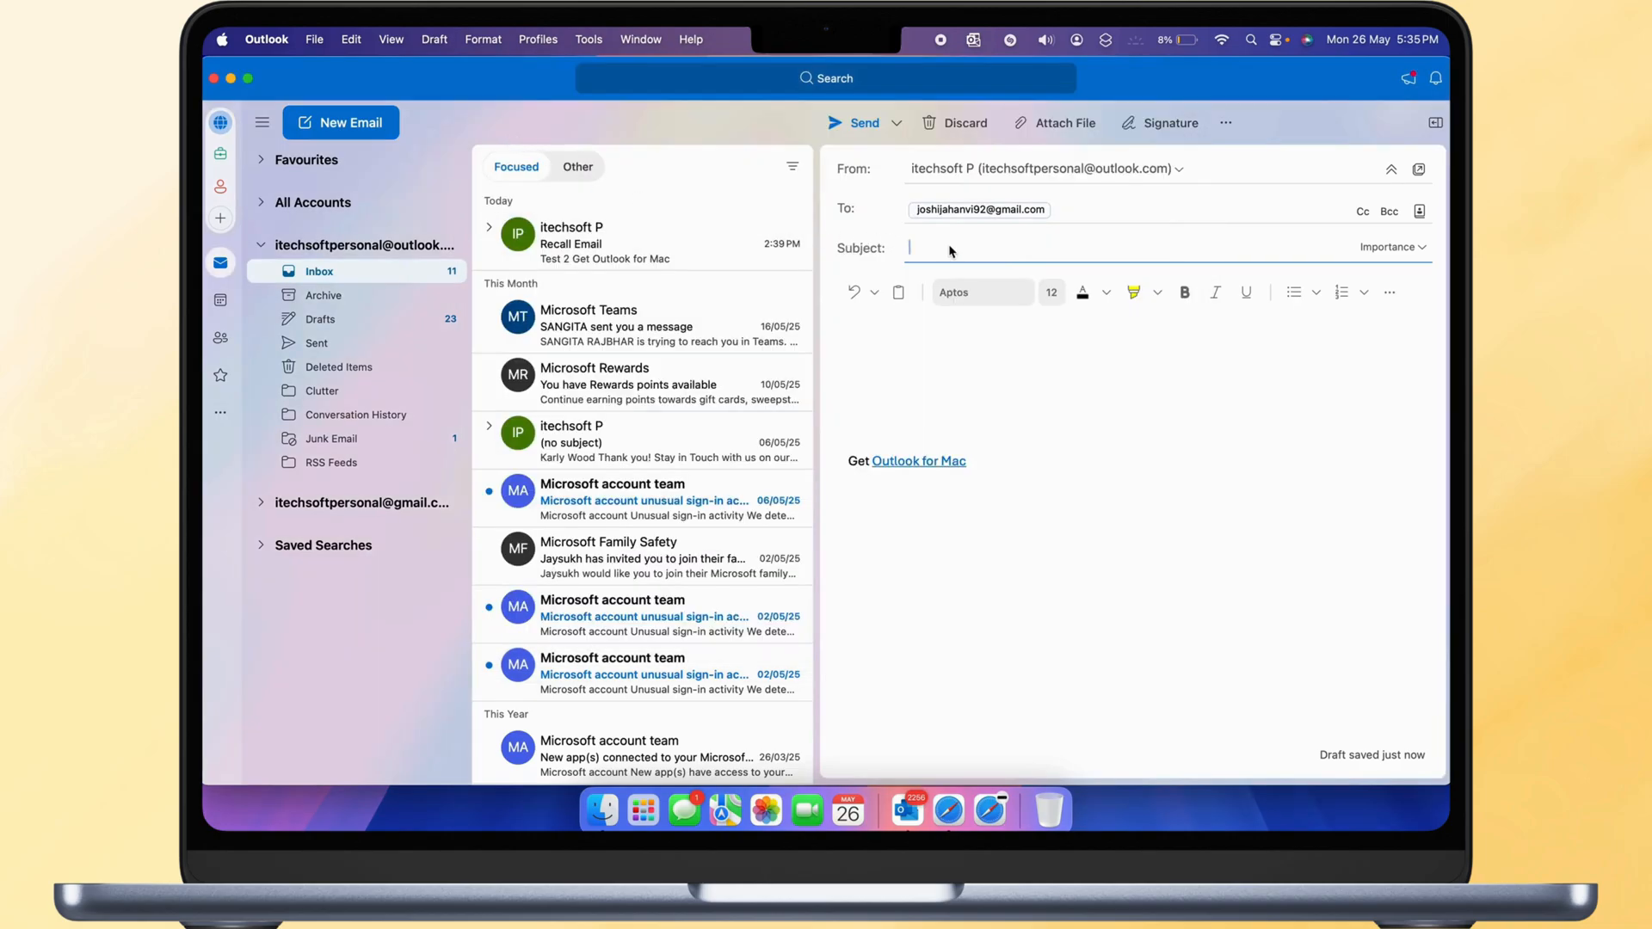
pyautogui.write('Testing Recall Email in Outlook Mac...Test 1')
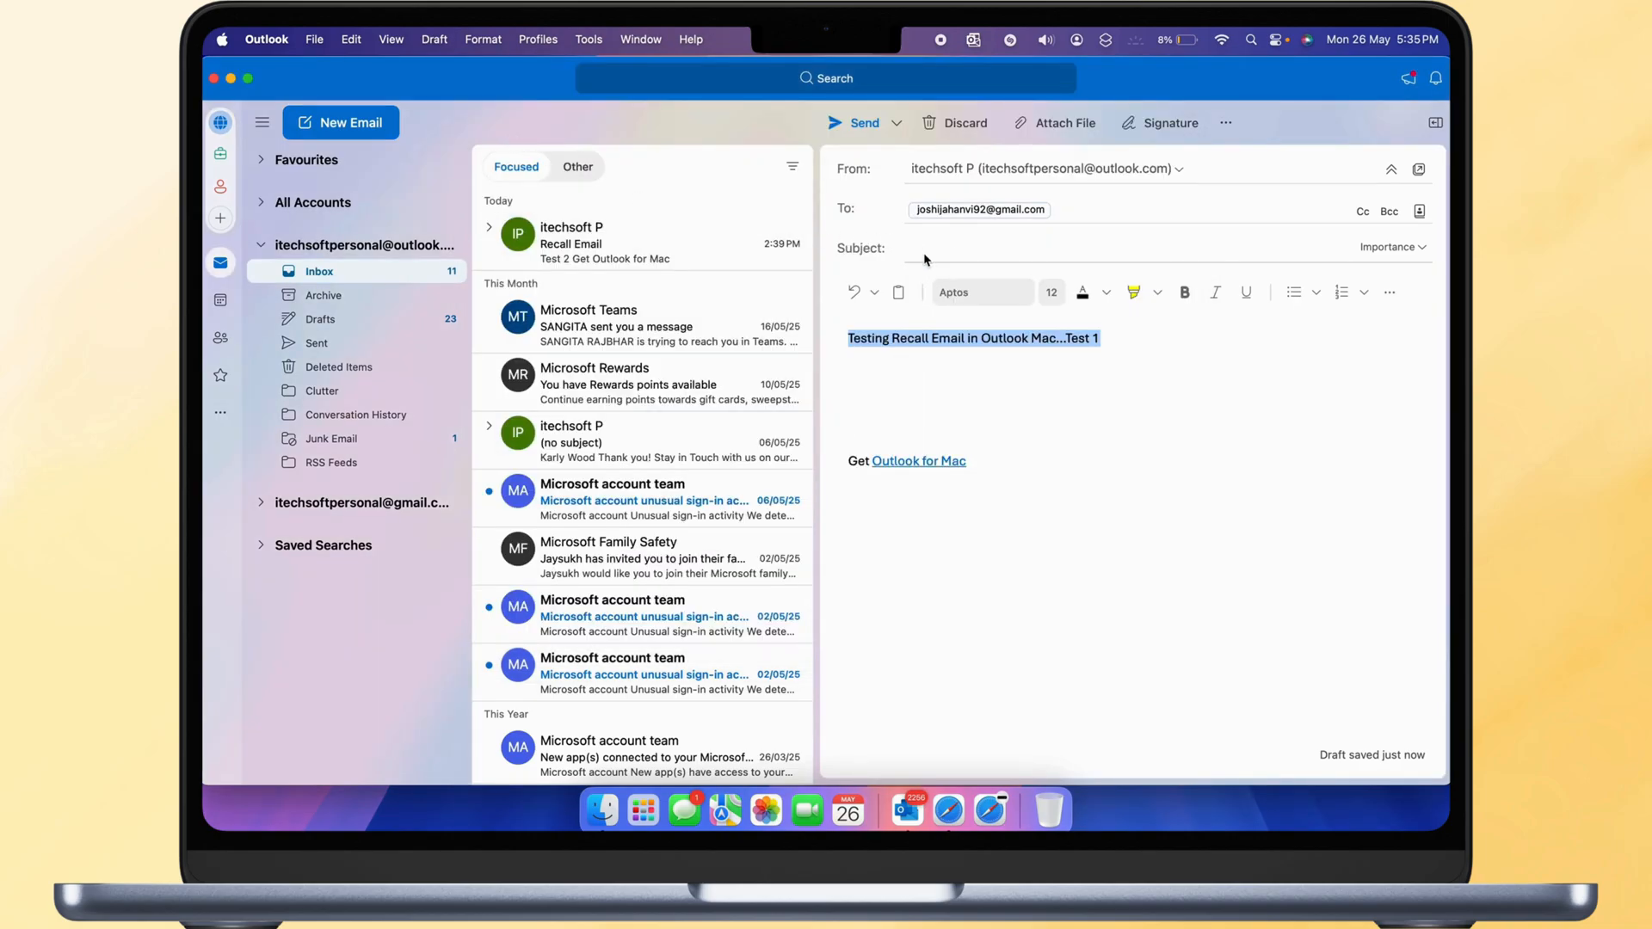
pyautogui.write('Recall Email...')
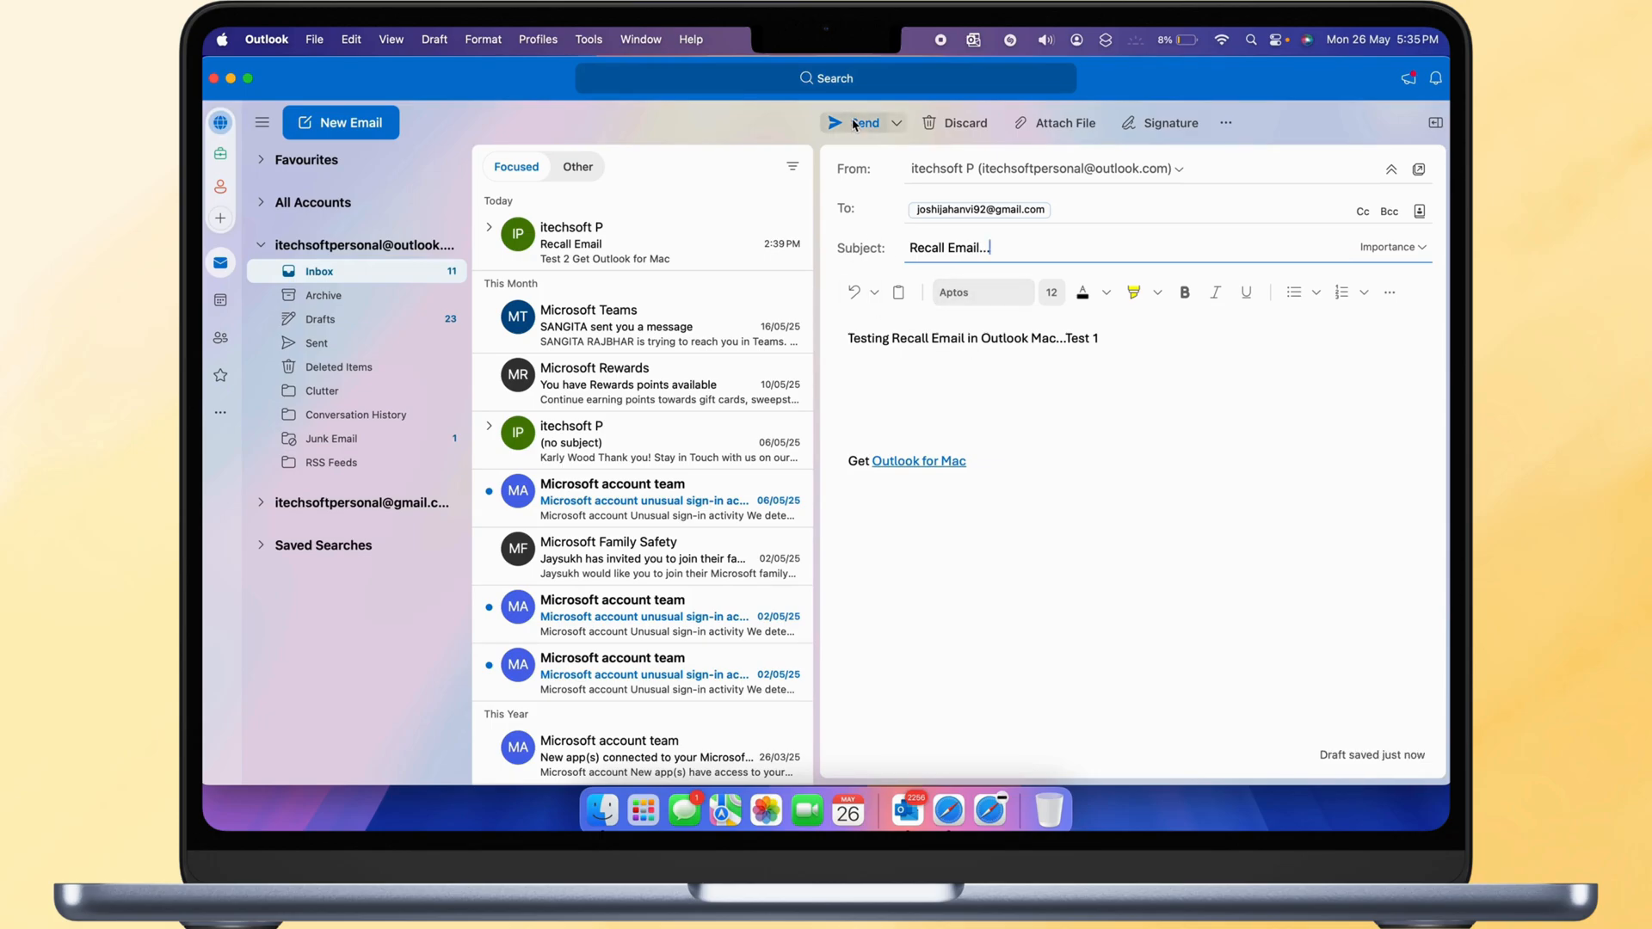
pyautogui.click(858, 122)
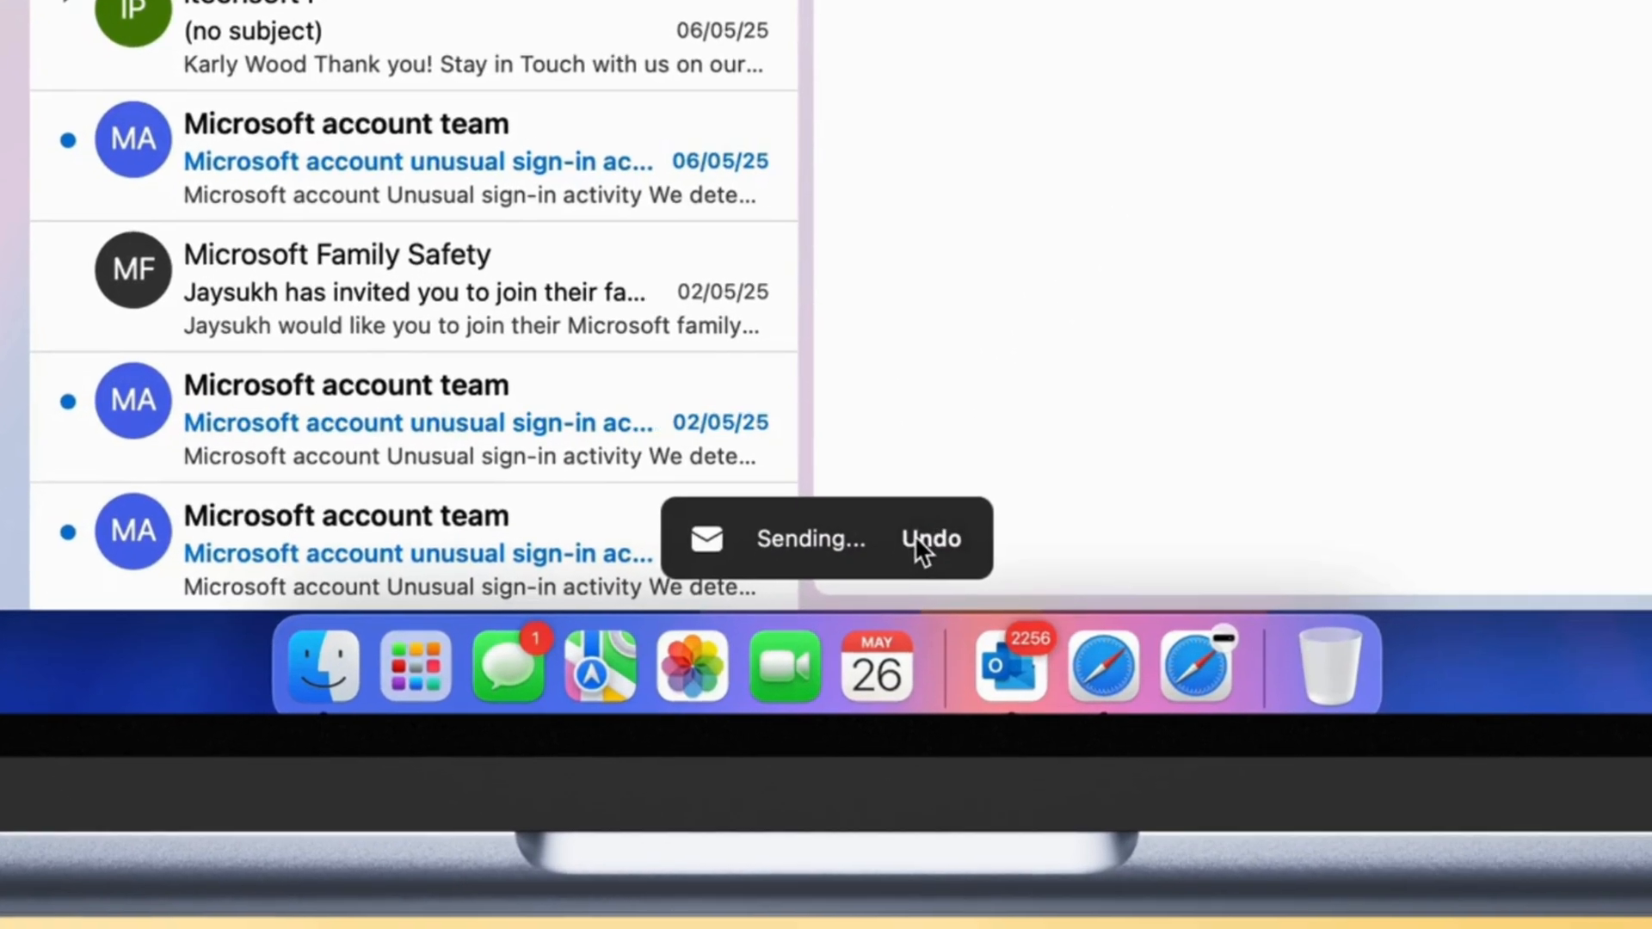
pyautogui.click(930, 539)
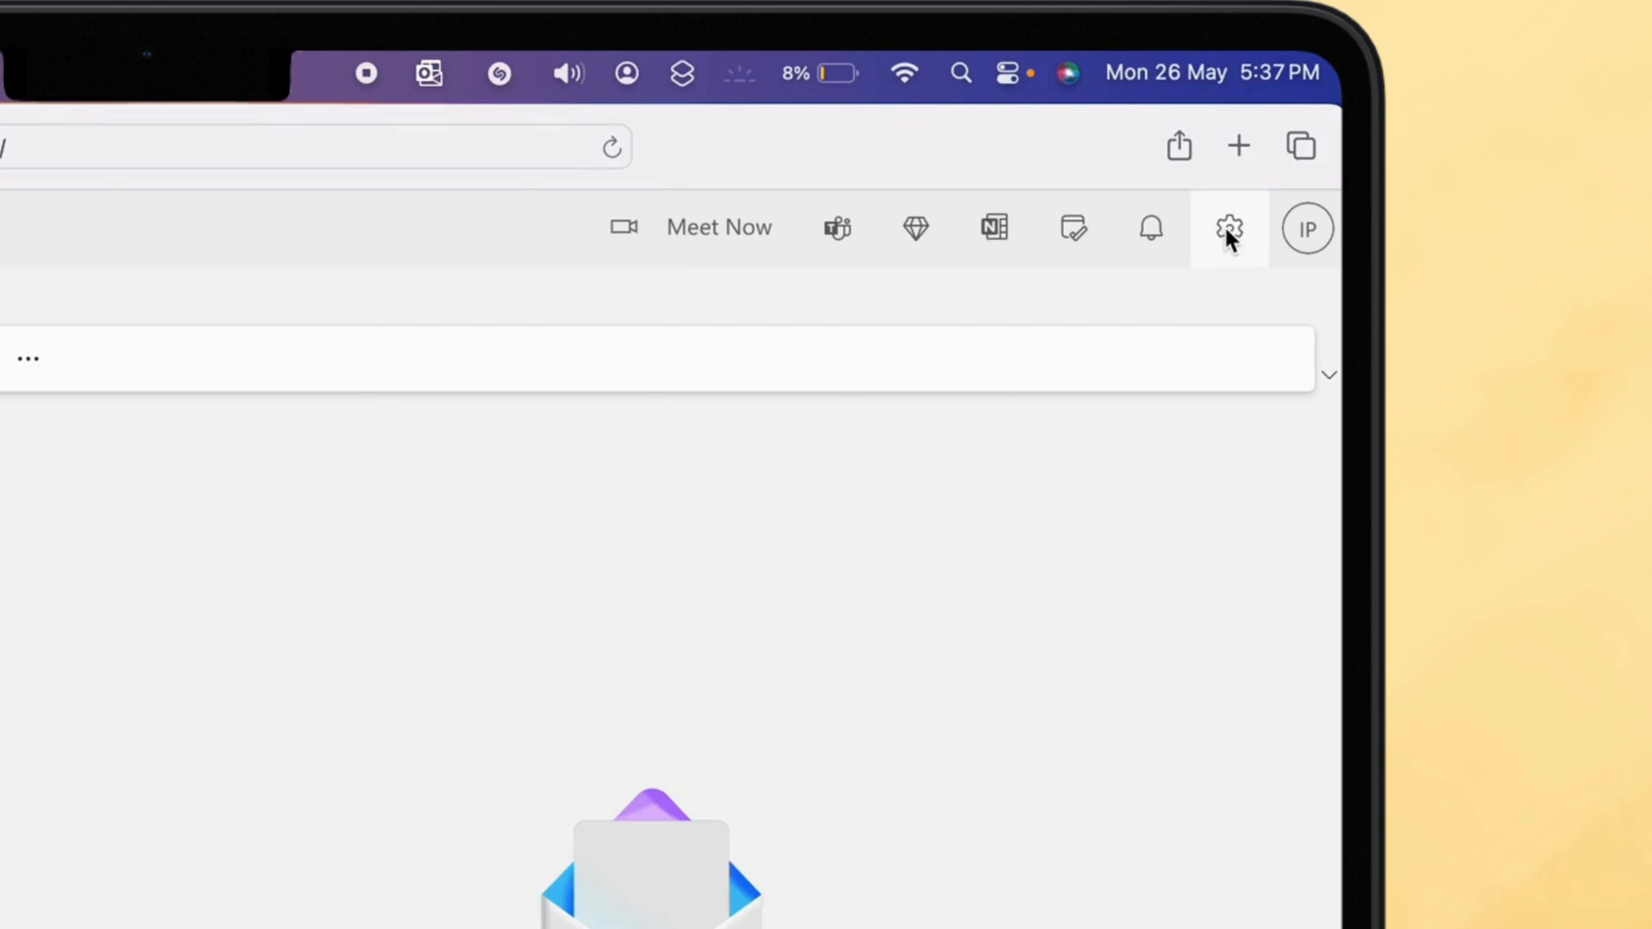
# - Set the web Undo send slider to 10 seconds, save, and close Settings
pyautogui.click(1228, 229)
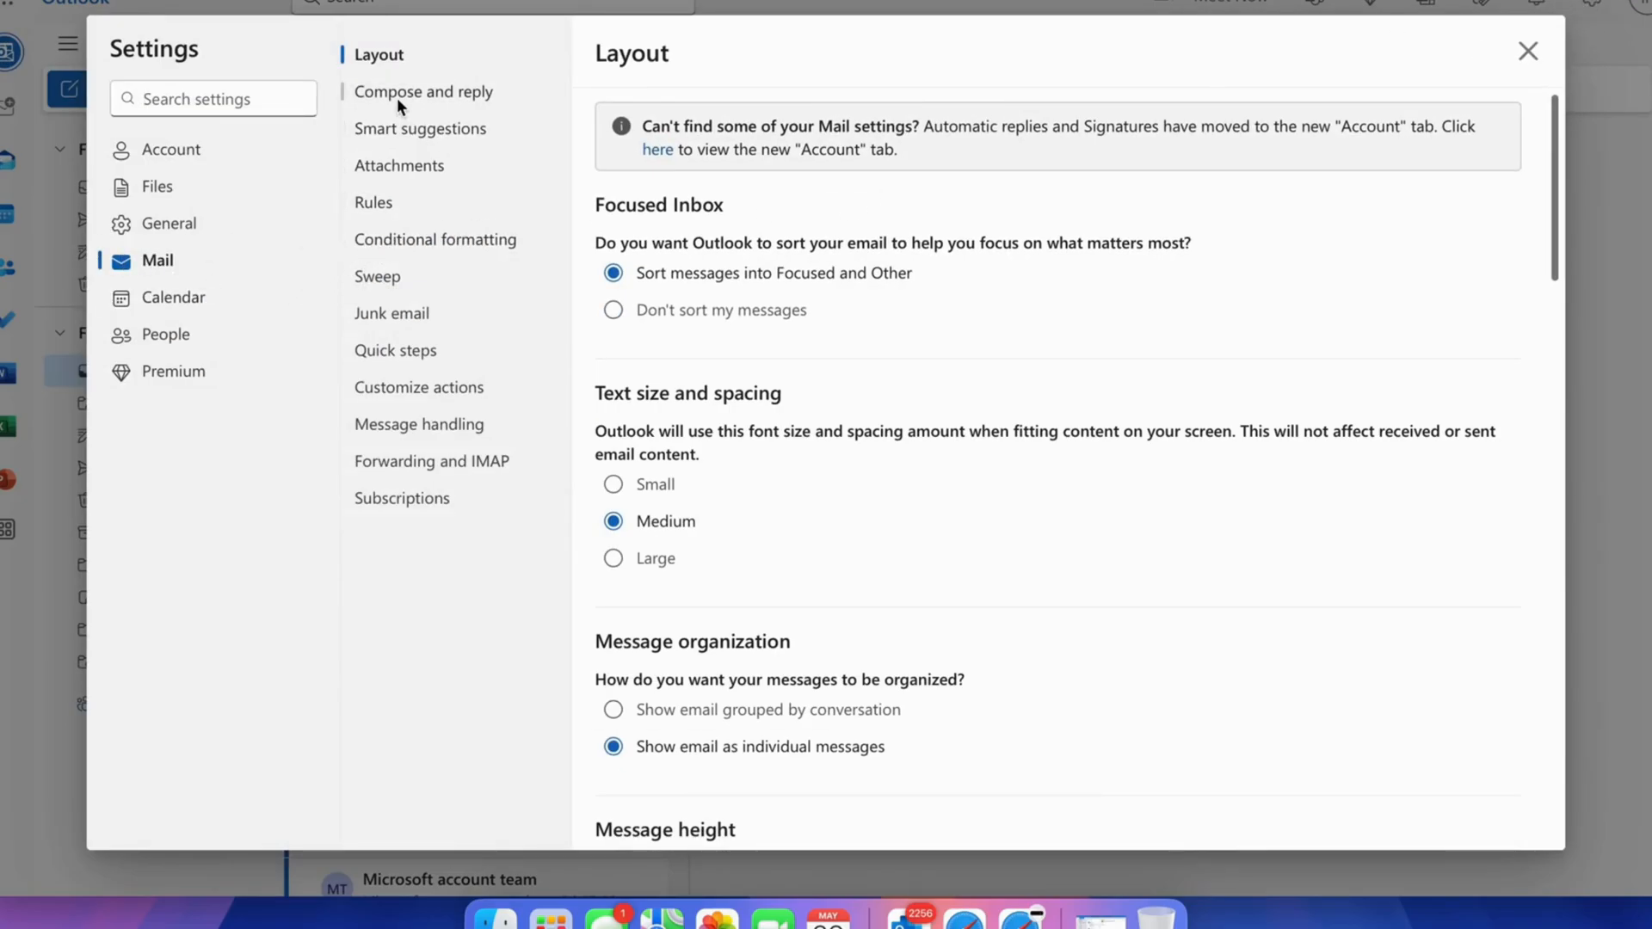
pyautogui.click(423, 90)
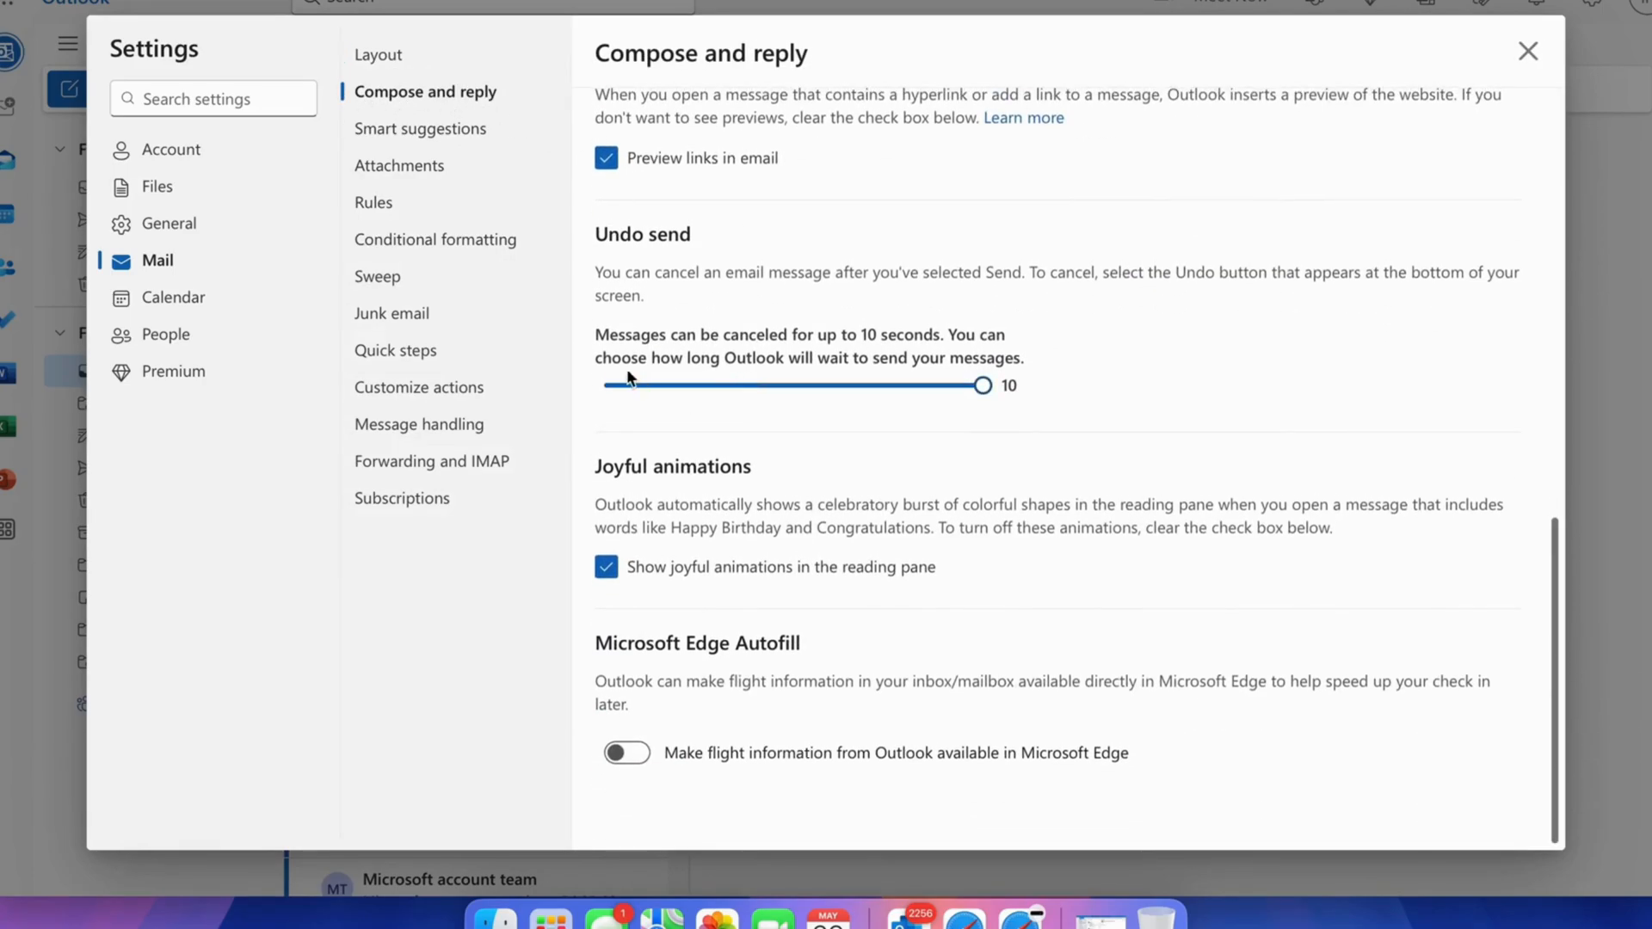
pyautogui.moveTo(980, 385); pyautogui.dragTo(794, 385)
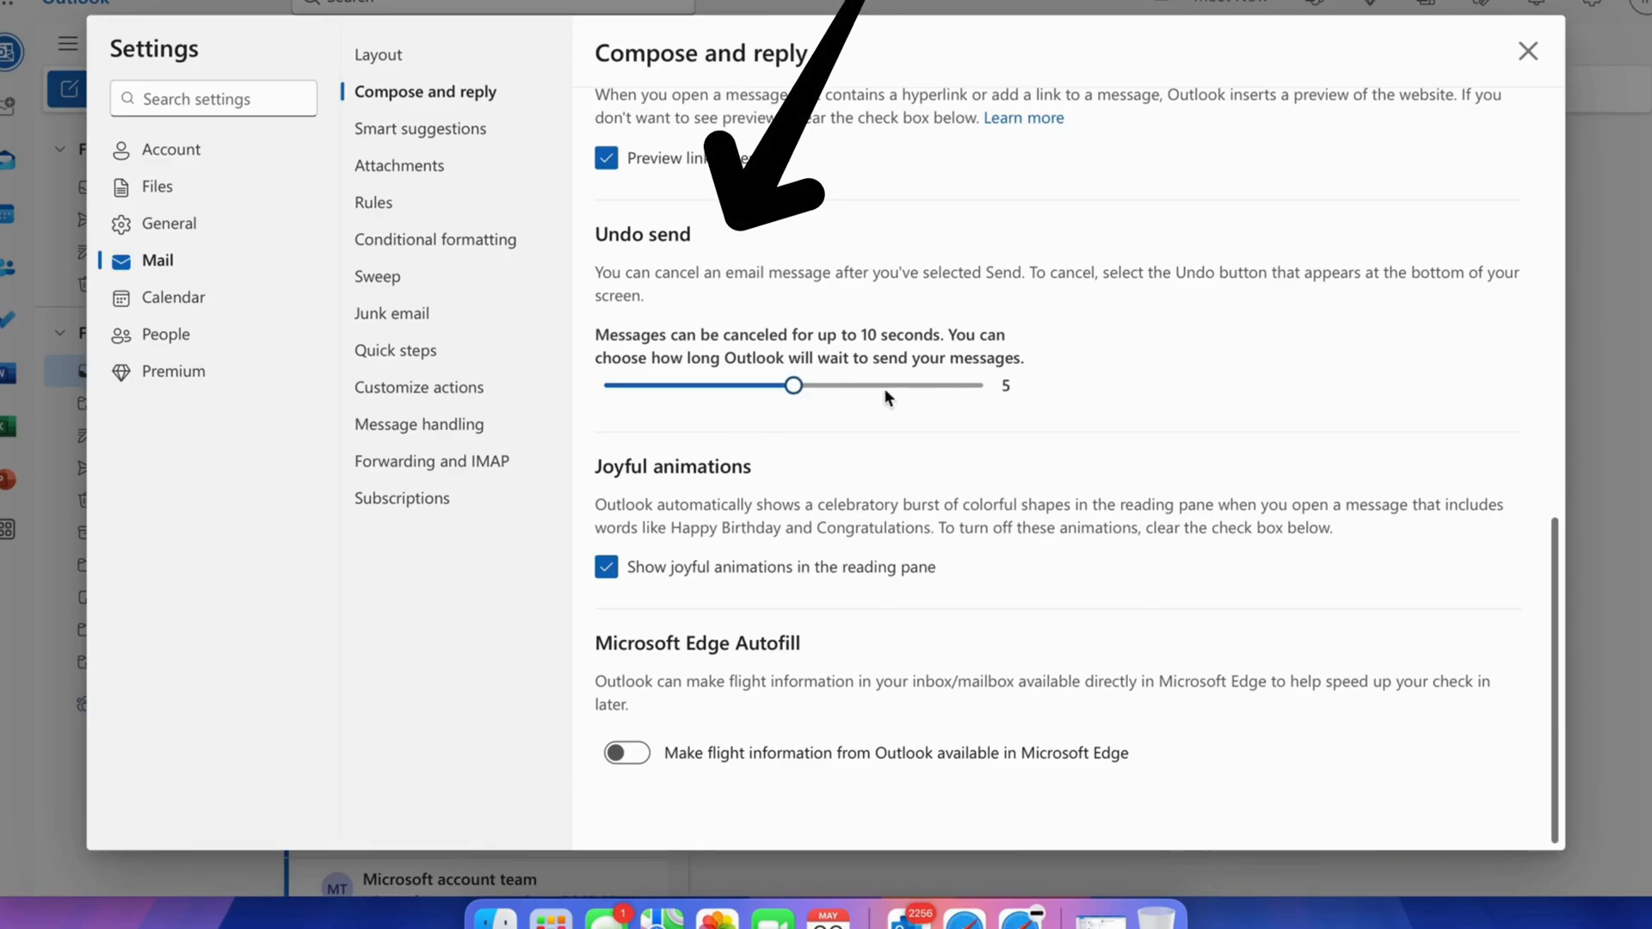
pyautogui.moveTo(794, 385); pyautogui.dragTo(982, 385)
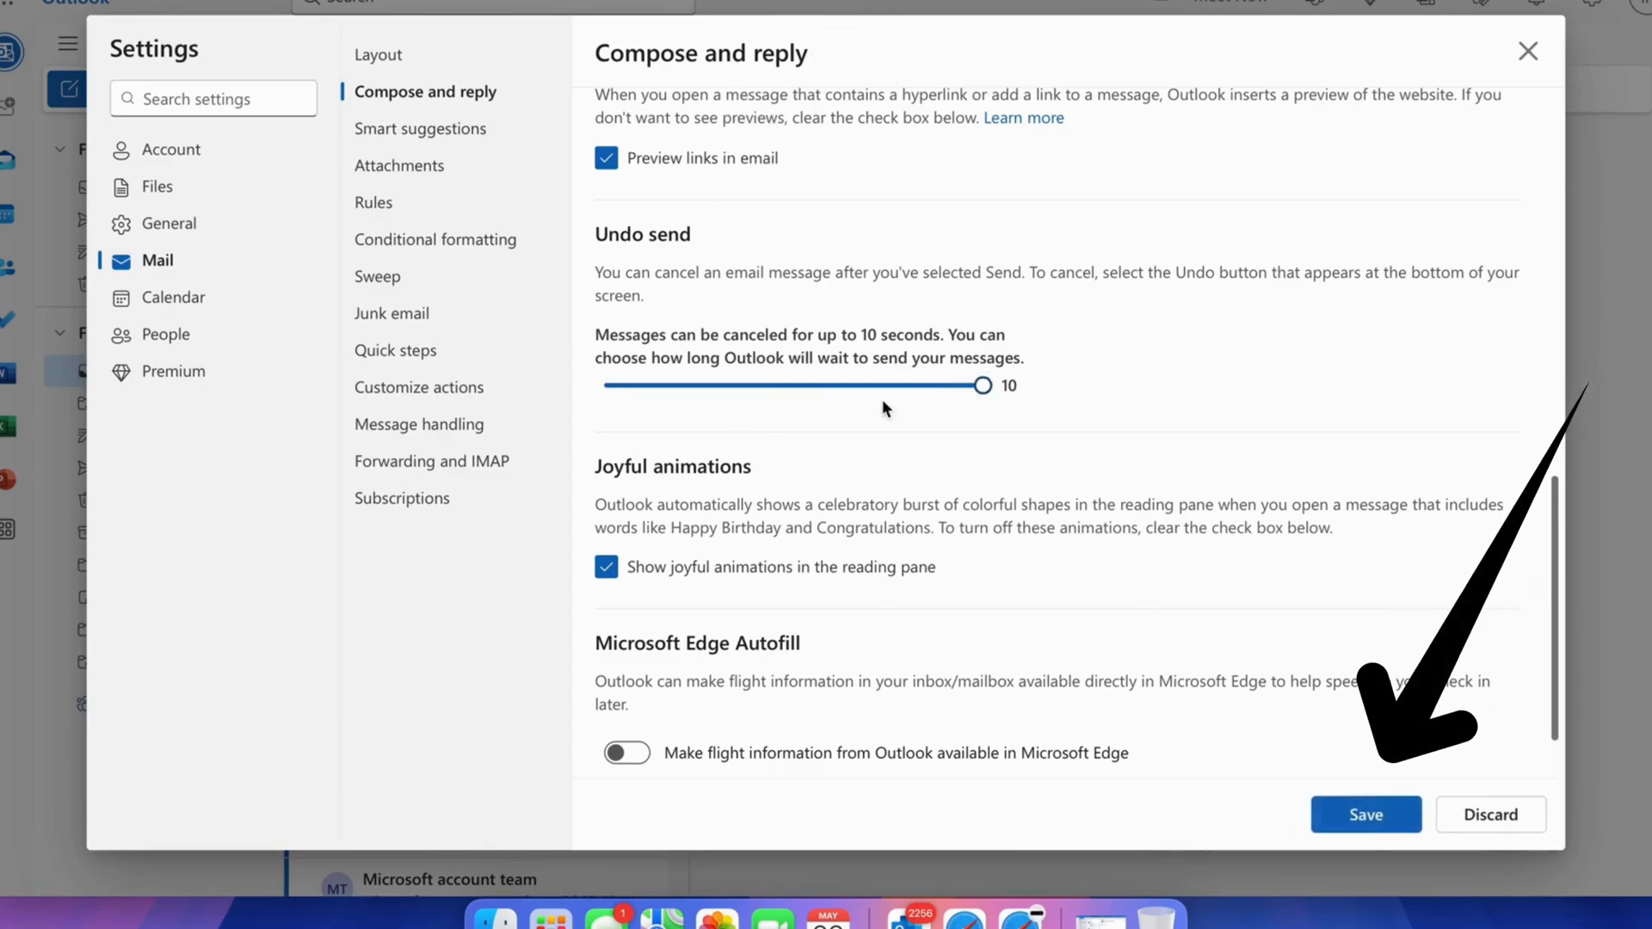
pyautogui.click(1365, 815)
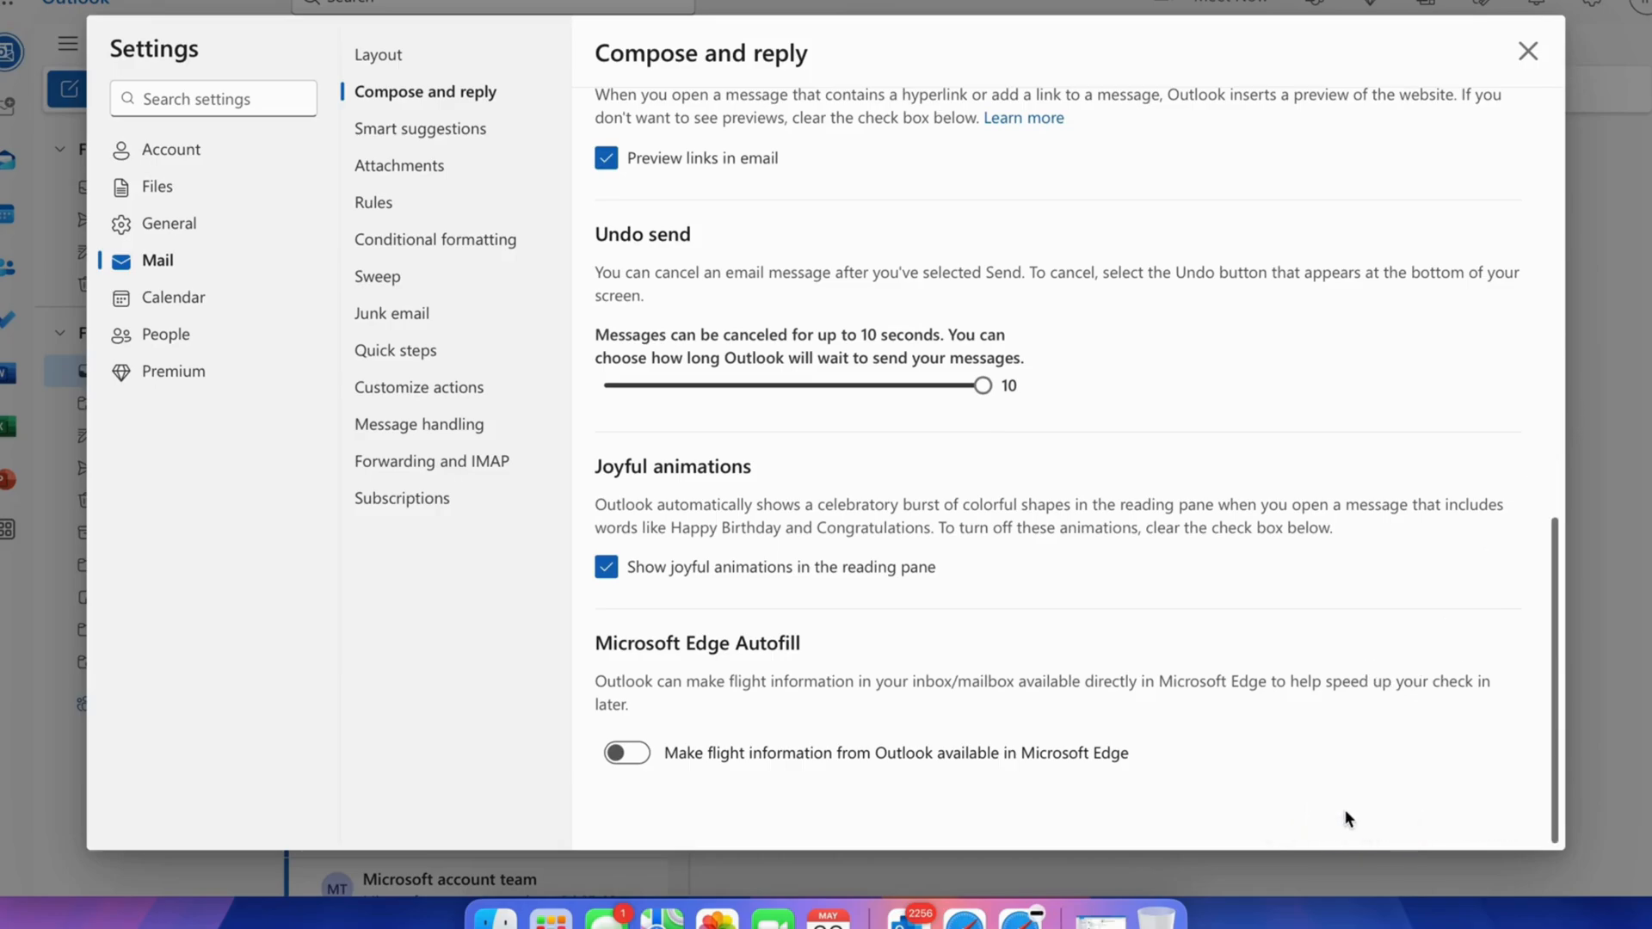
pyautogui.moveTo(1536, 79)
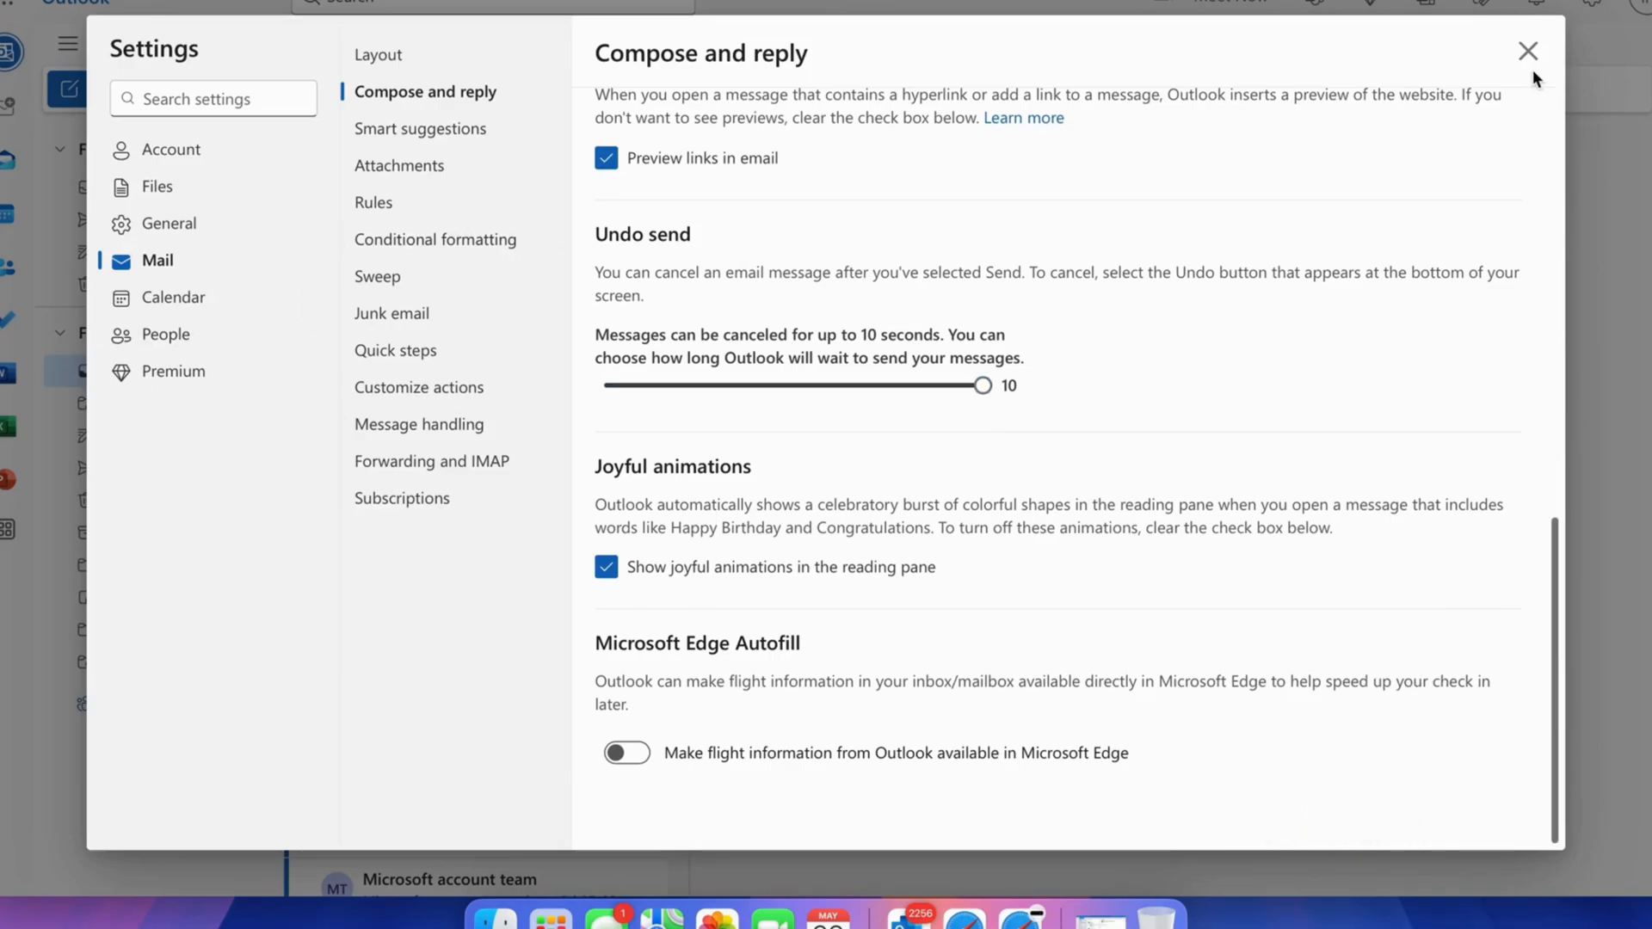
pyautogui.click(1527, 51)
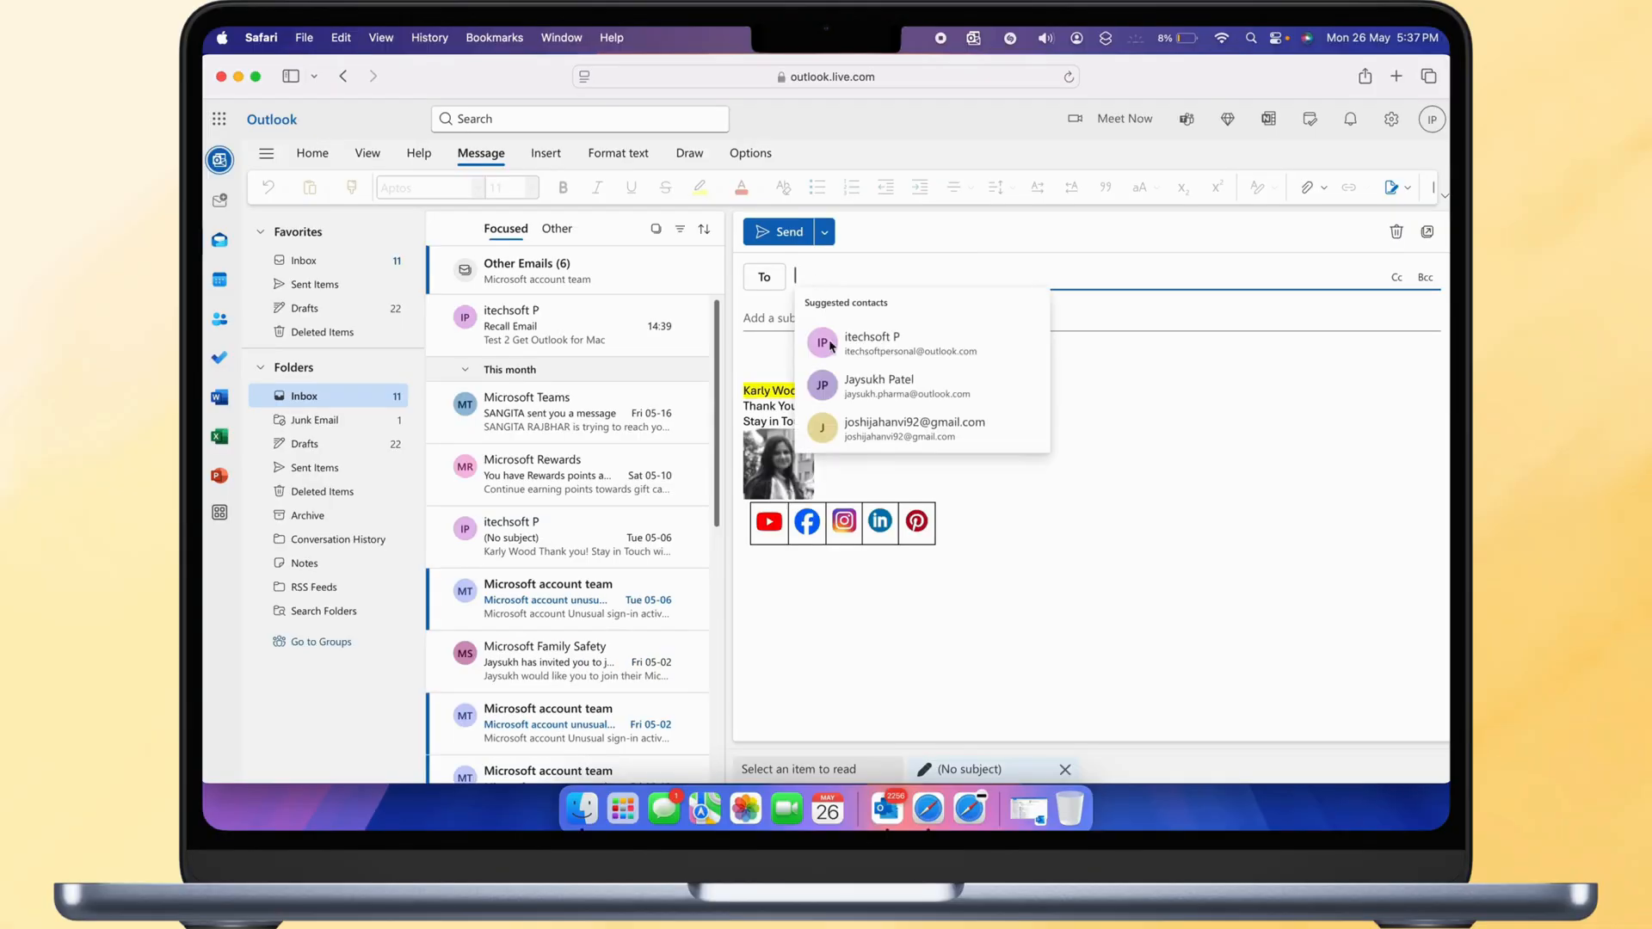
# - Add the suggested contact as recipient, finish the body, and send the Recall Email test
pyautogui.click(914, 429)
pyautogui.write('Testing on Outlook Web...')
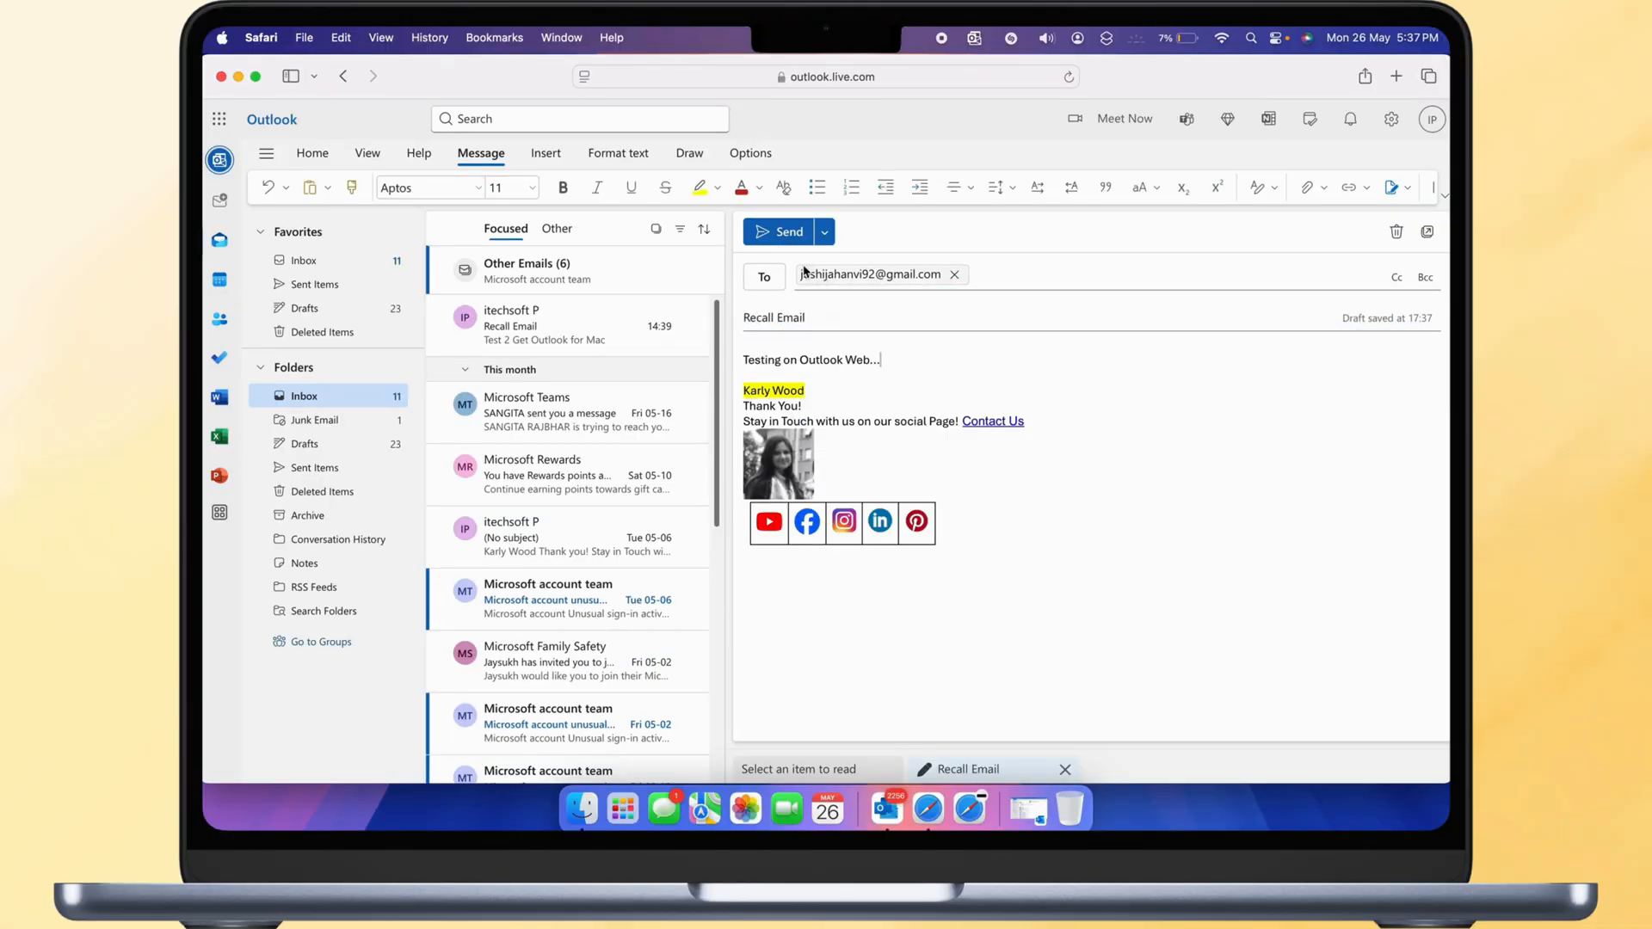
pyautogui.click(781, 231)
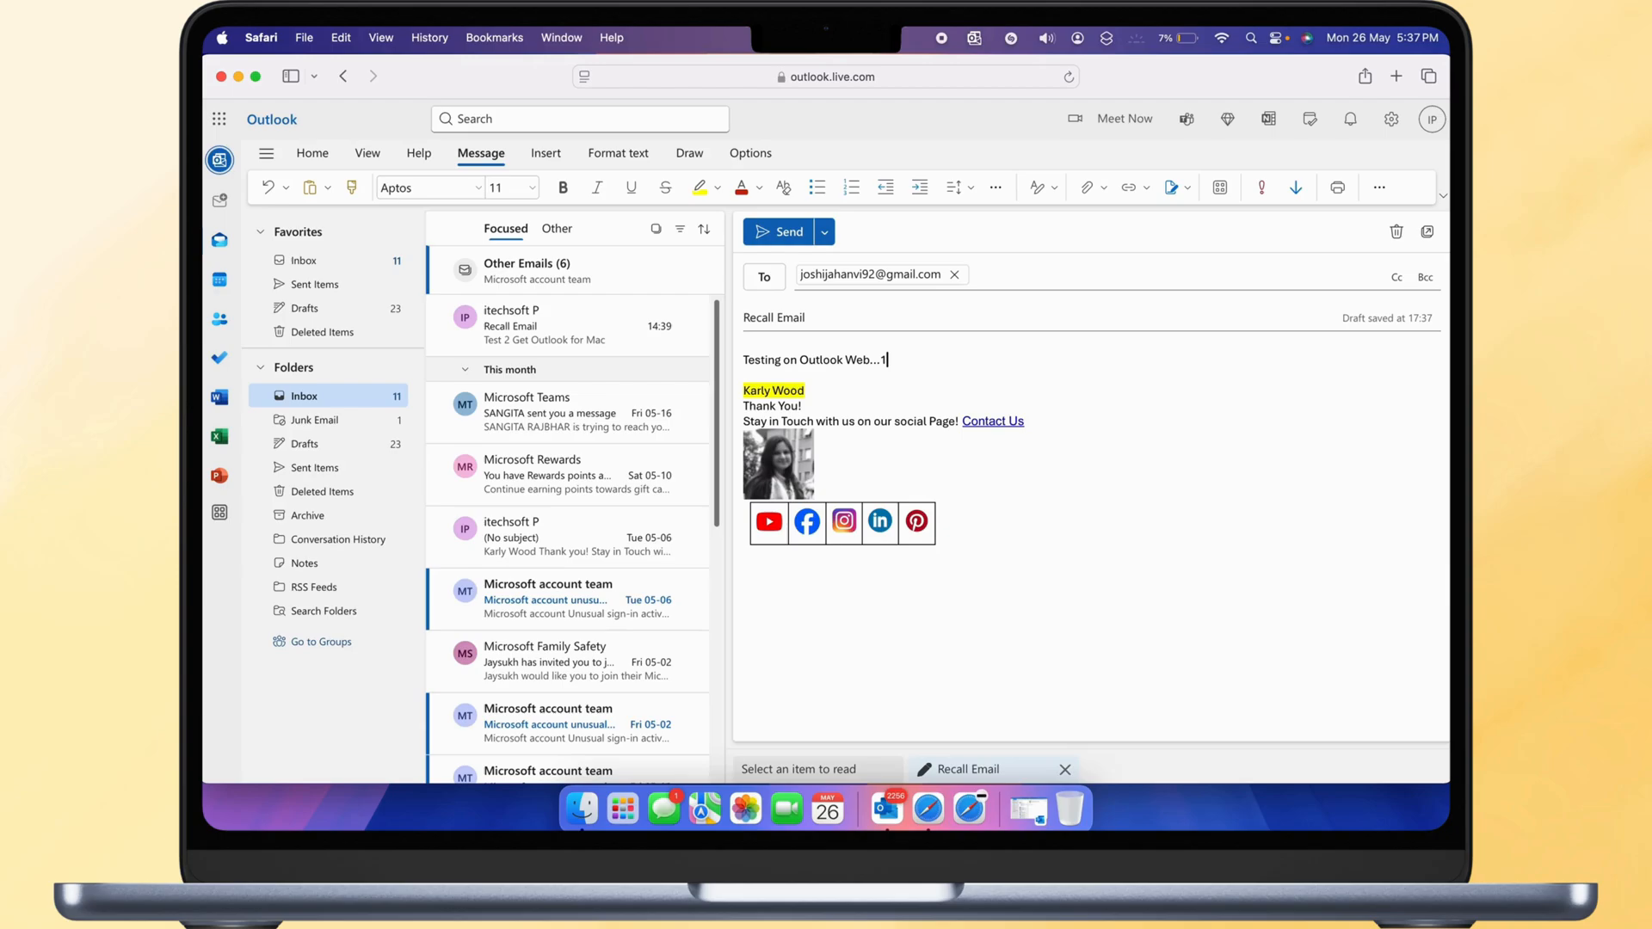
pyautogui.click(781, 232)
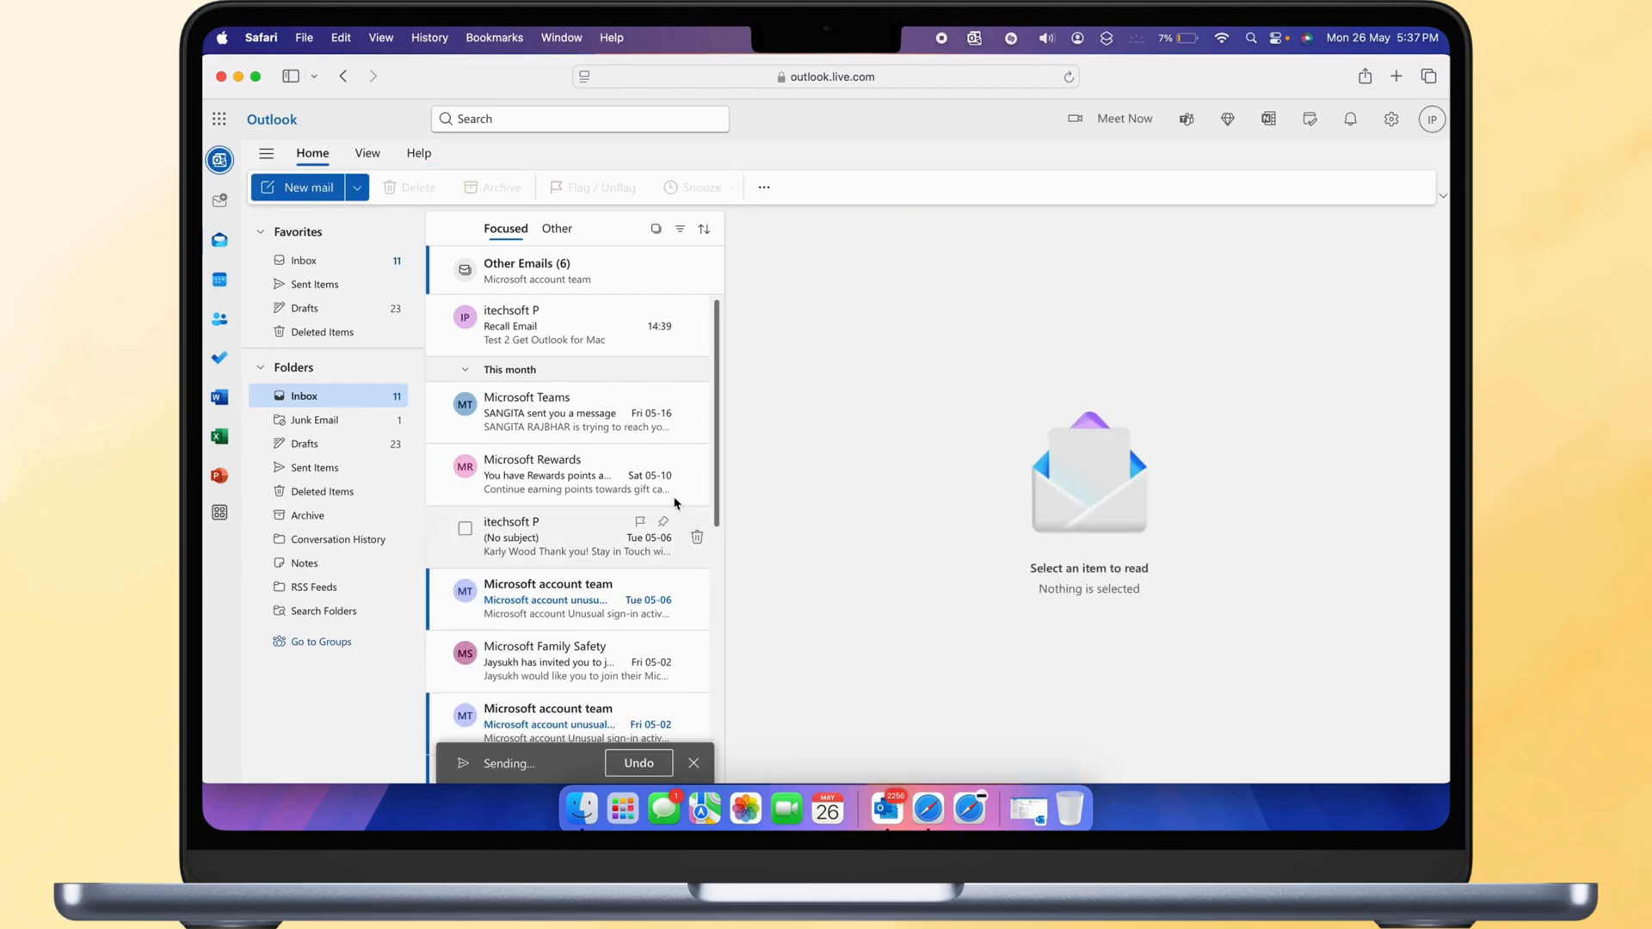